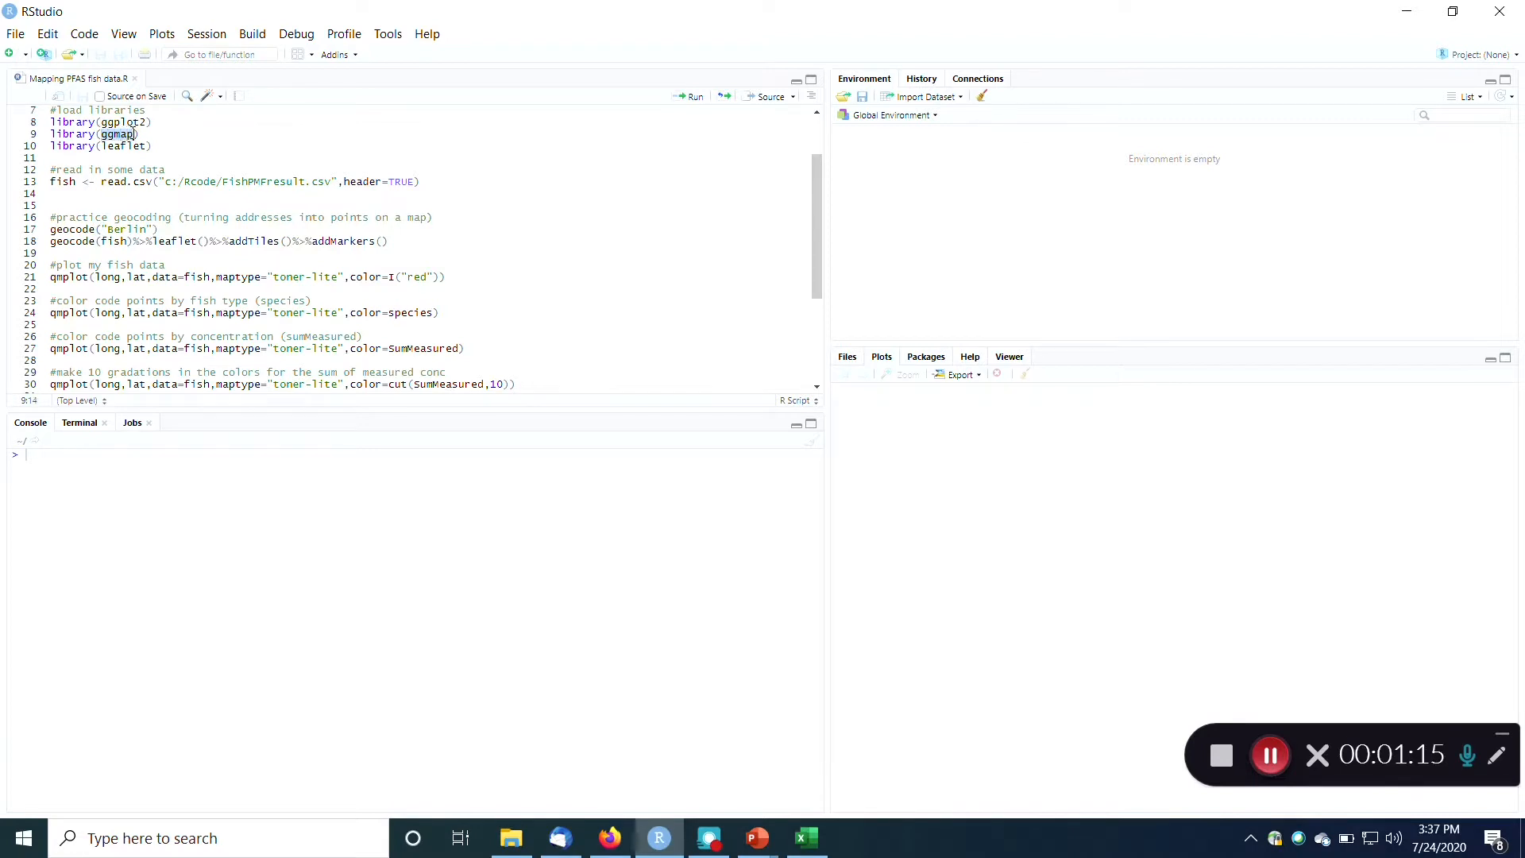
Run the read.csv line to load the fish data frame (139 obs. of 25 variables)
click(140, 134)
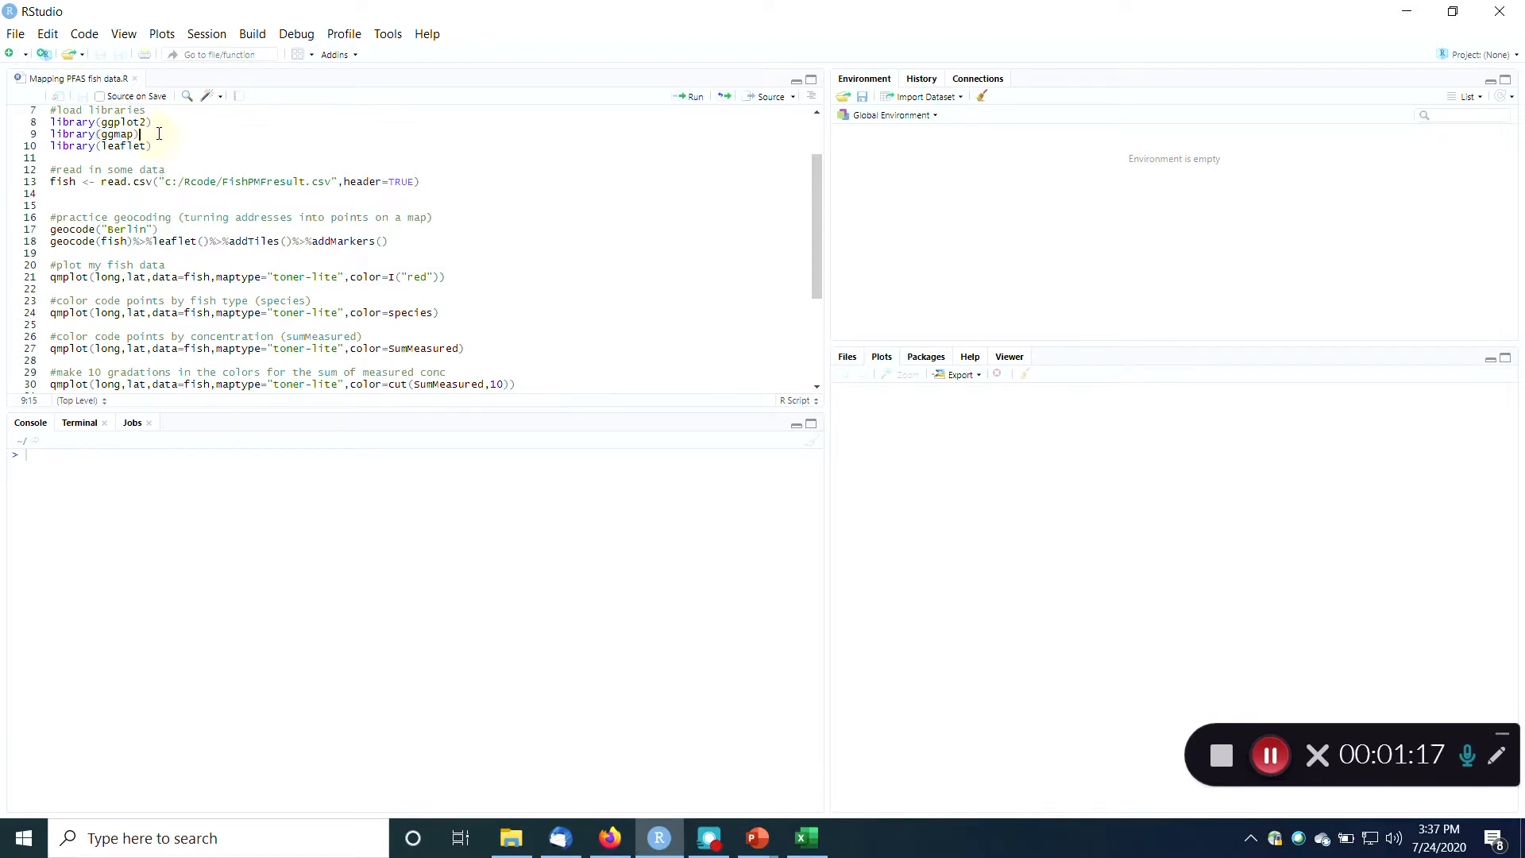
click(153, 122)
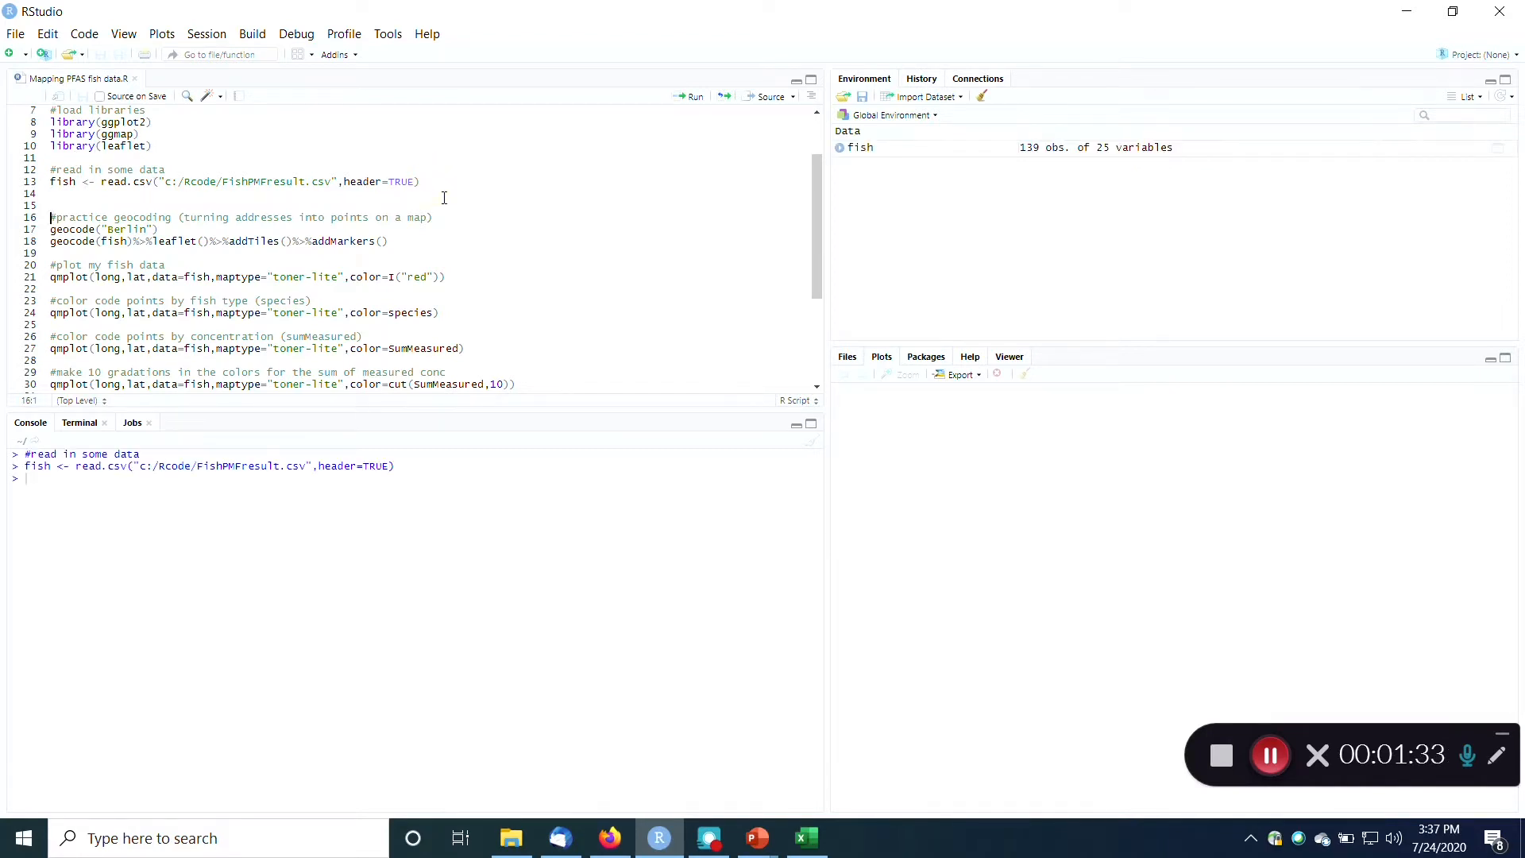
View the fish table and scroll to the lat, long, species, lake and SumMeasured columns
click(860, 146)
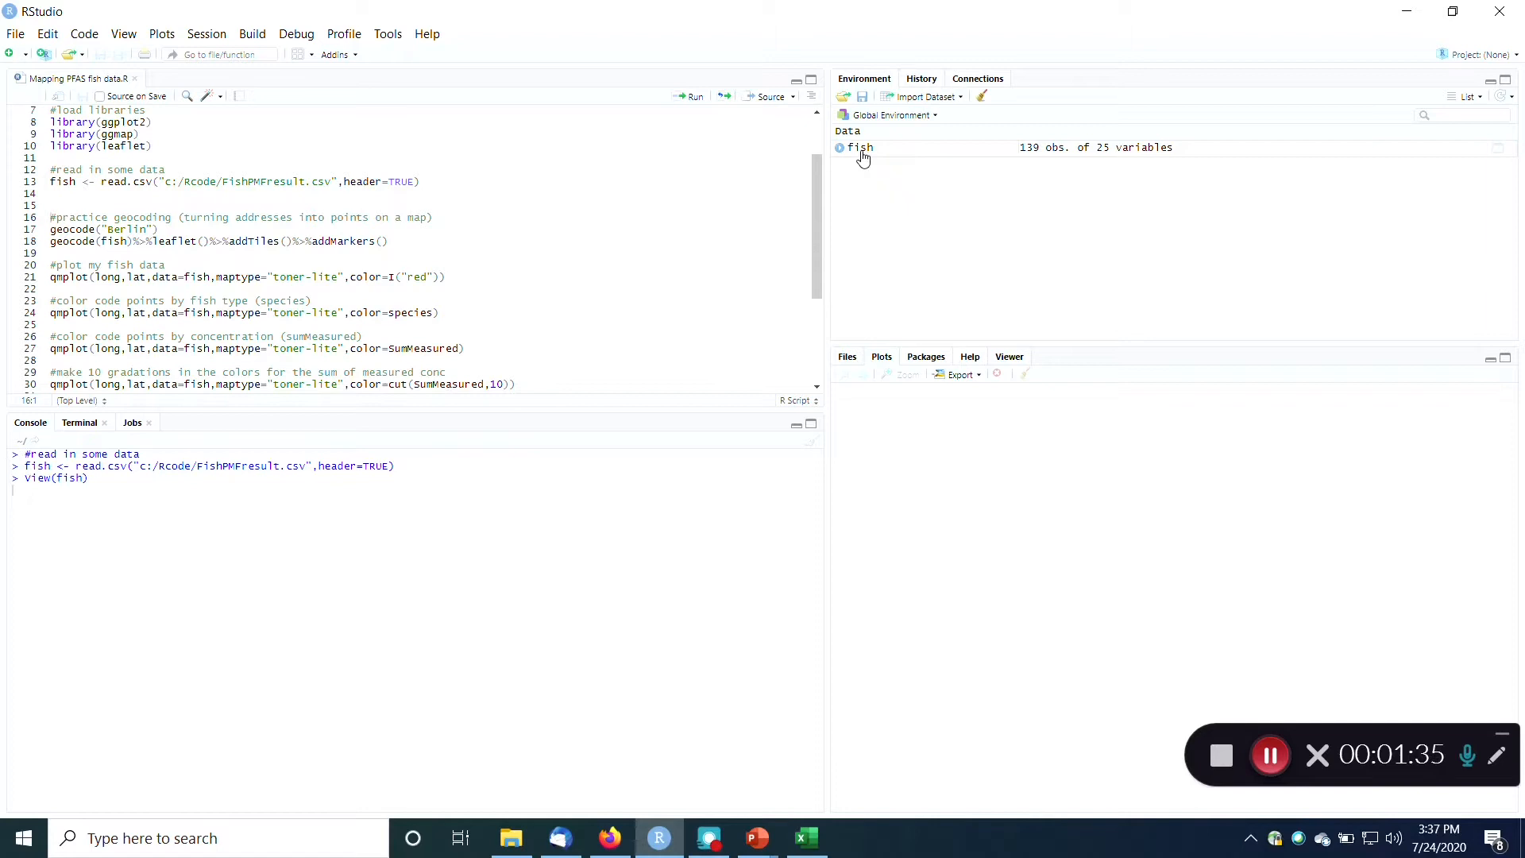
click(859, 147)
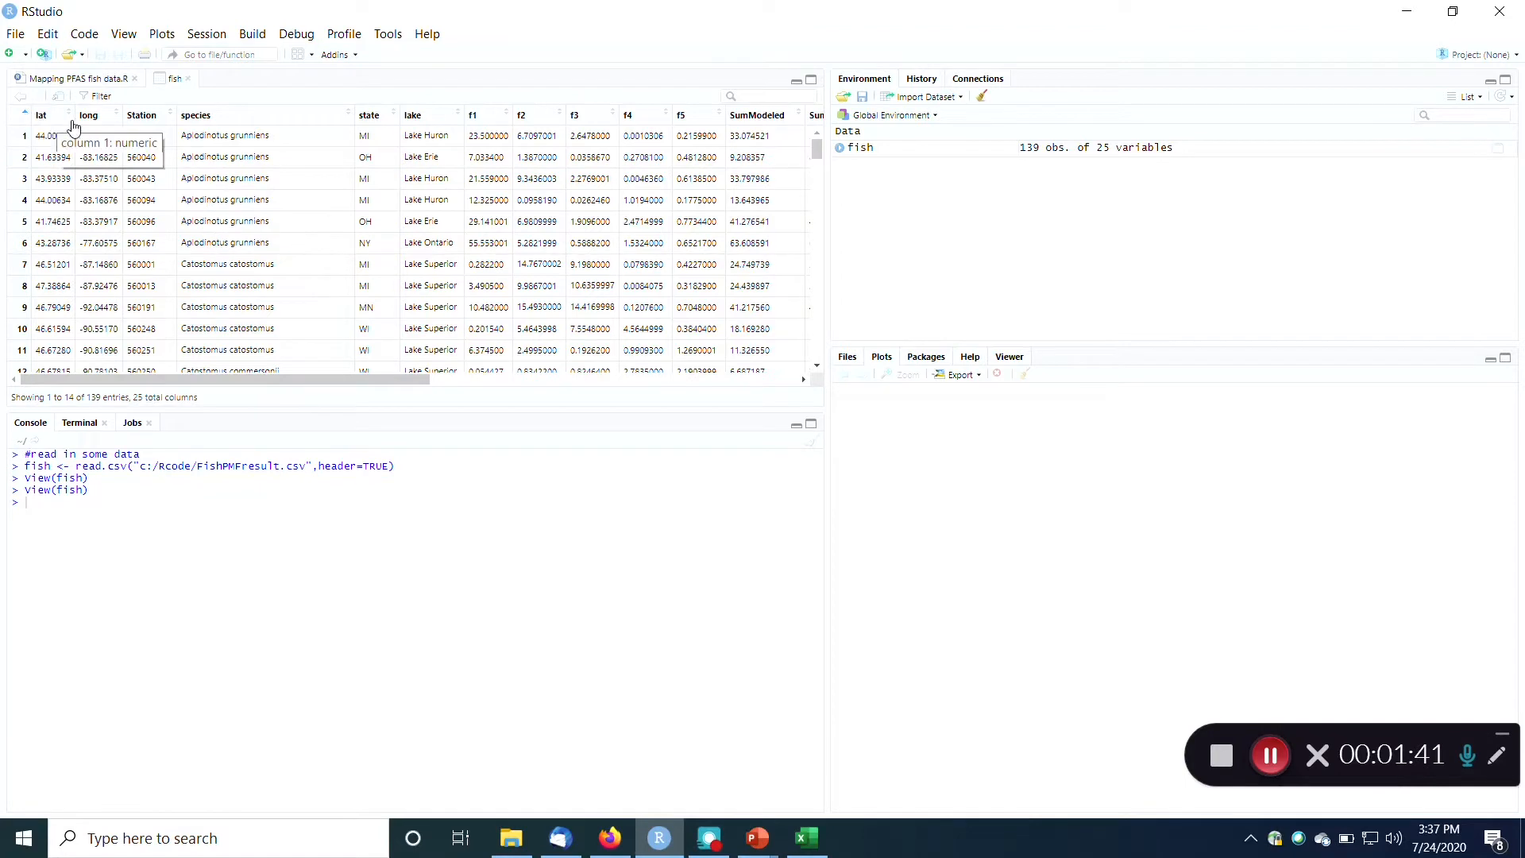
mouse_move(88, 114)
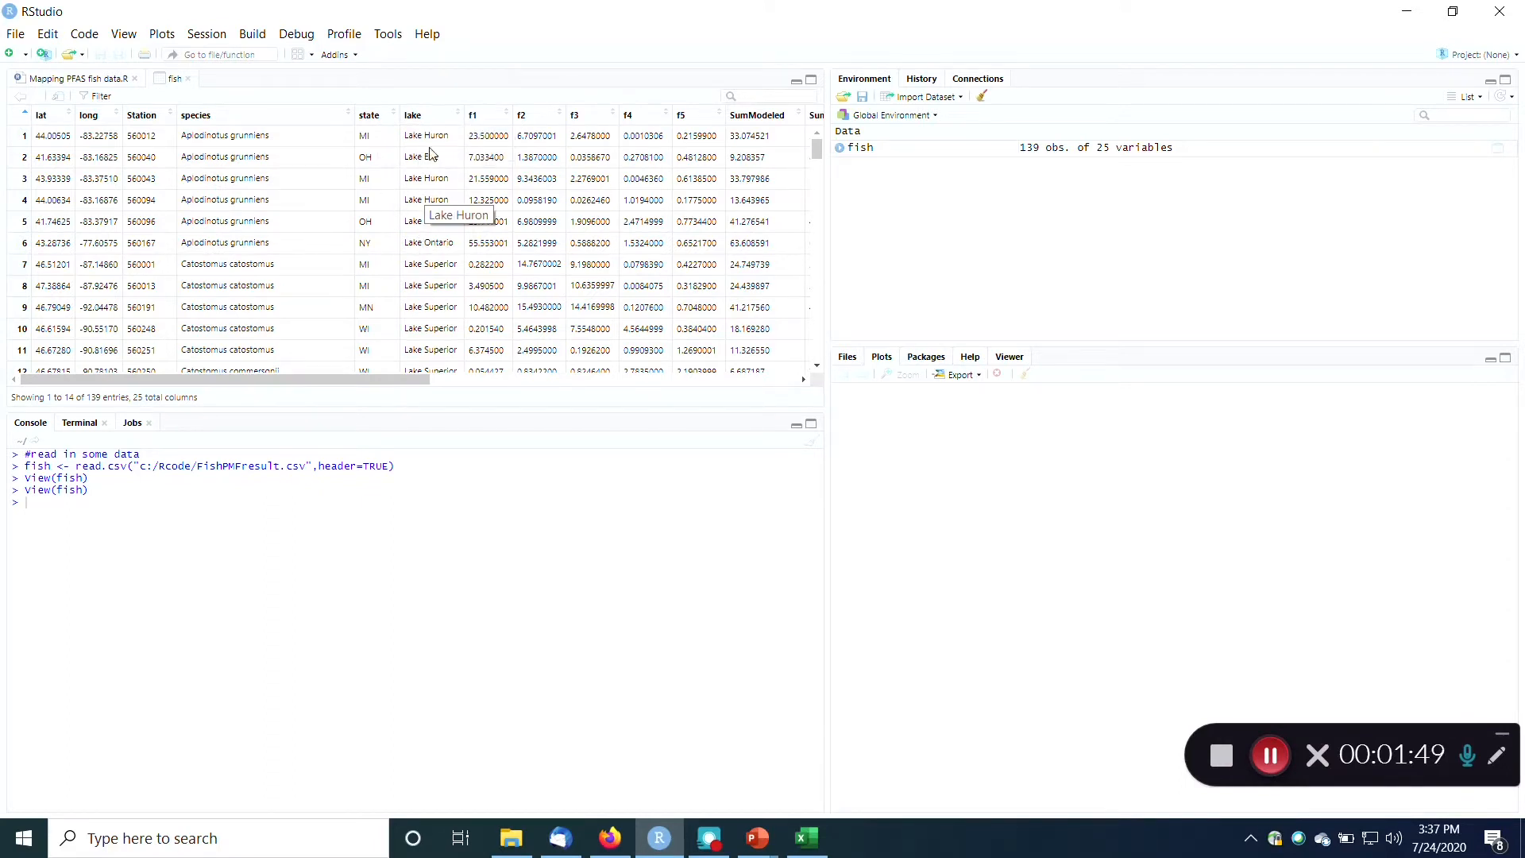
mouse_move(677, 116)
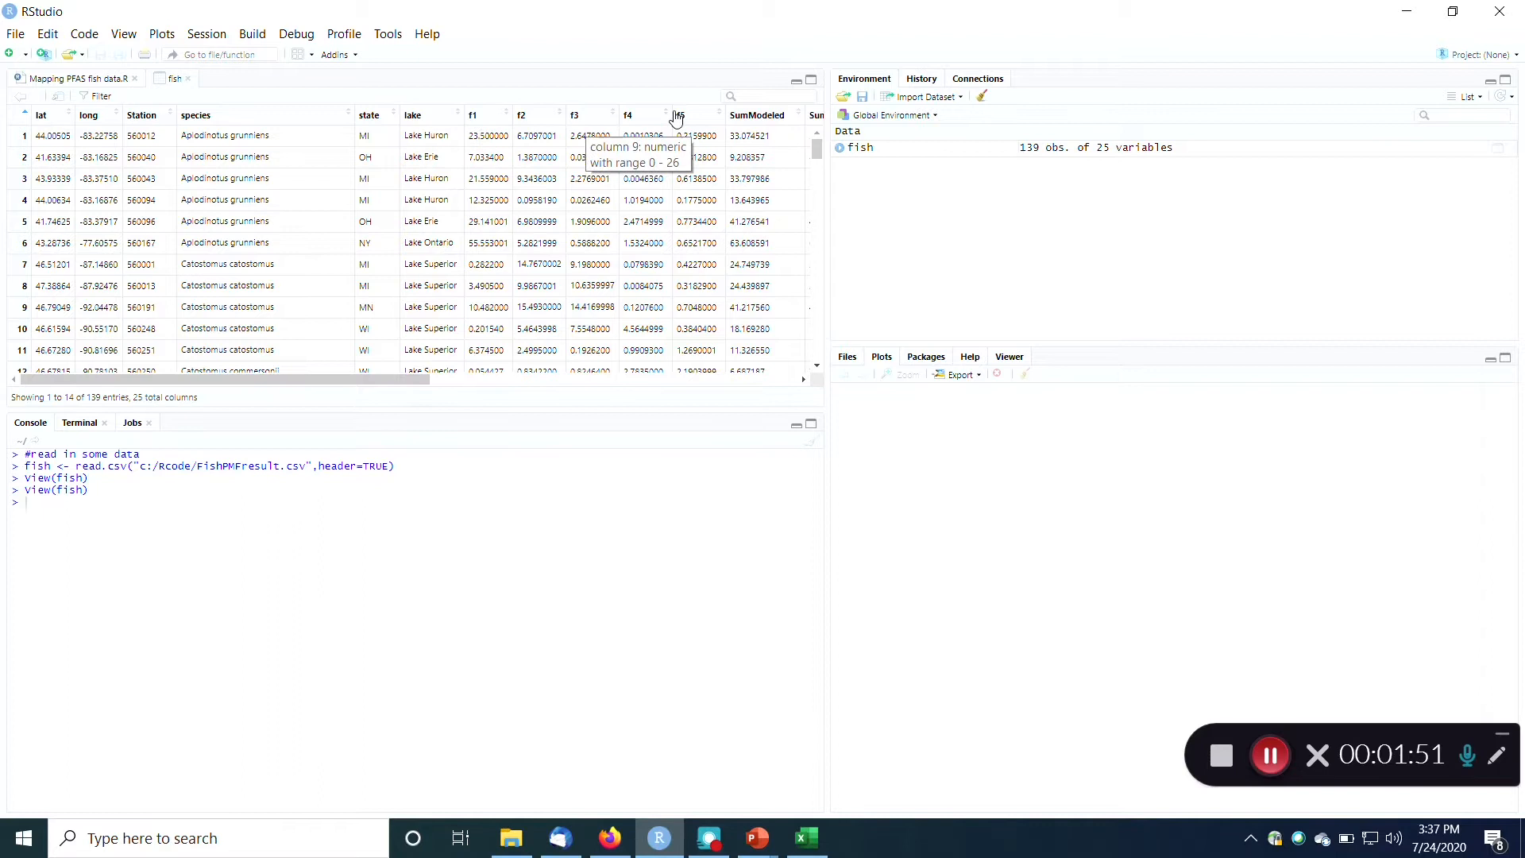
mouse_move(683, 115)
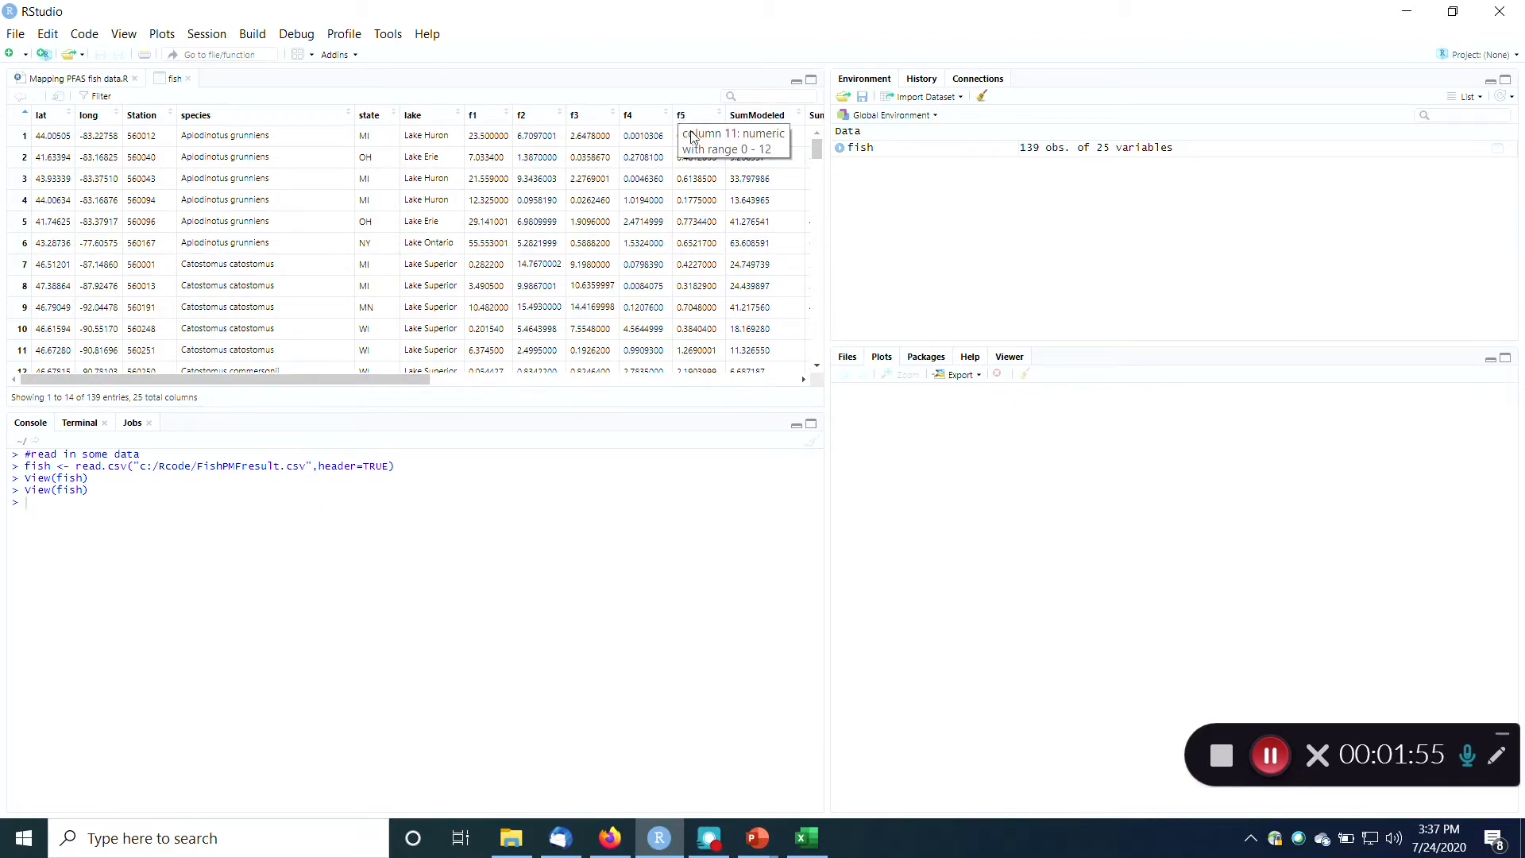
scroll(right, 3)
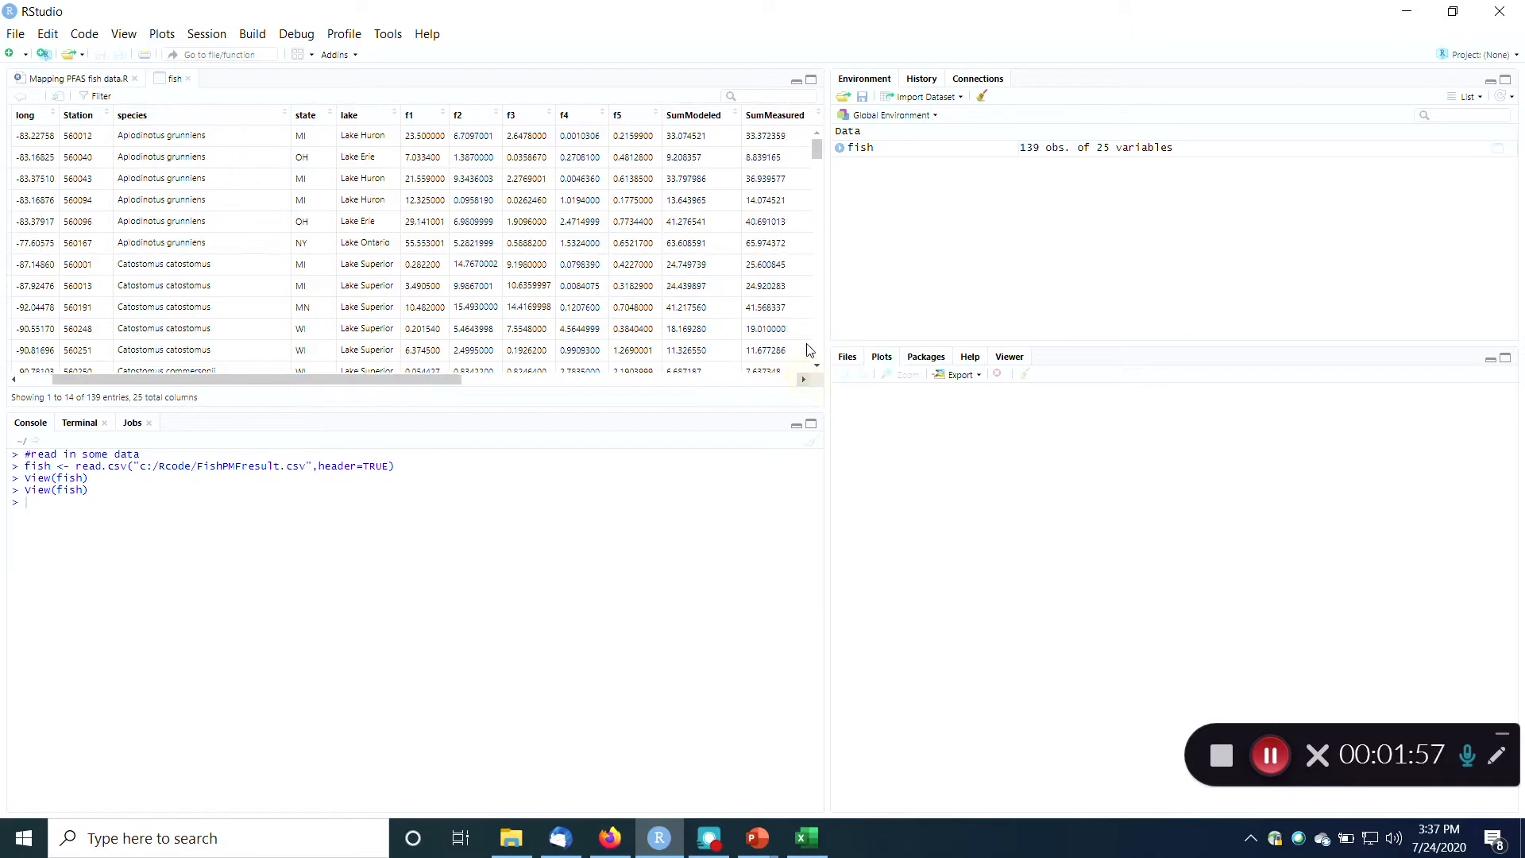
mouse_move(782, 127)
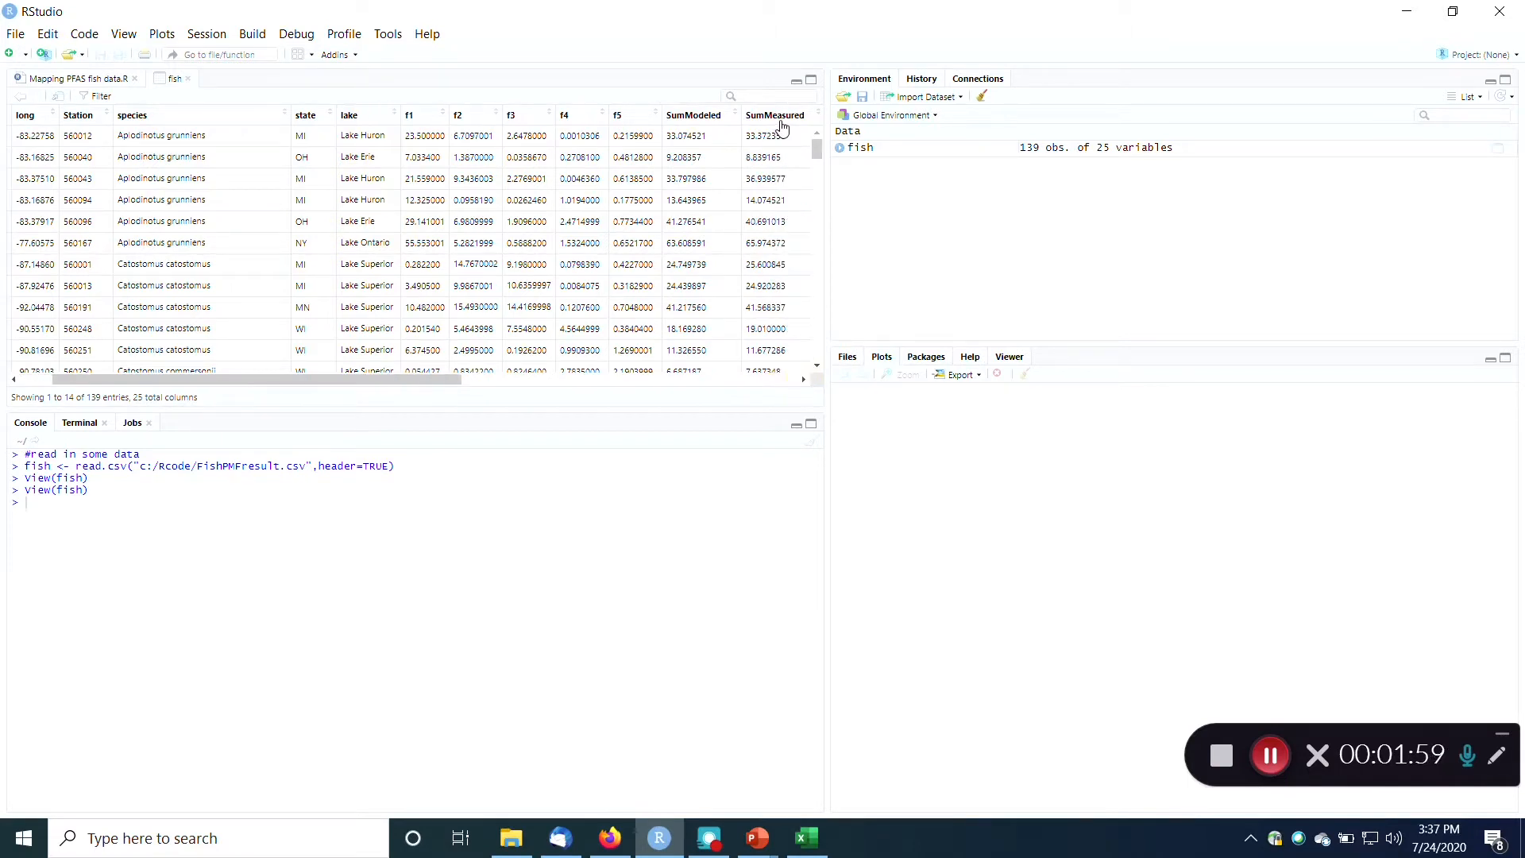
mouse_move(416, 388)
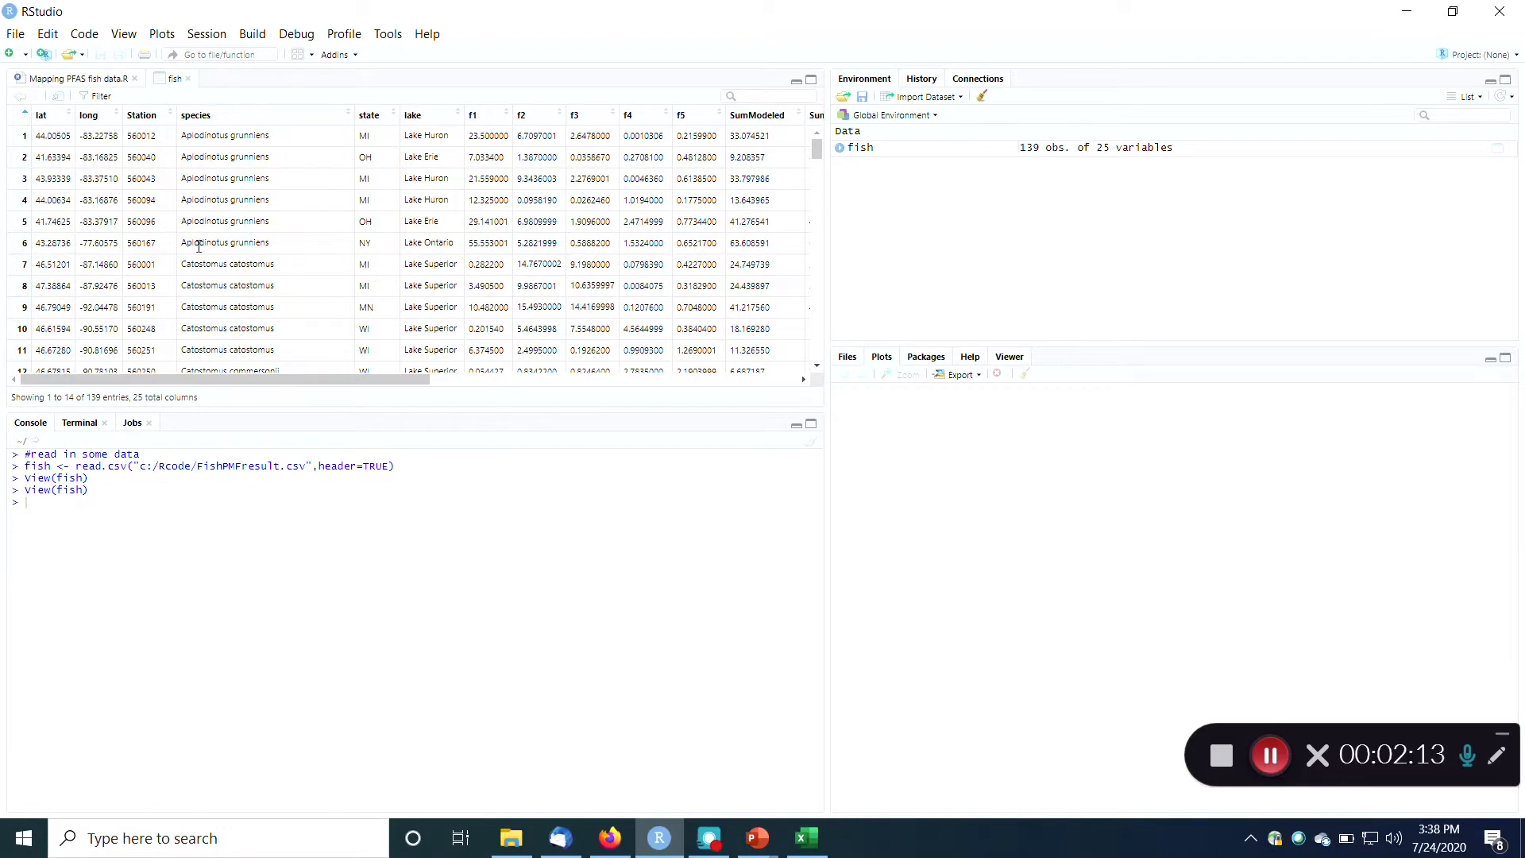
mouse_move(381, 137)
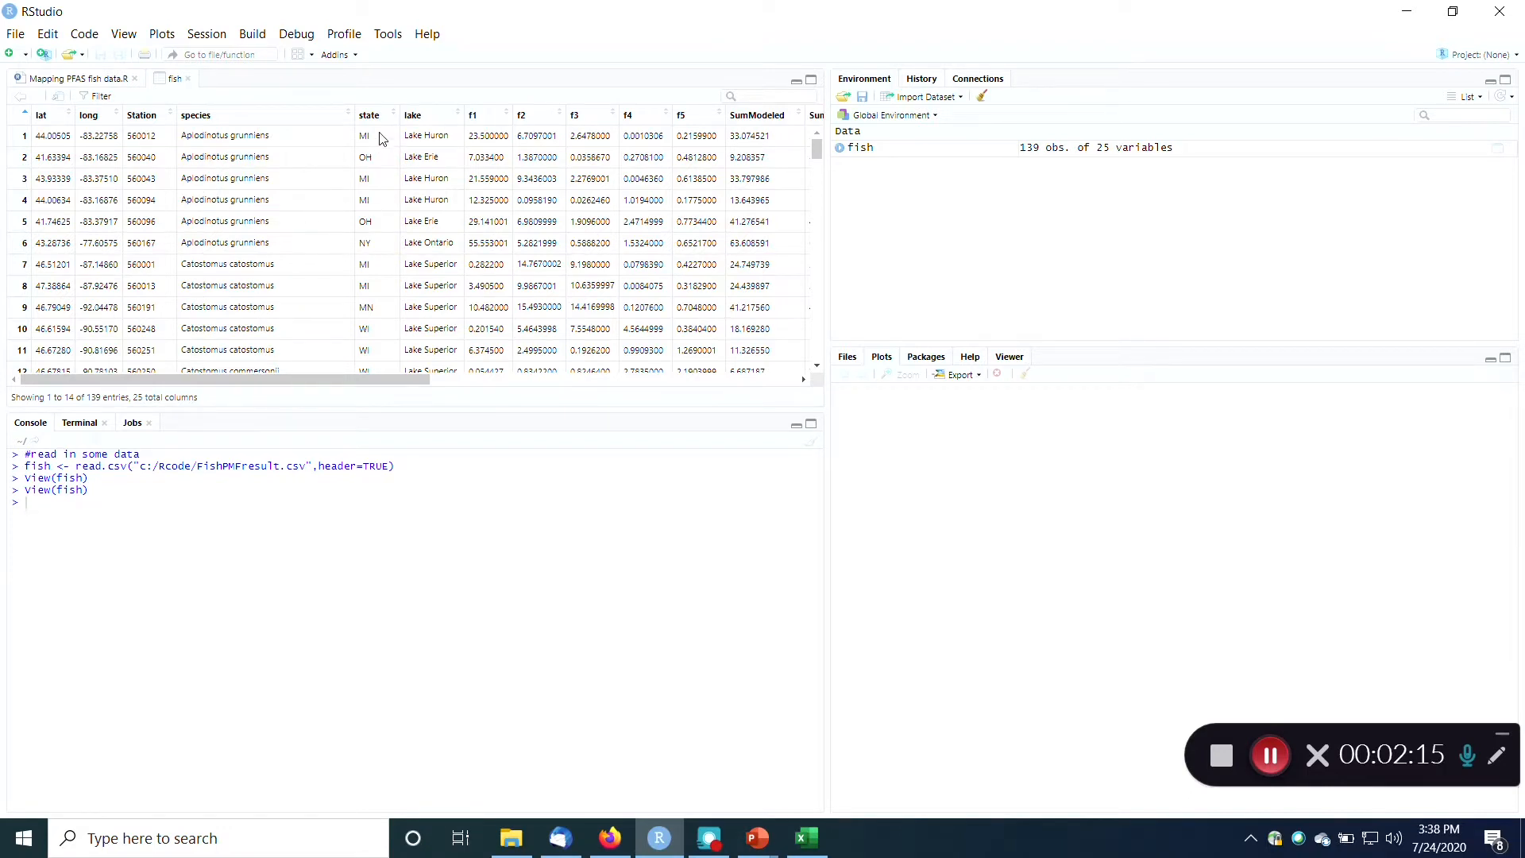
mouse_move(192, 127)
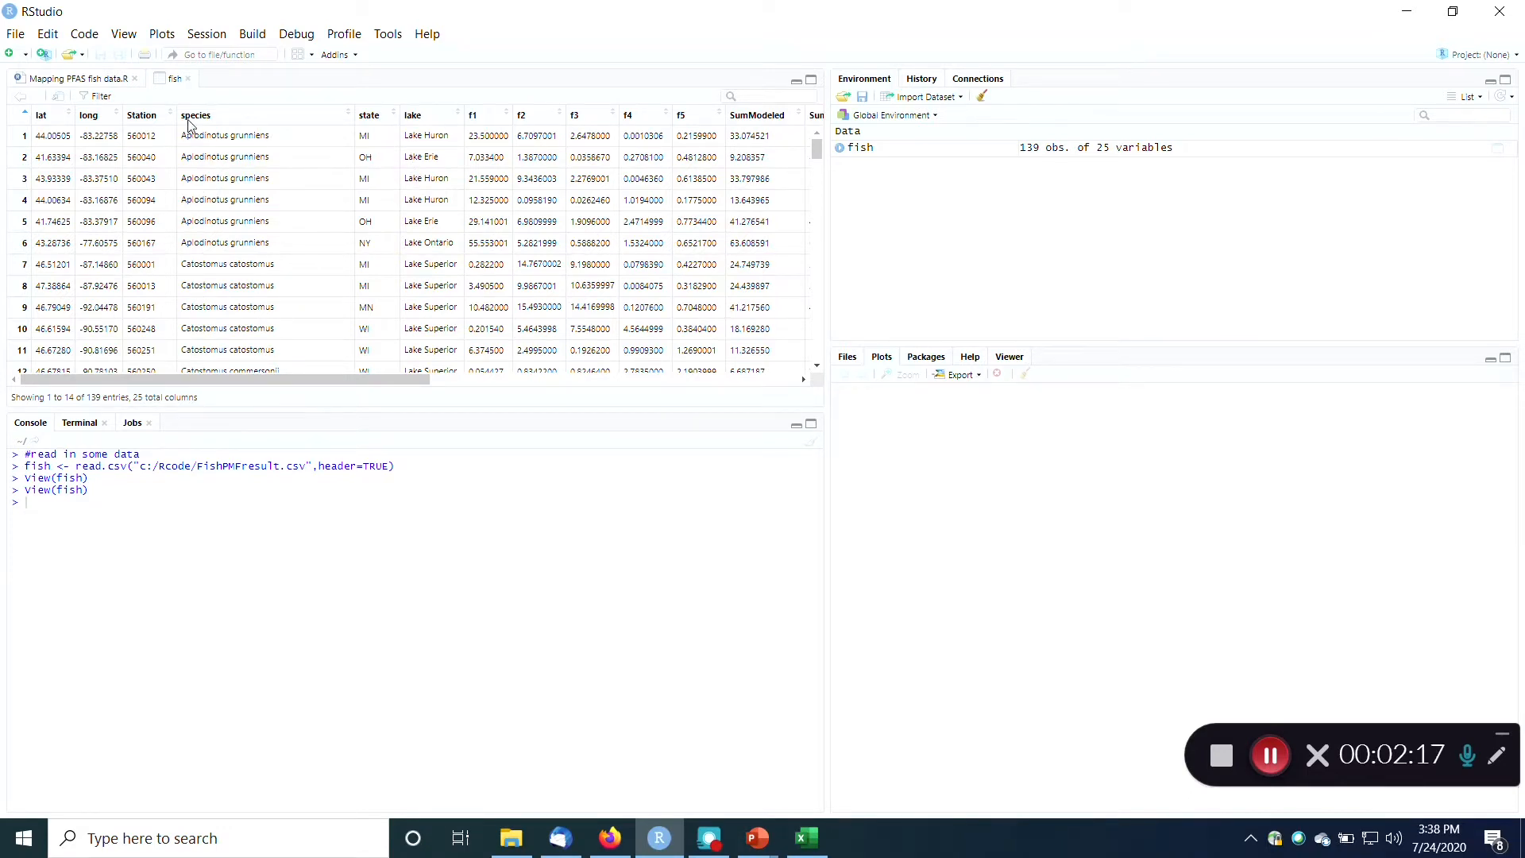
Run geocode("Berlin") returning 13.4, 52.5, then geocode(fish), which errors on is.character(location)
click(77, 78)
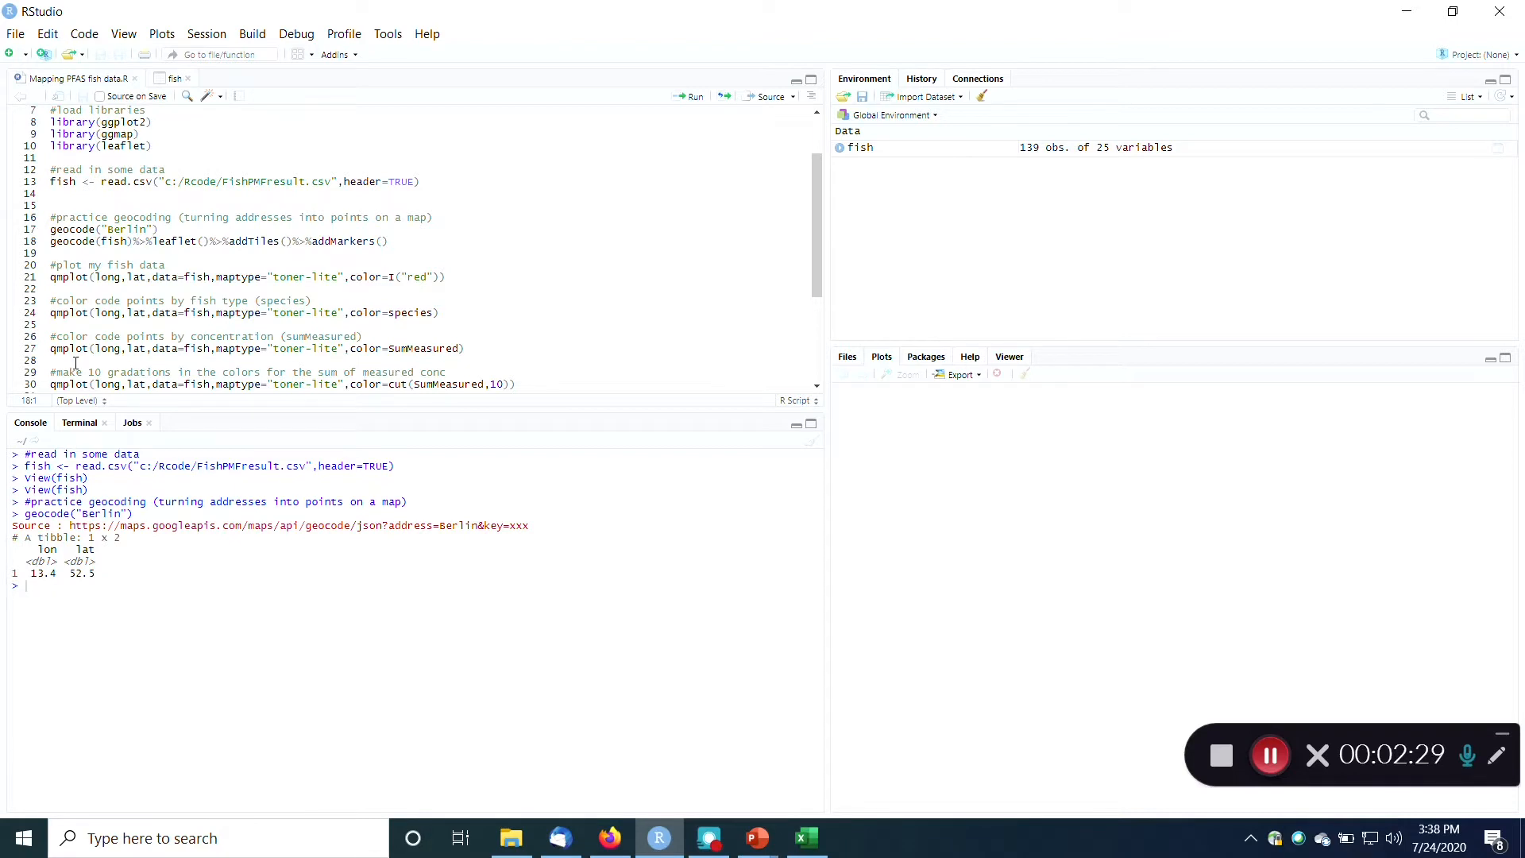
click(157, 229)
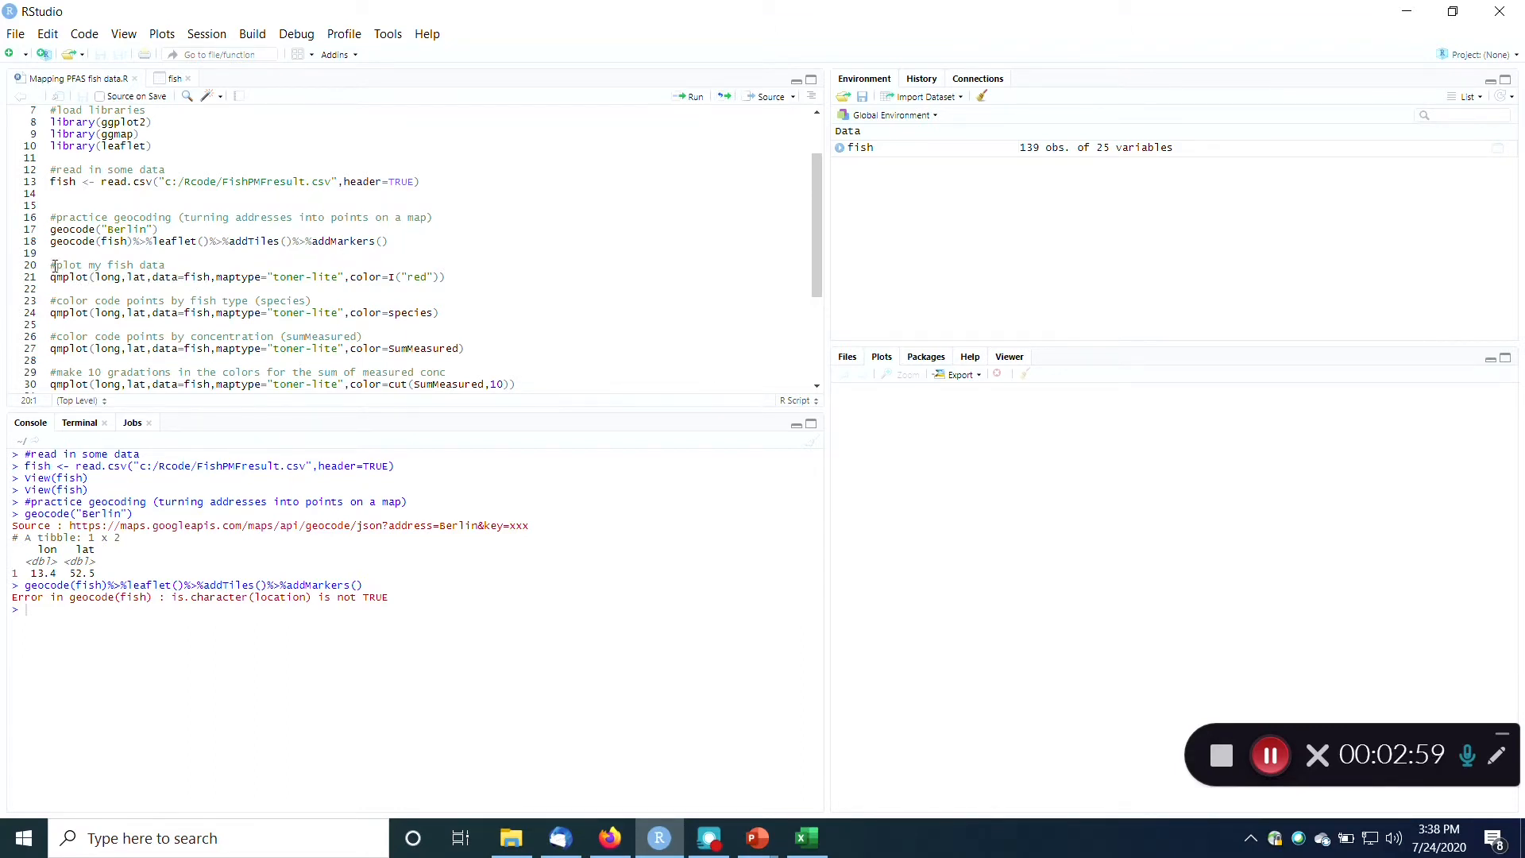
double_click(105, 265)
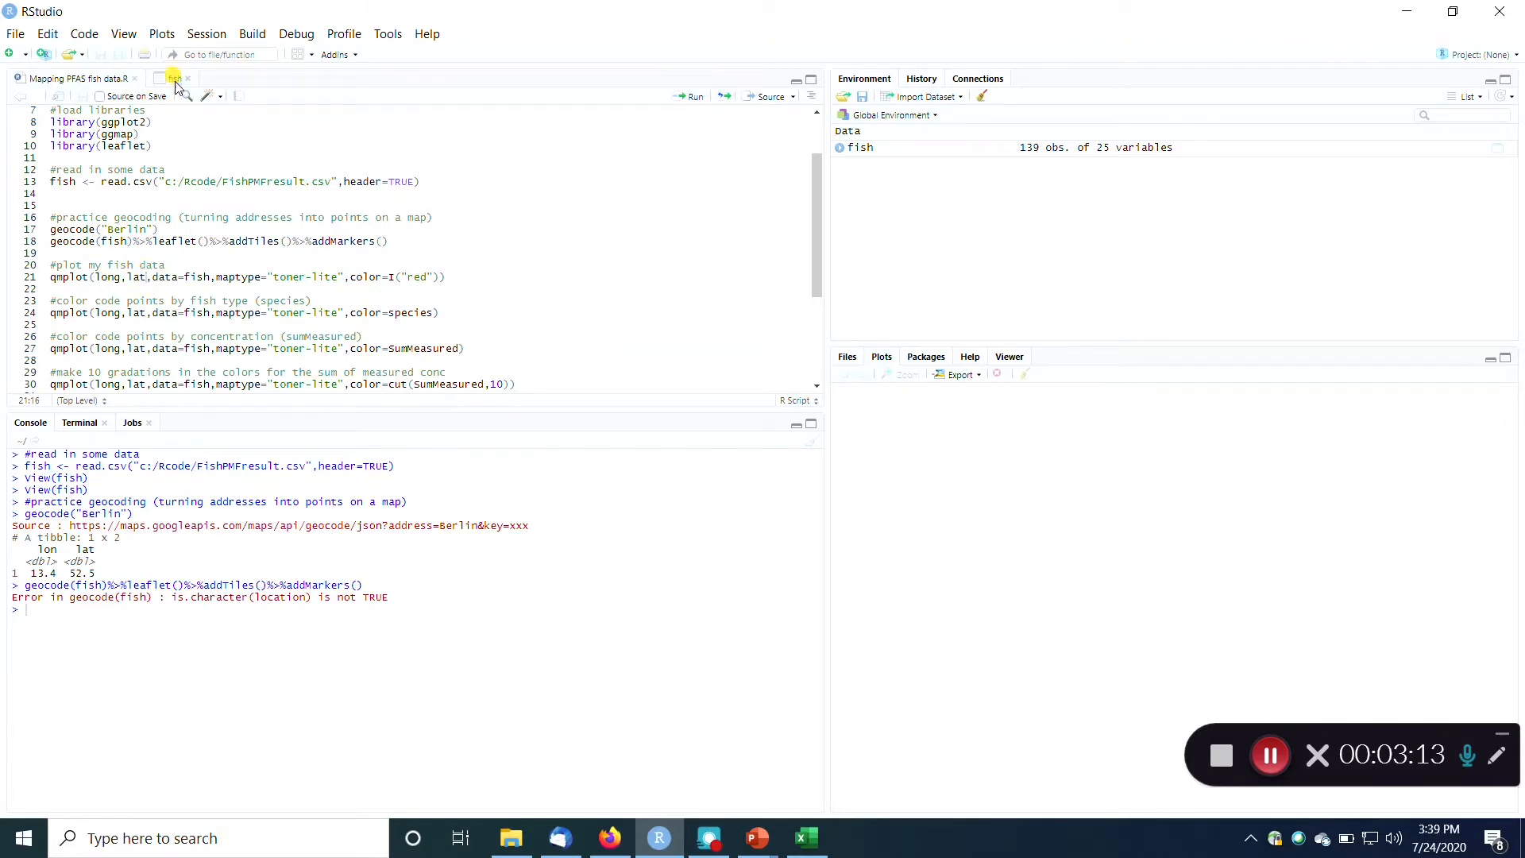
click(173, 78)
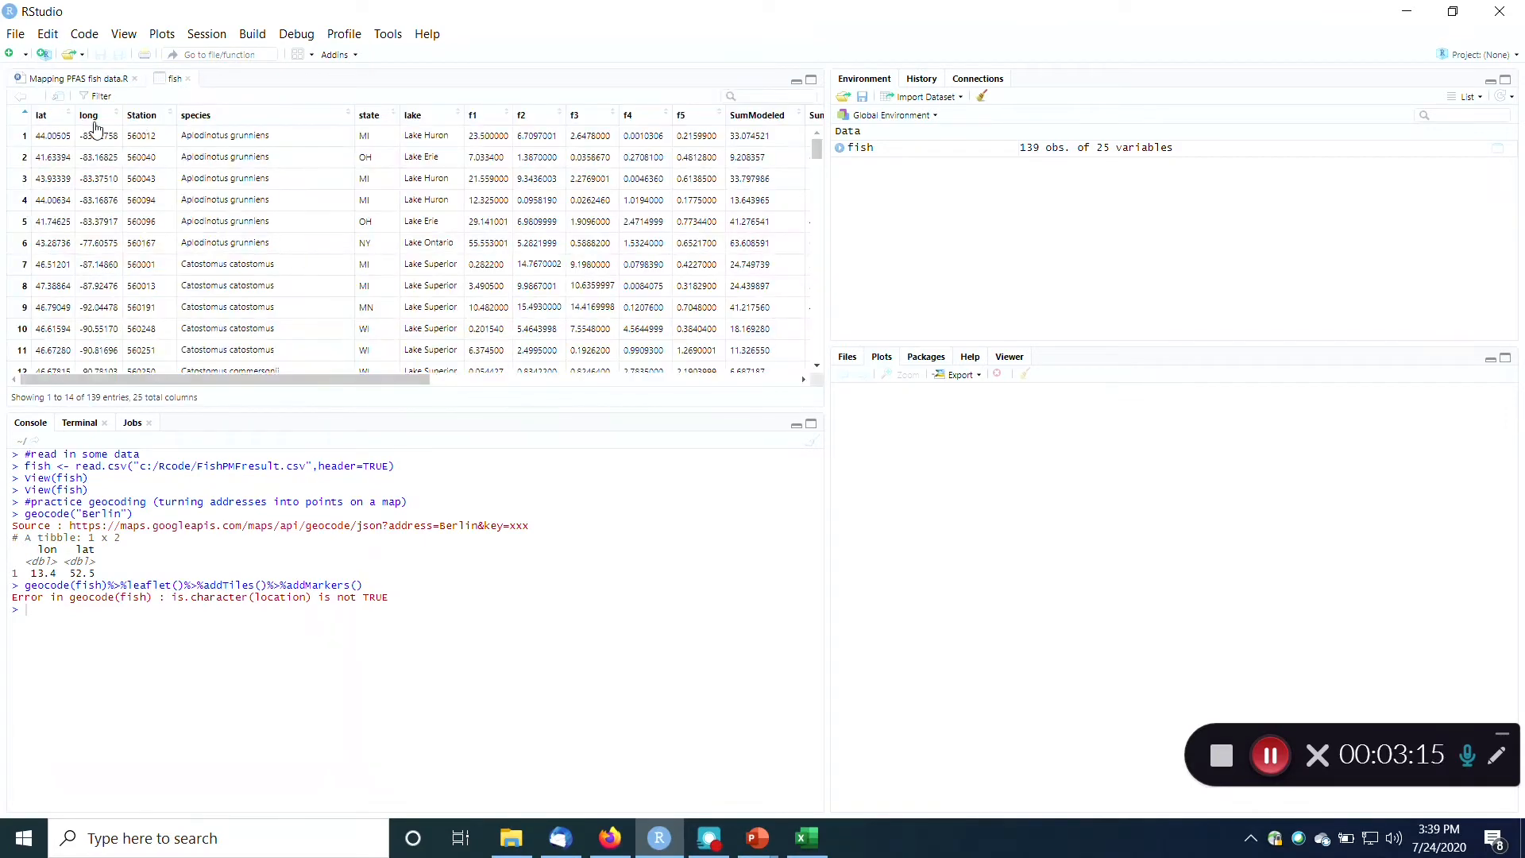
click(49, 78)
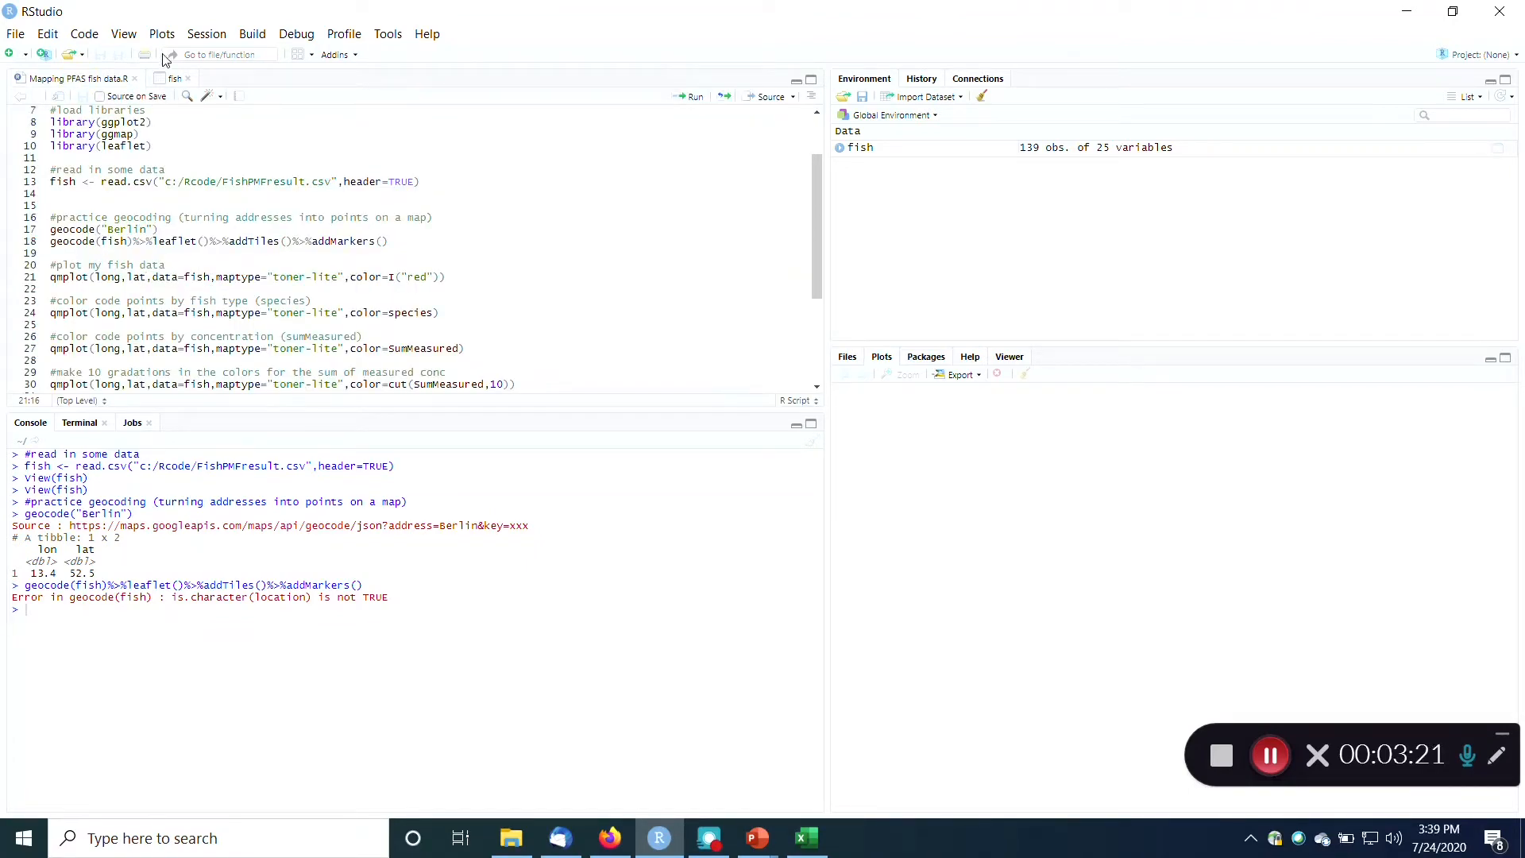
click(148, 277)
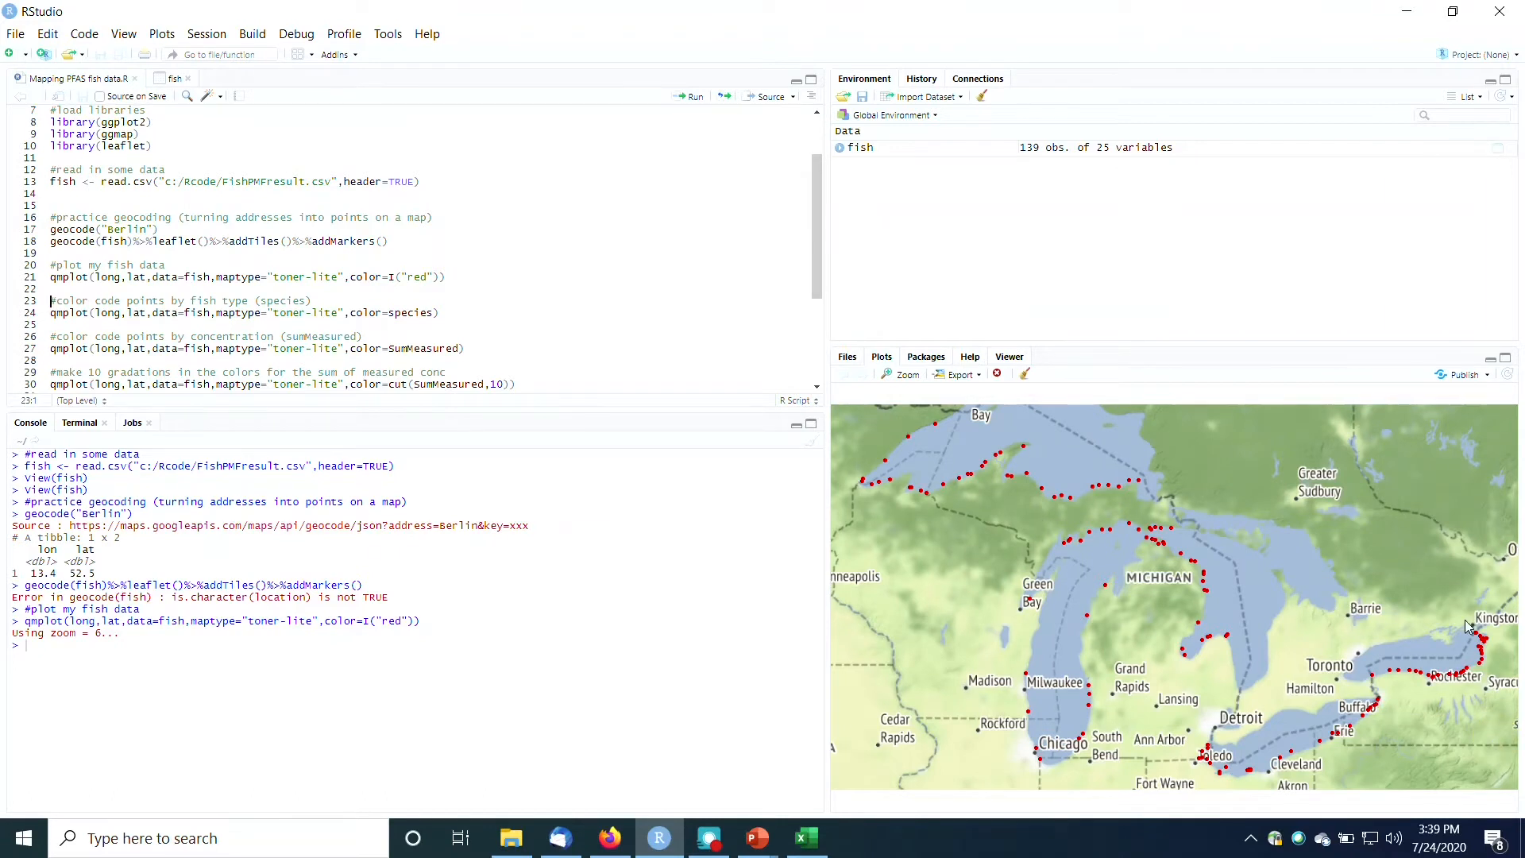
mouse_move(1334, 652)
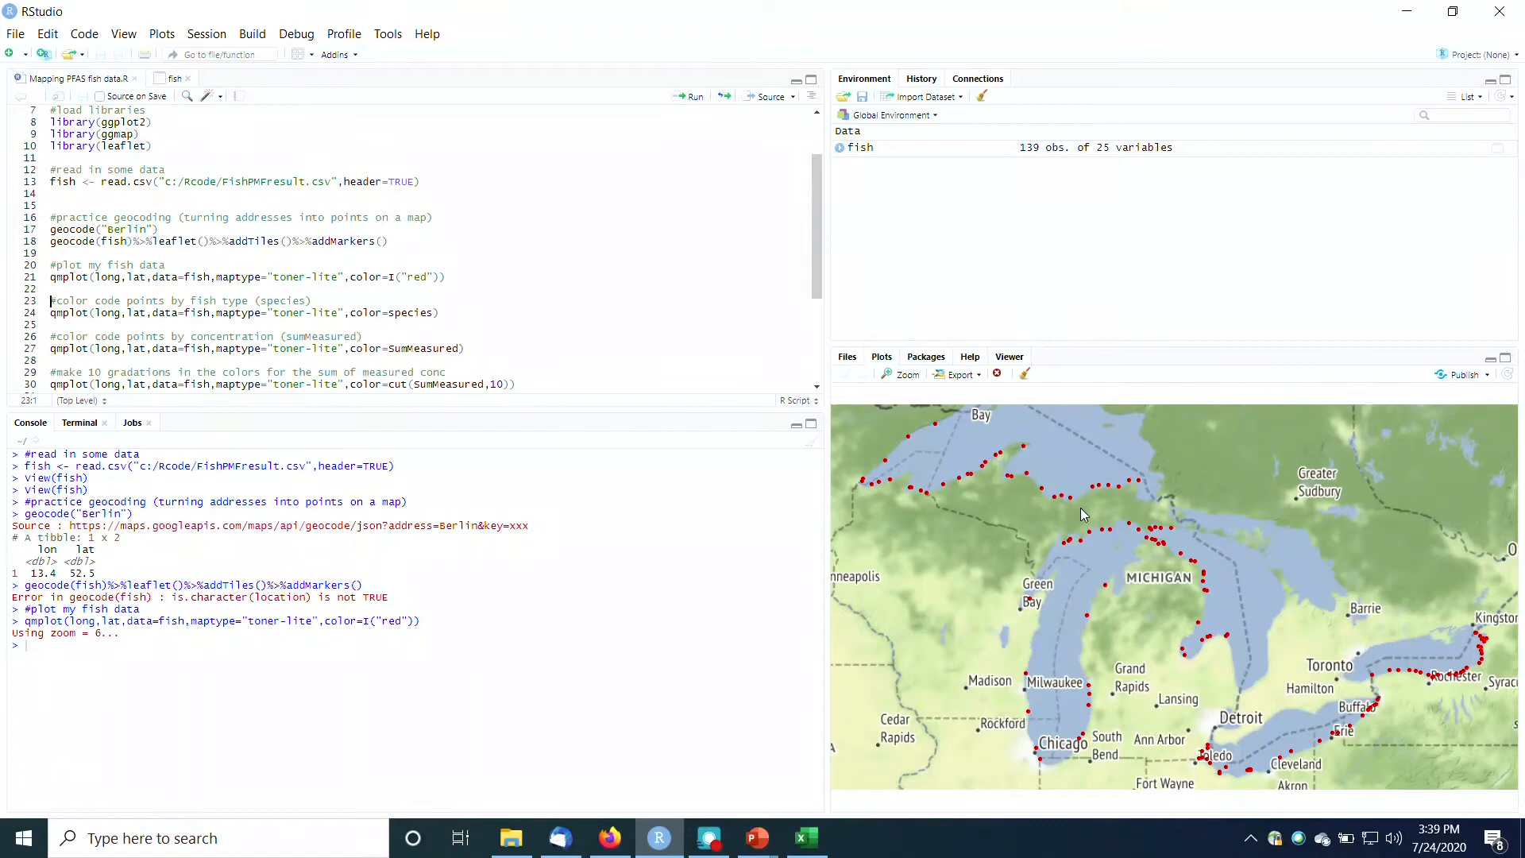
mouse_move(1228, 605)
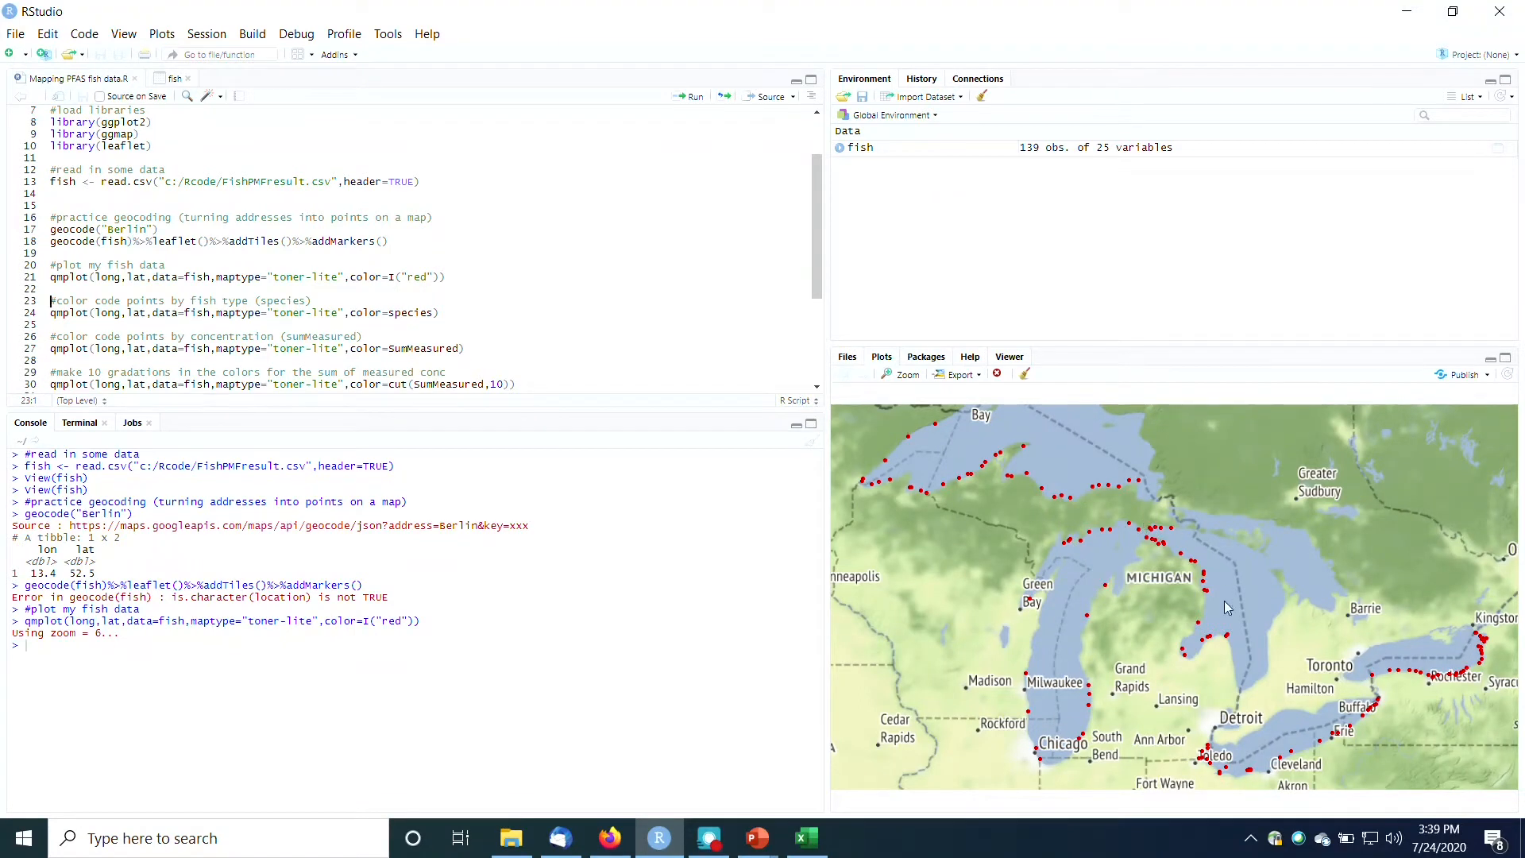
mouse_move(1446, 683)
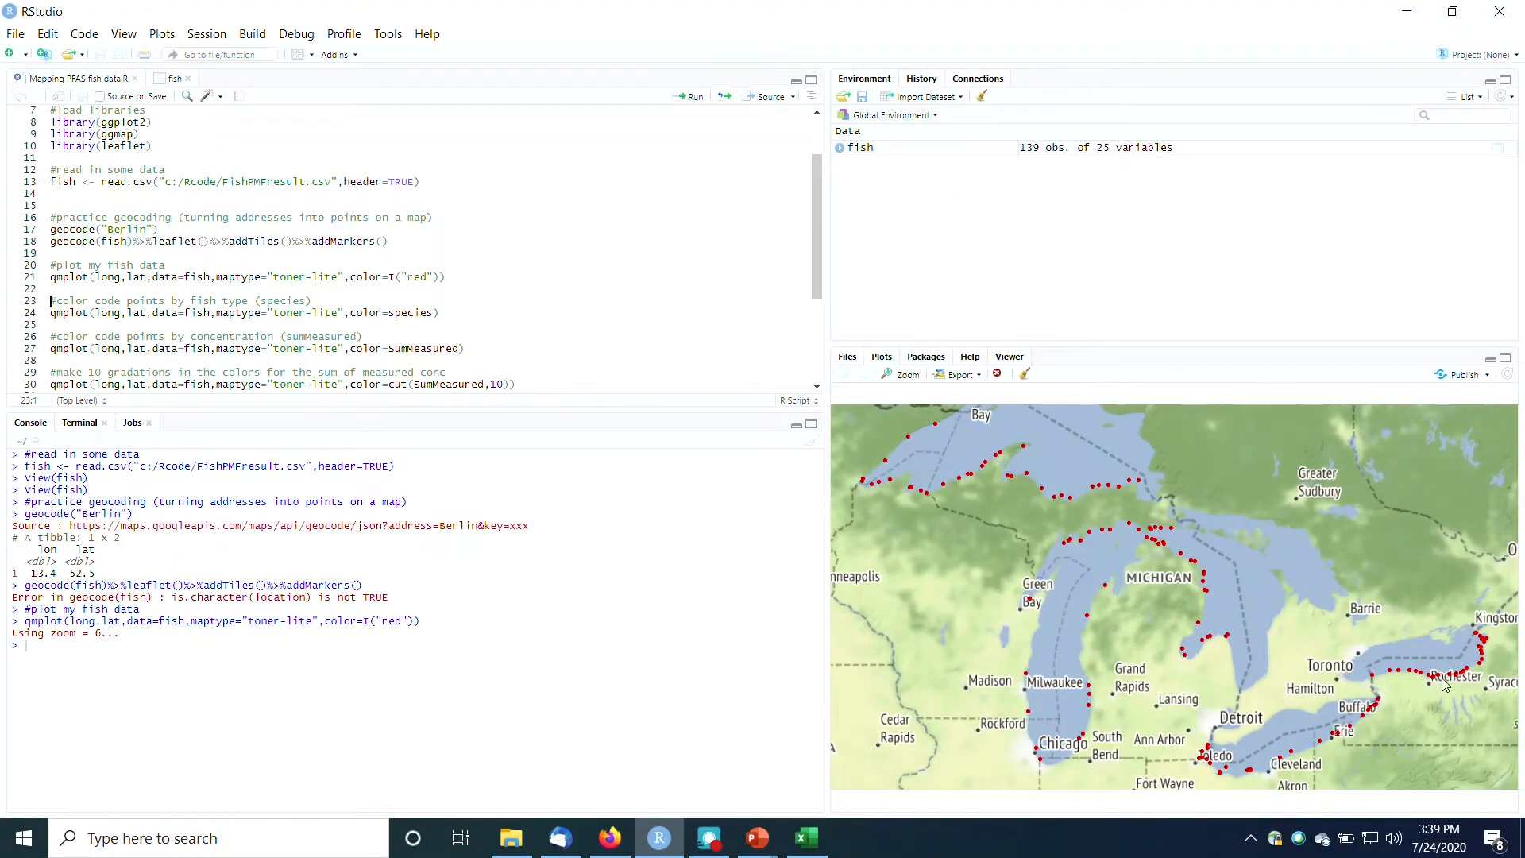
mouse_move(1230, 628)
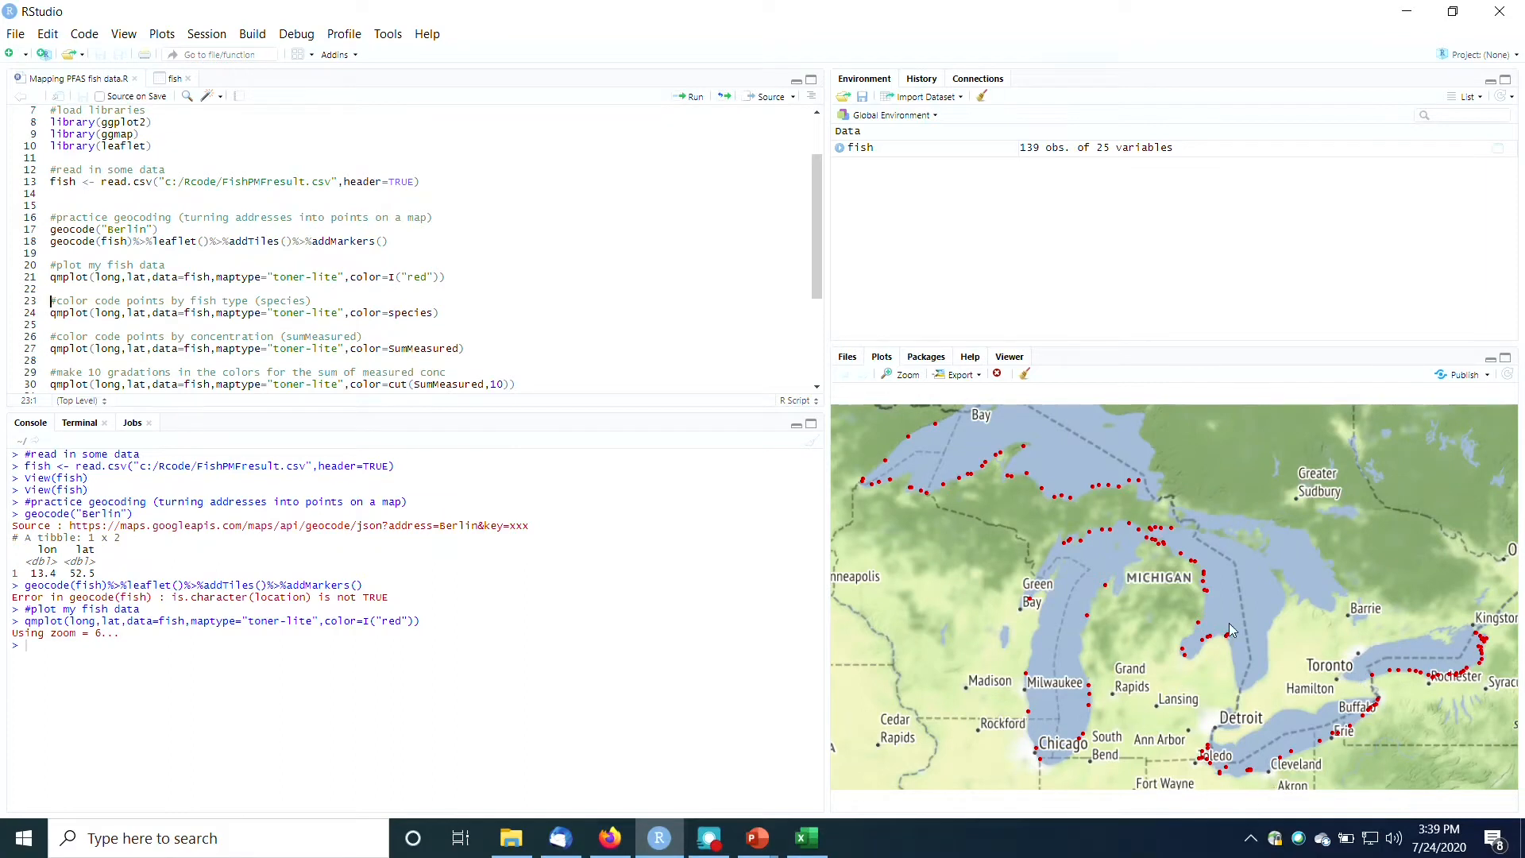
mouse_move(953, 472)
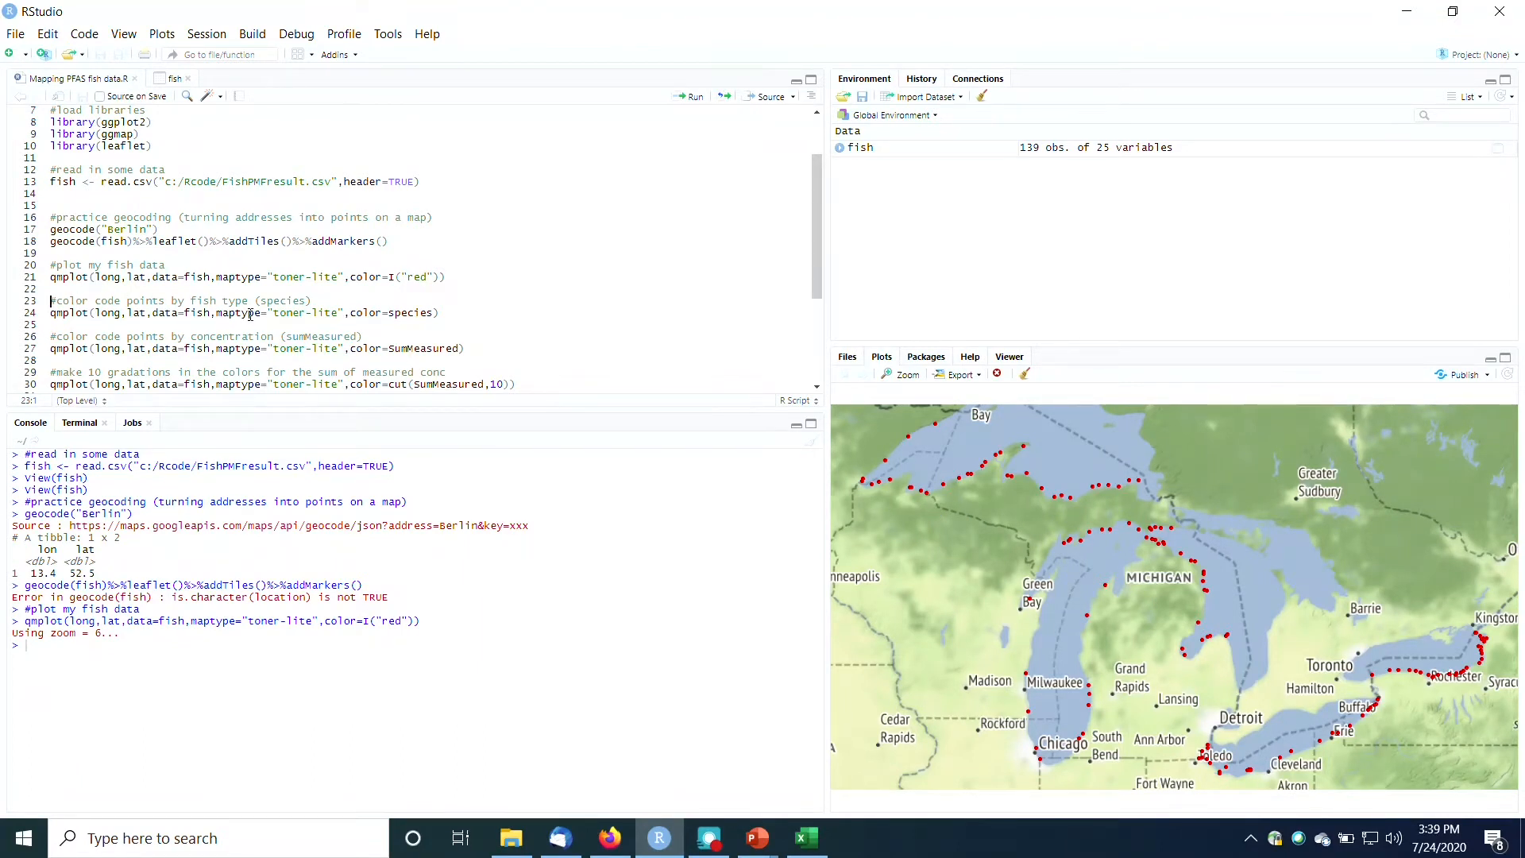
Redraw the Great Lakes qmplot with points coloured by species and a species legend
double_click(367, 313)
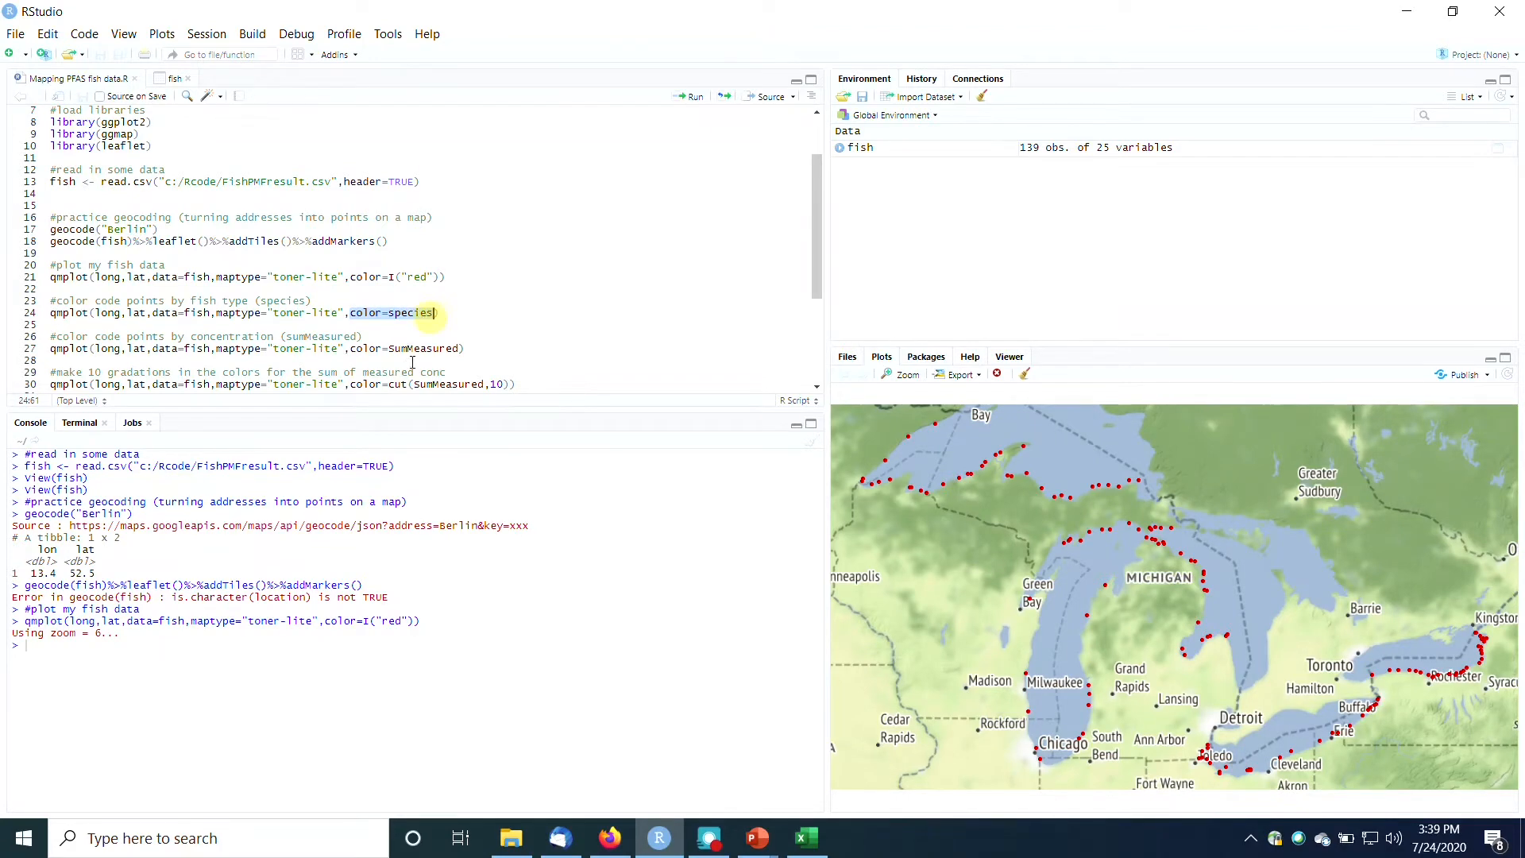
click(173, 78)
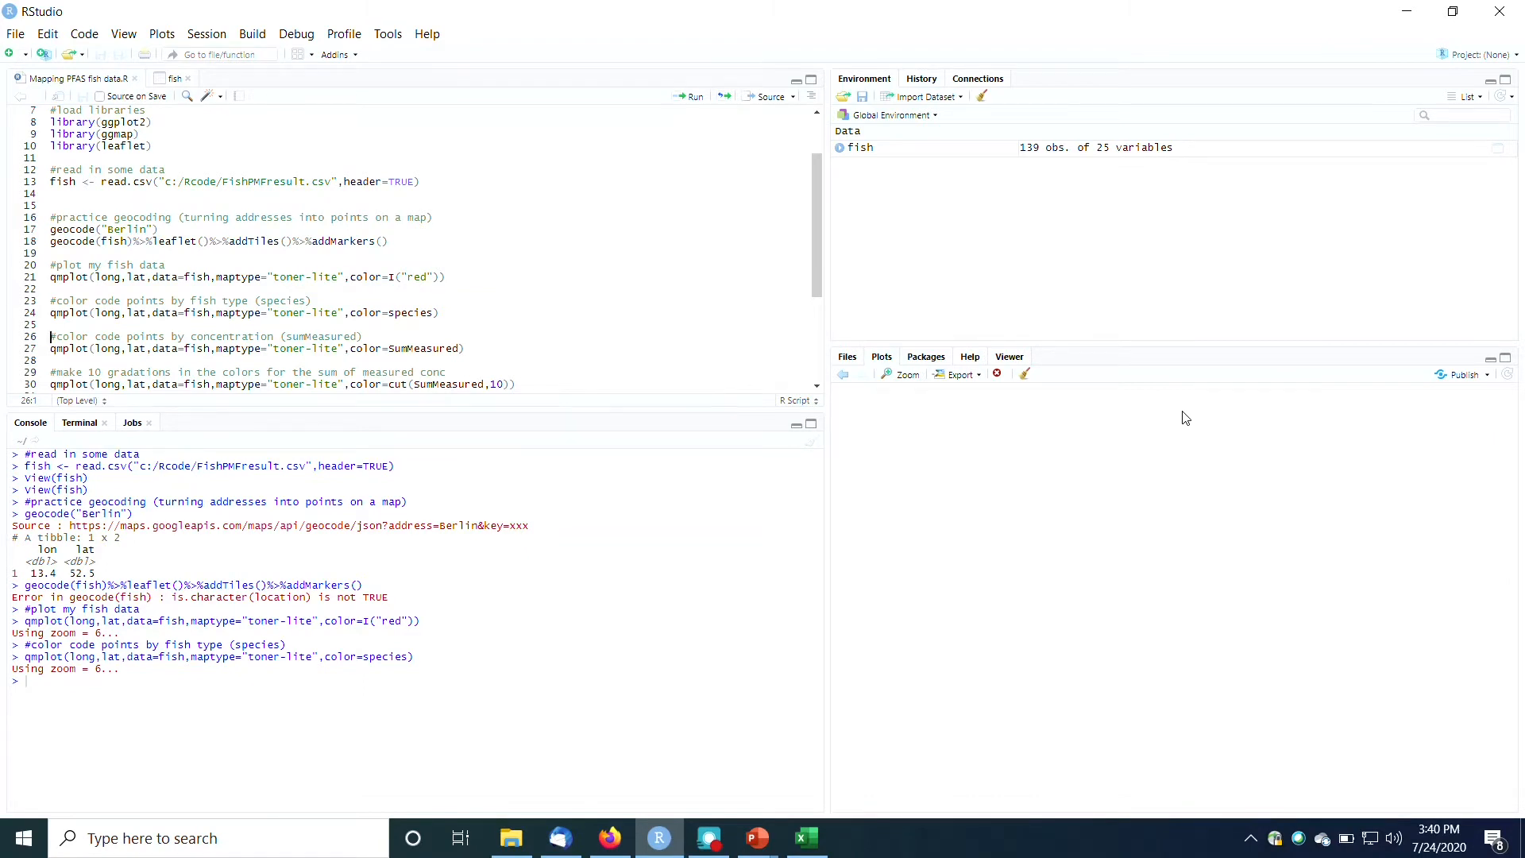
click(691, 97)
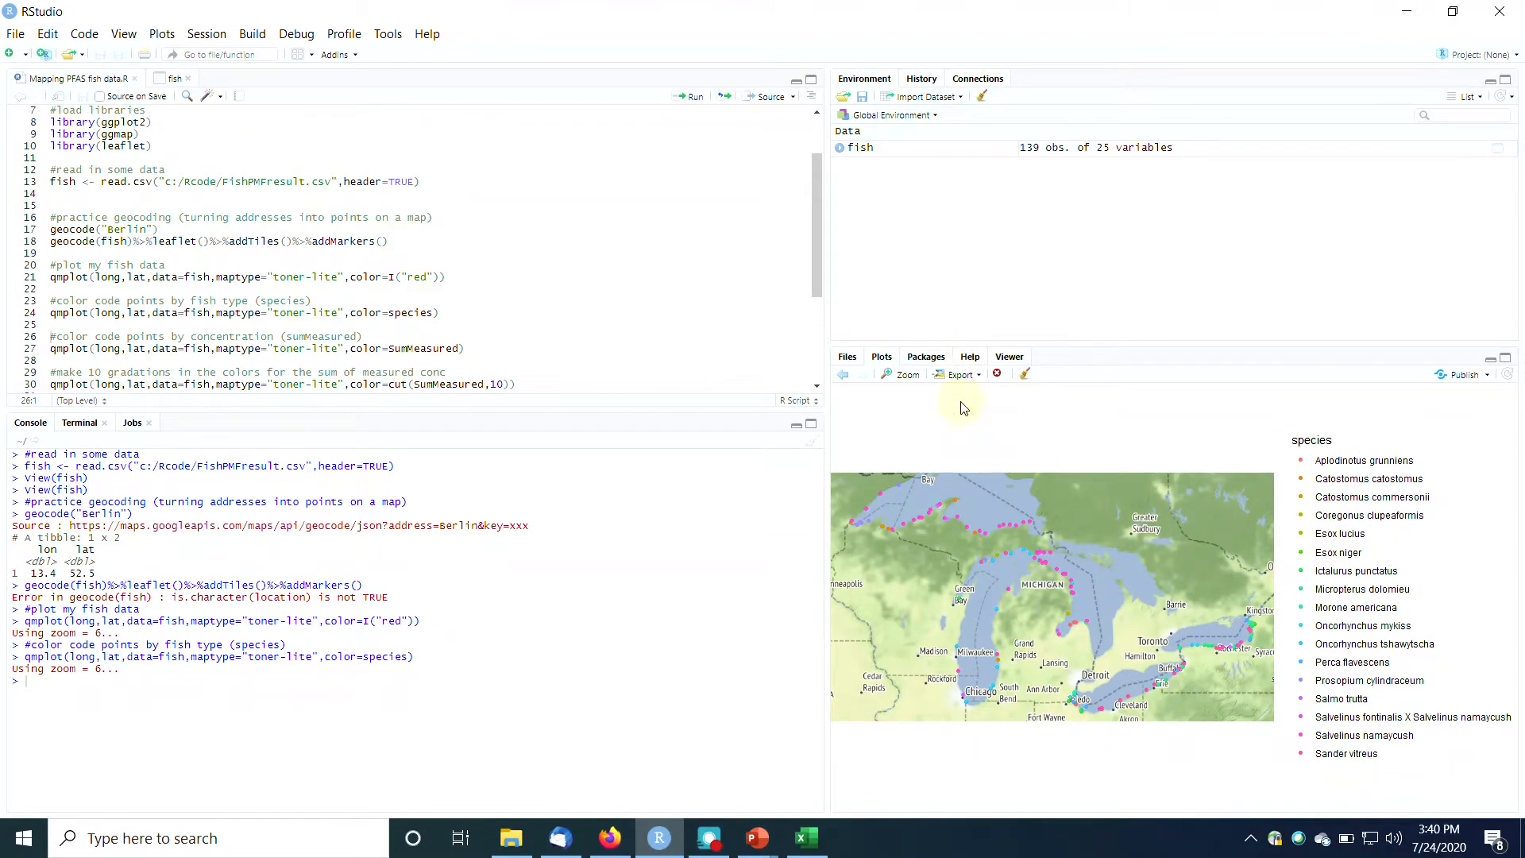
Export the species-coloured plot as the JPEG image fishbyspecies
click(957, 373)
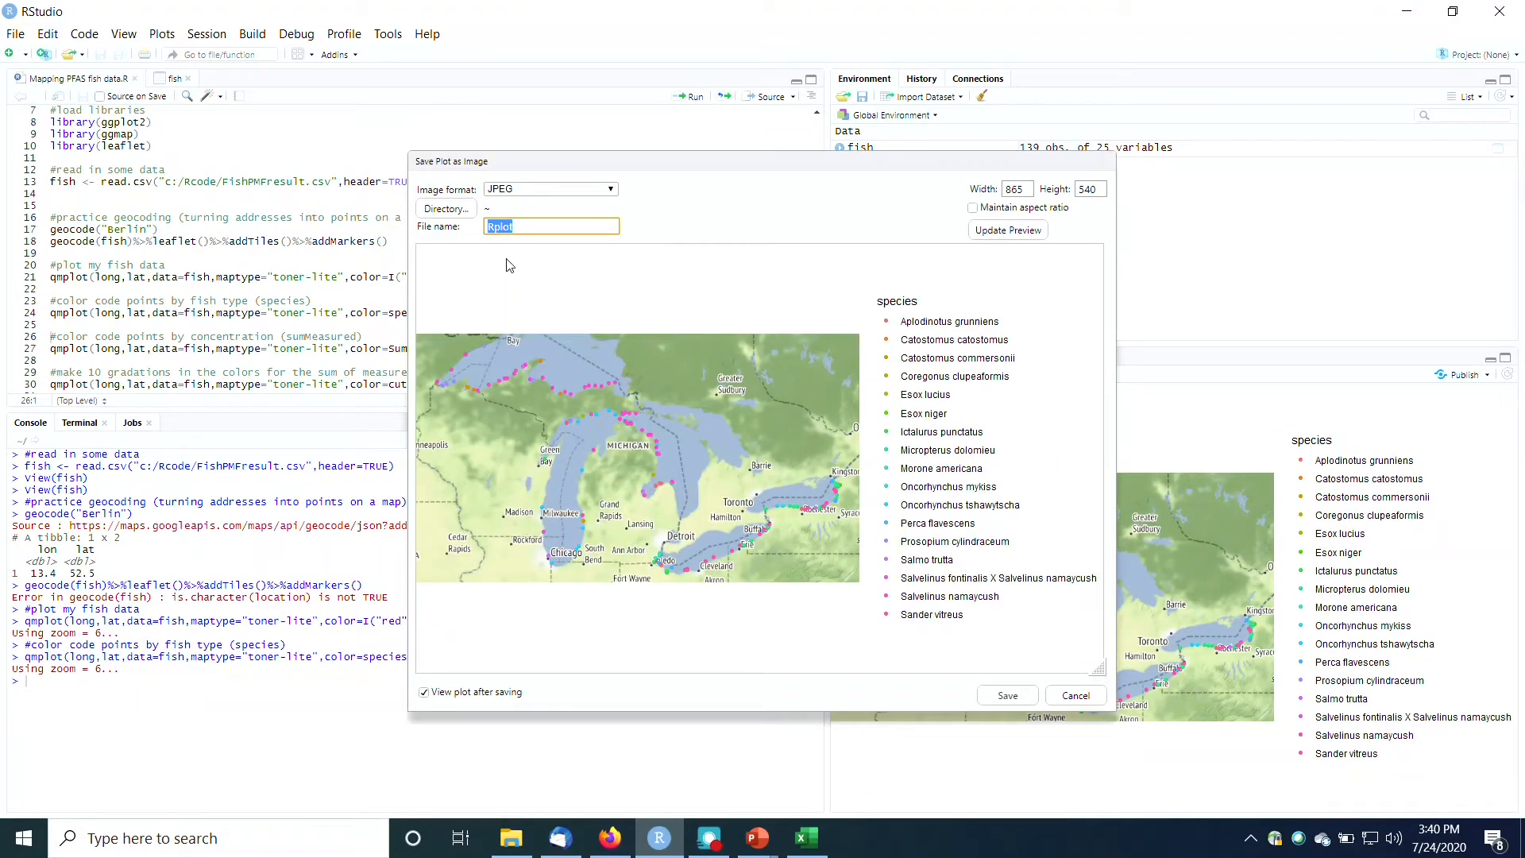
text(fish)
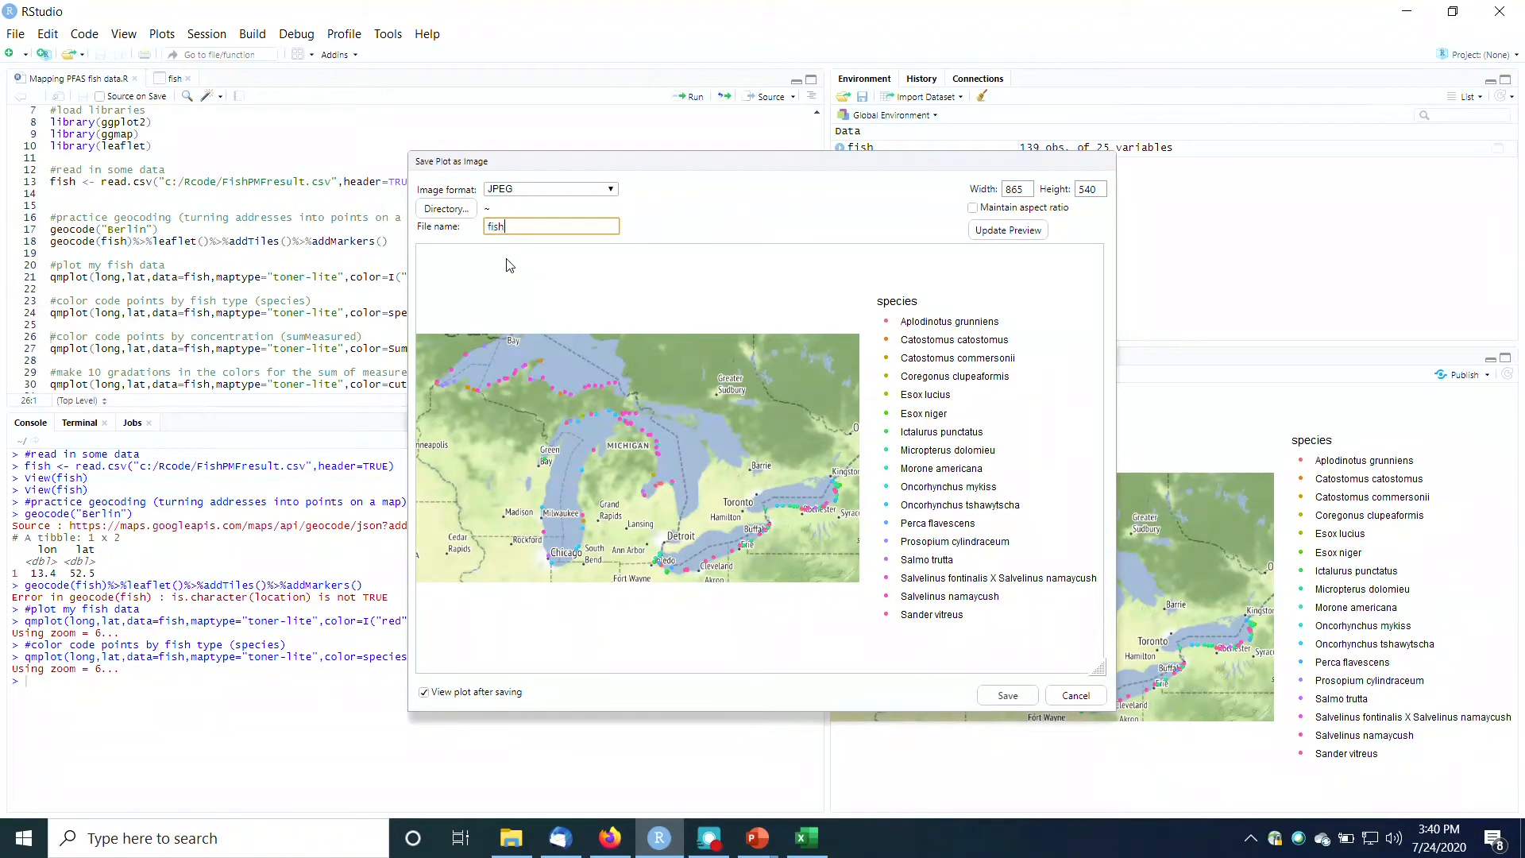
text(by)
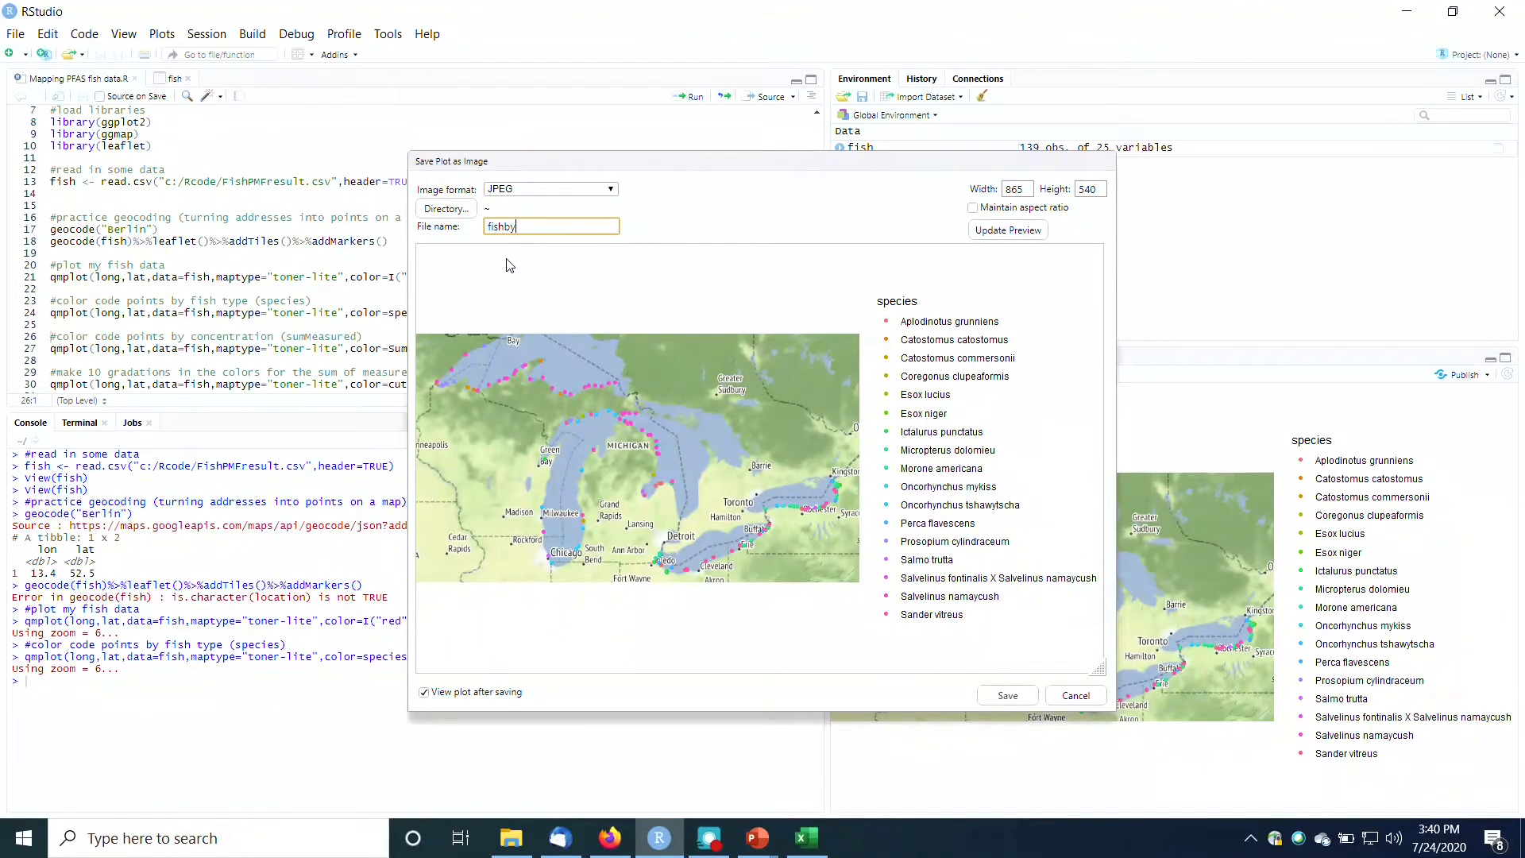
text(species)
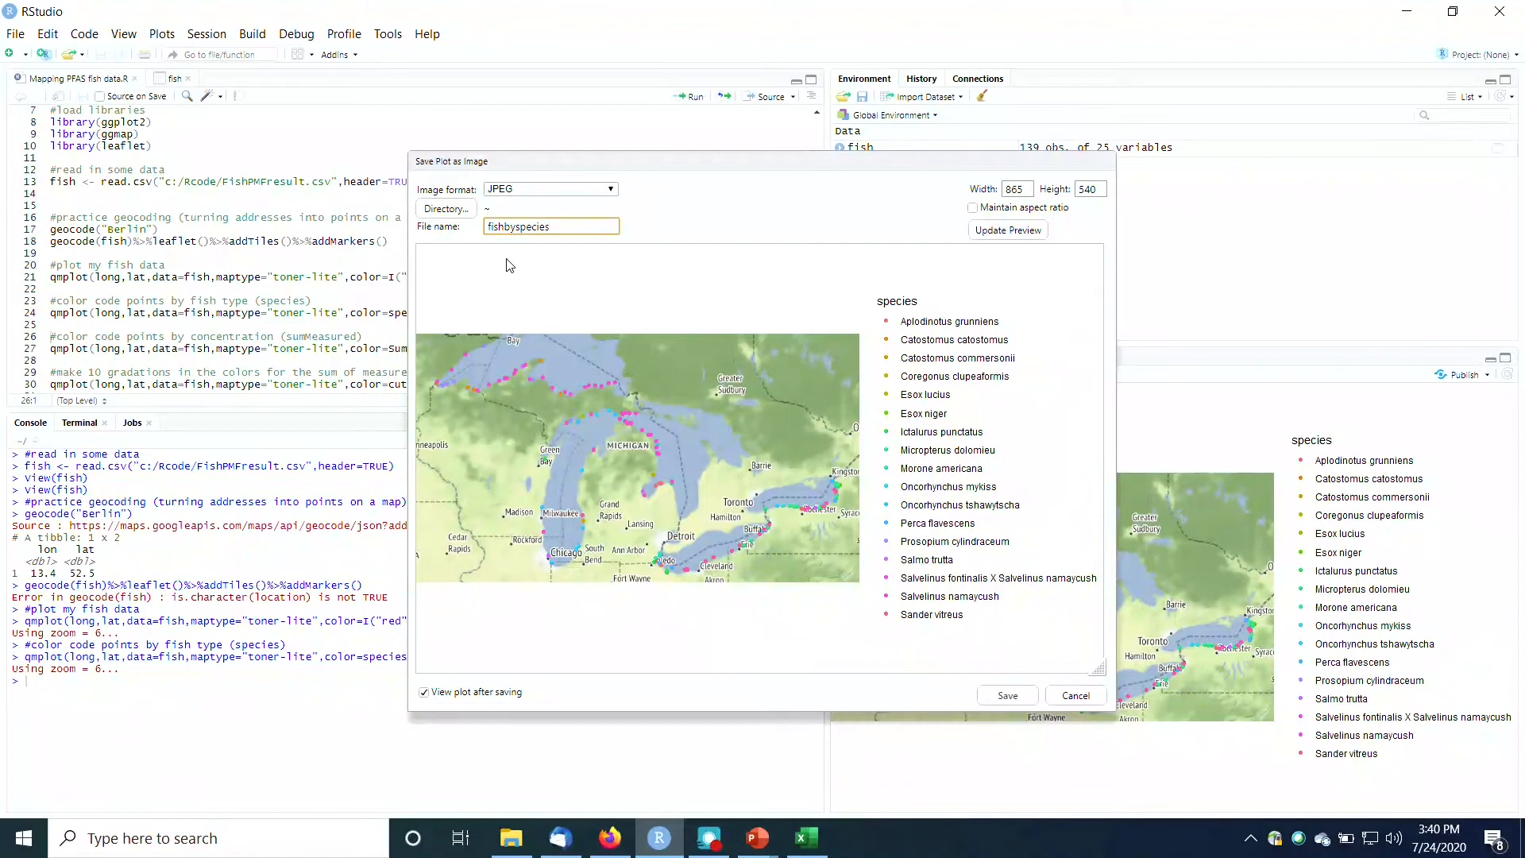
click(1008, 694)
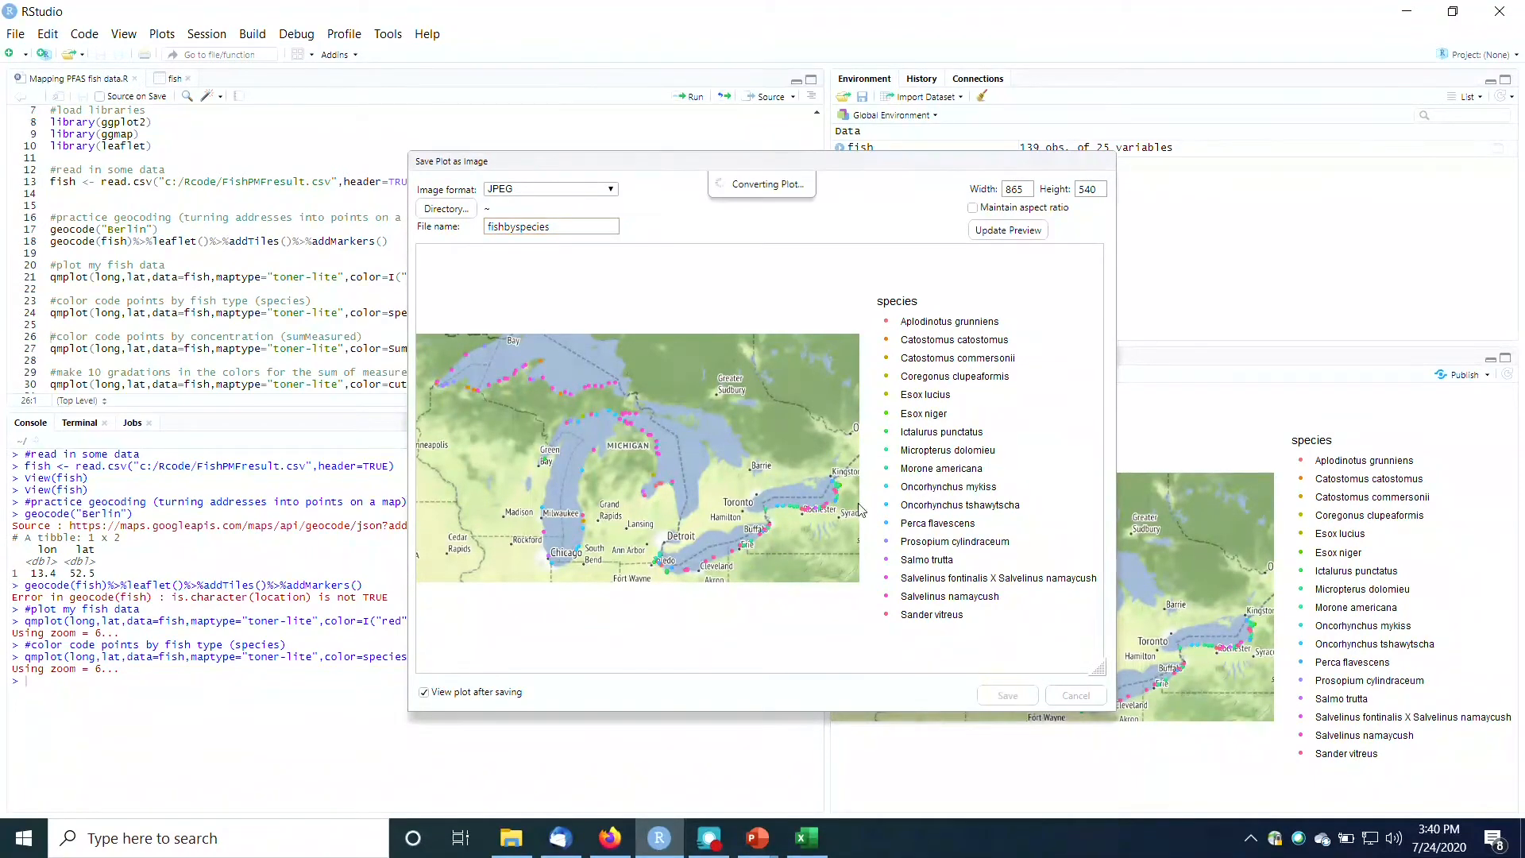
click(1007, 694)
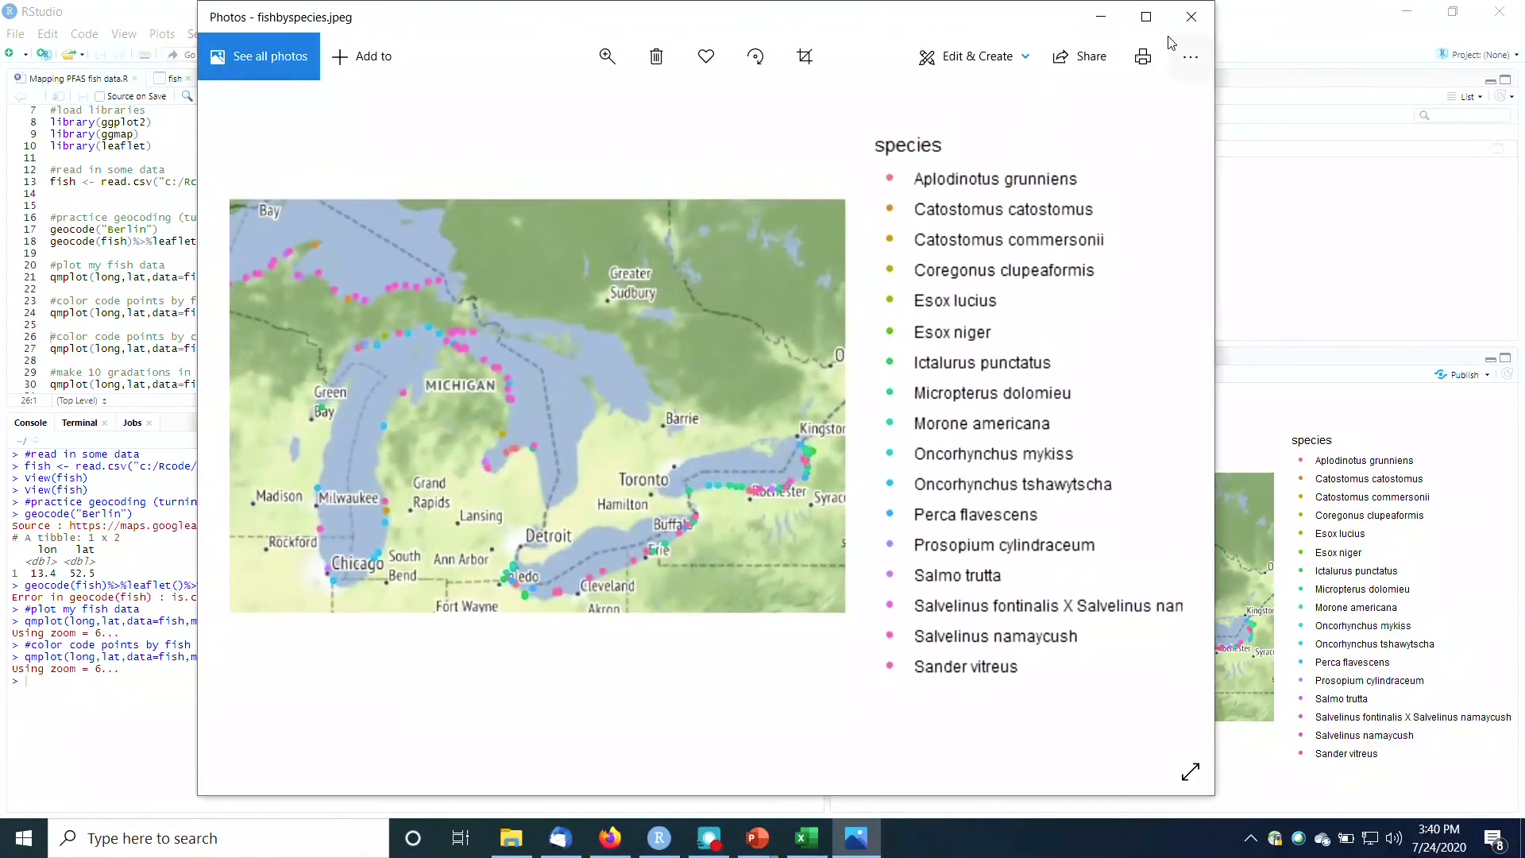
Maximize Photos to review fishbyspecies.jpeg at full size
click(1146, 16)
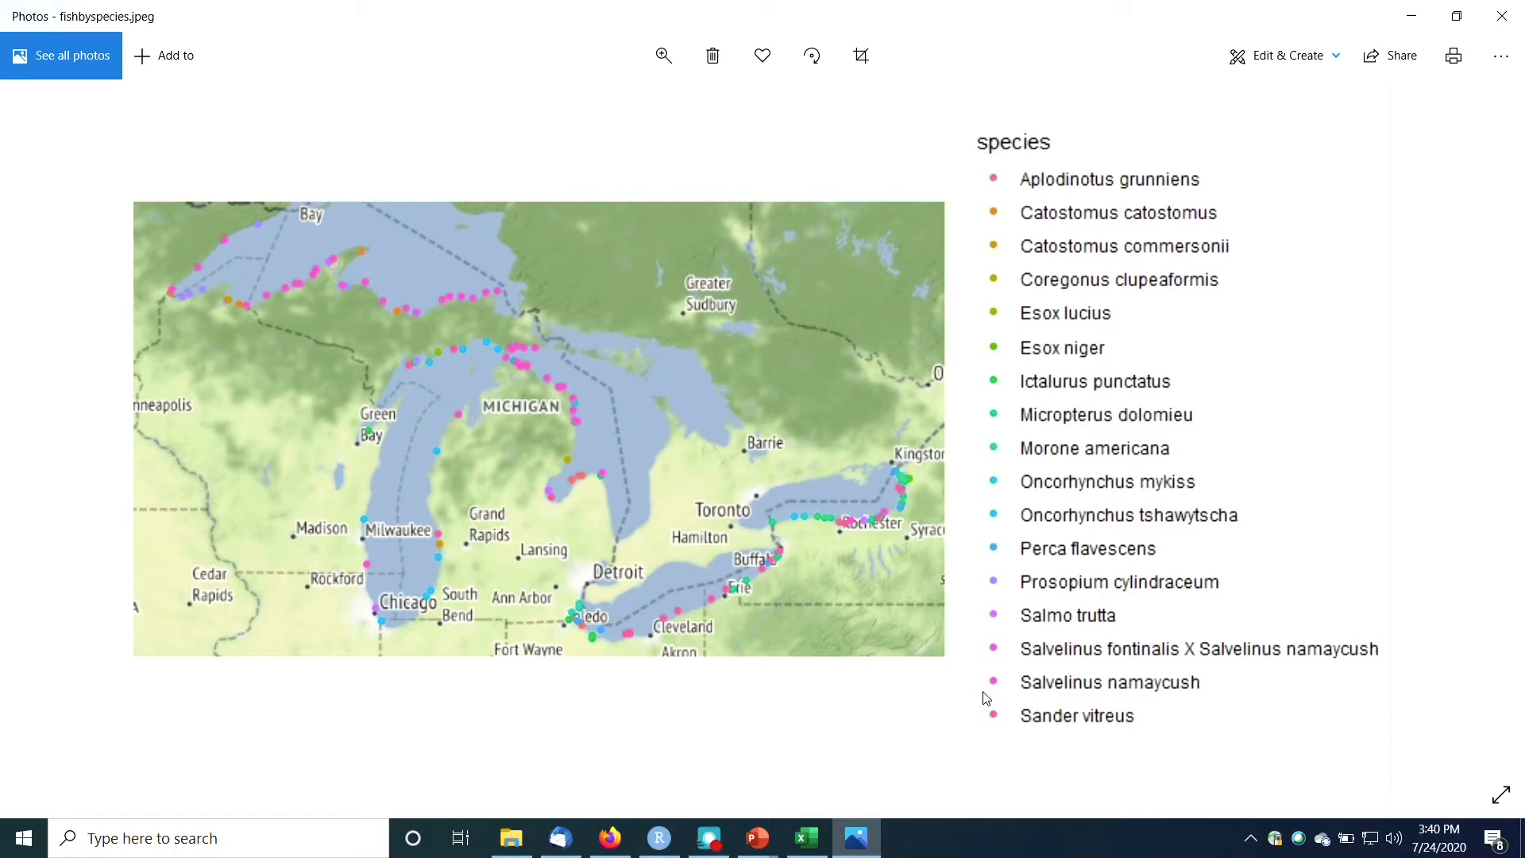
mouse_move(983, 247)
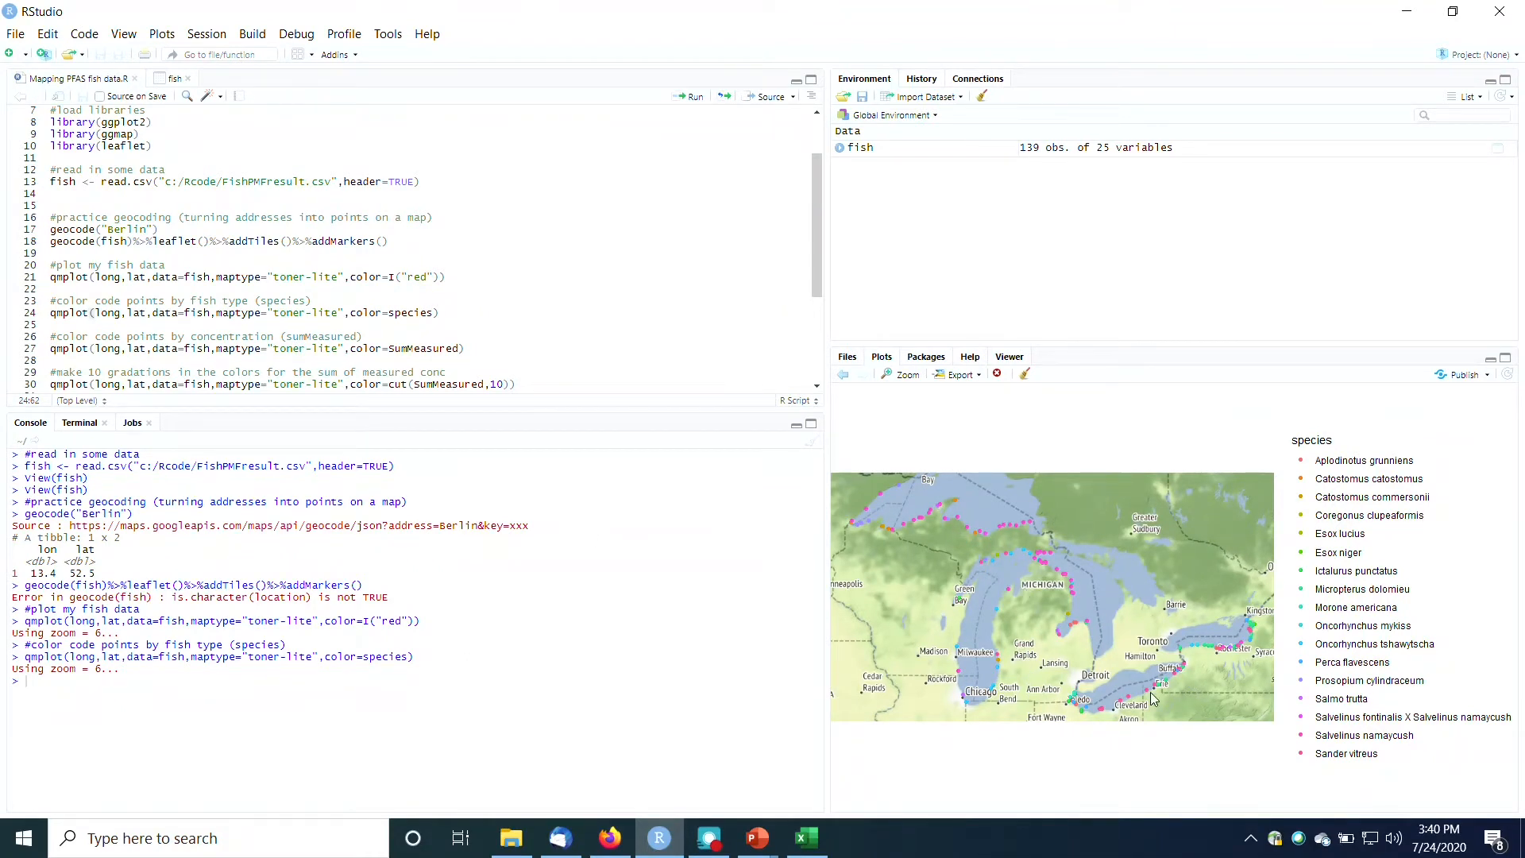
mouse_move(1230, 637)
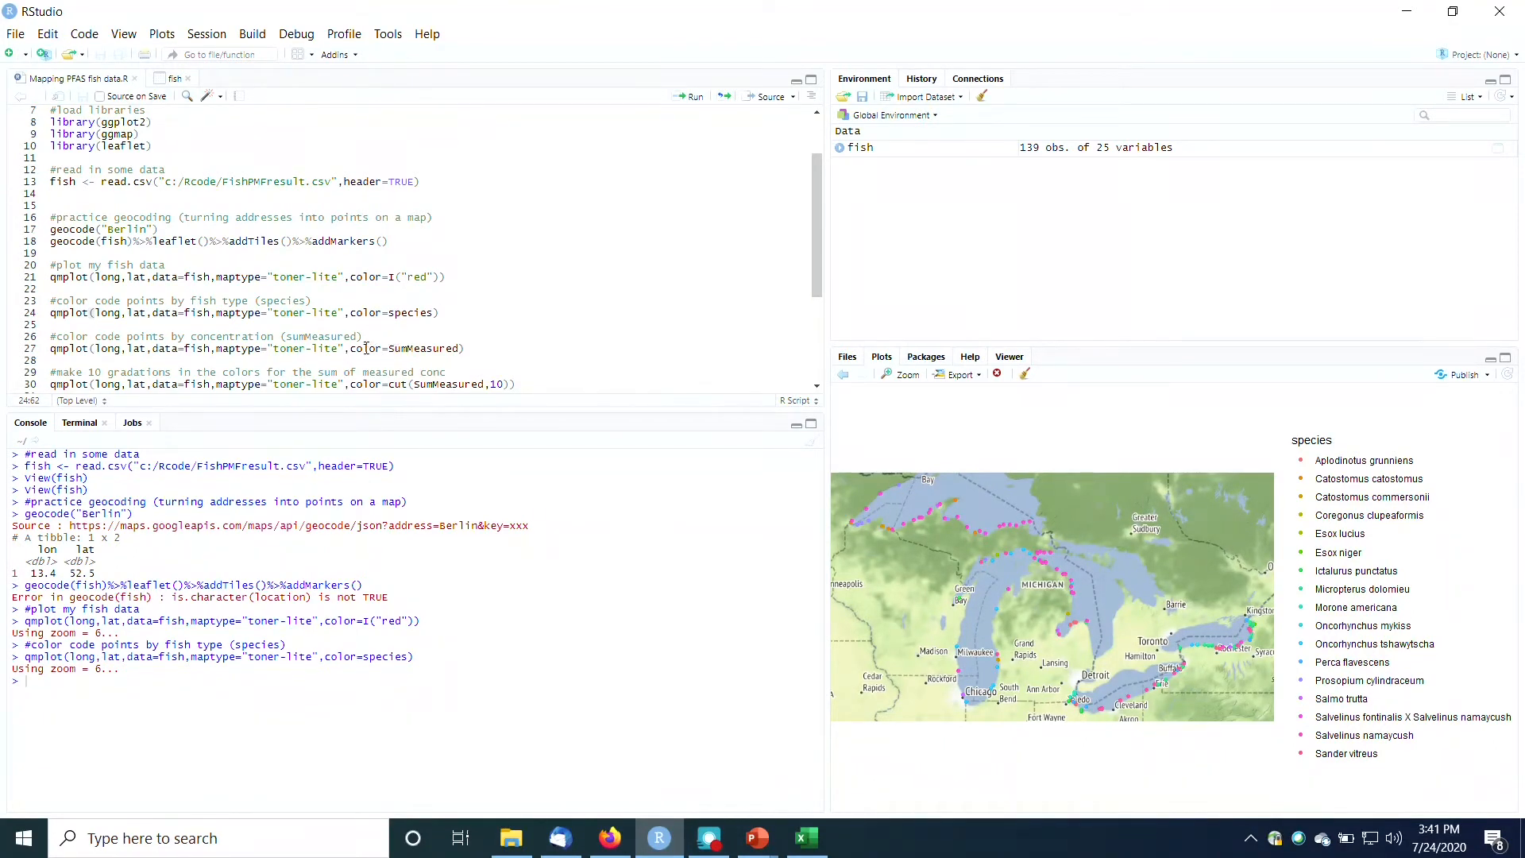
Highlight color=SumMeasured on line 27 and check the SumMeasured column in the fish table
double_click(414, 348)
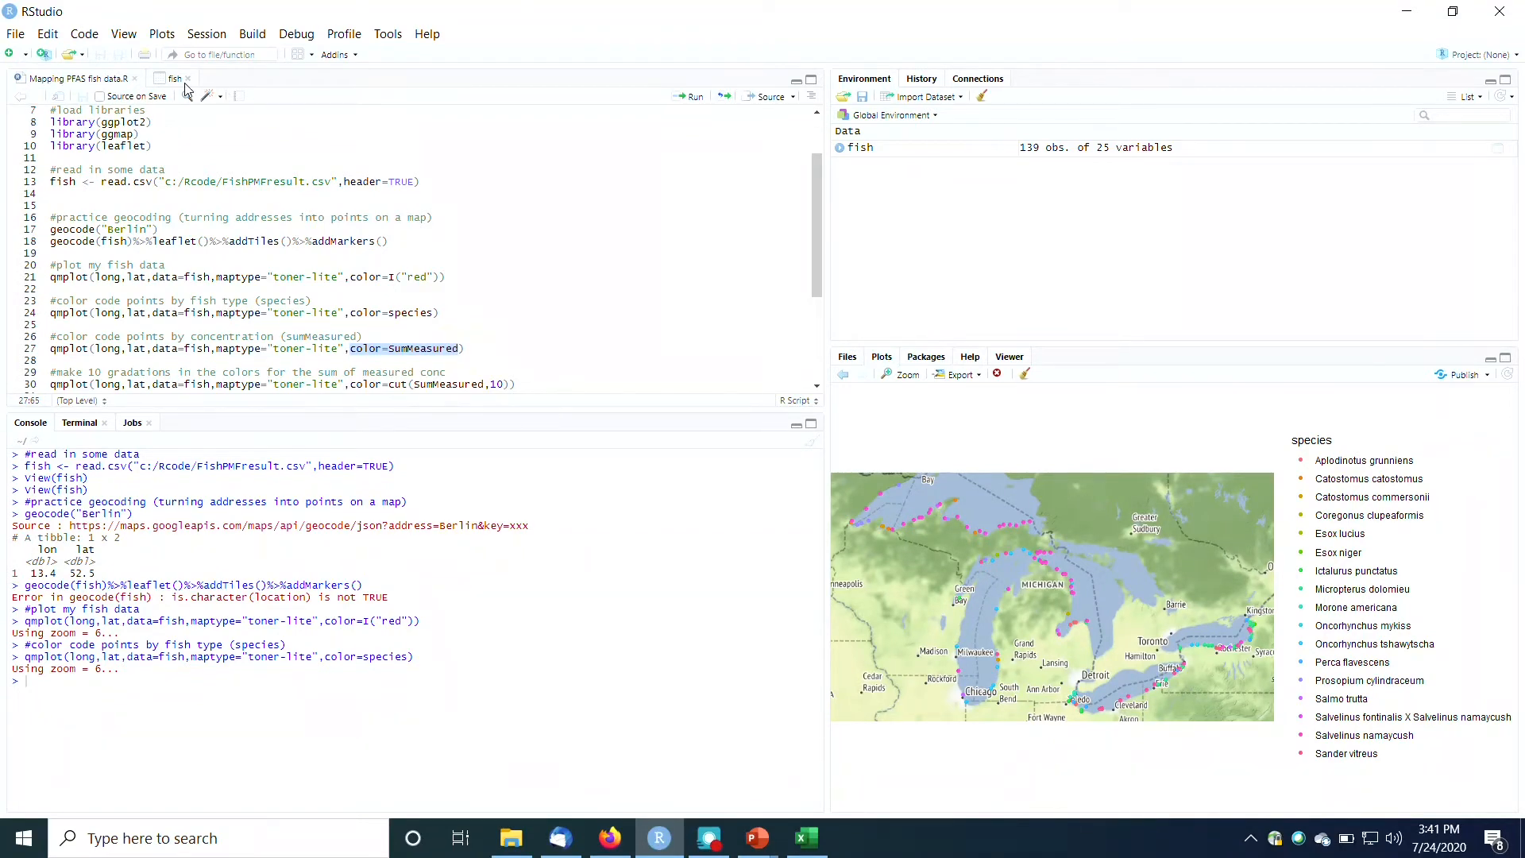
click(173, 78)
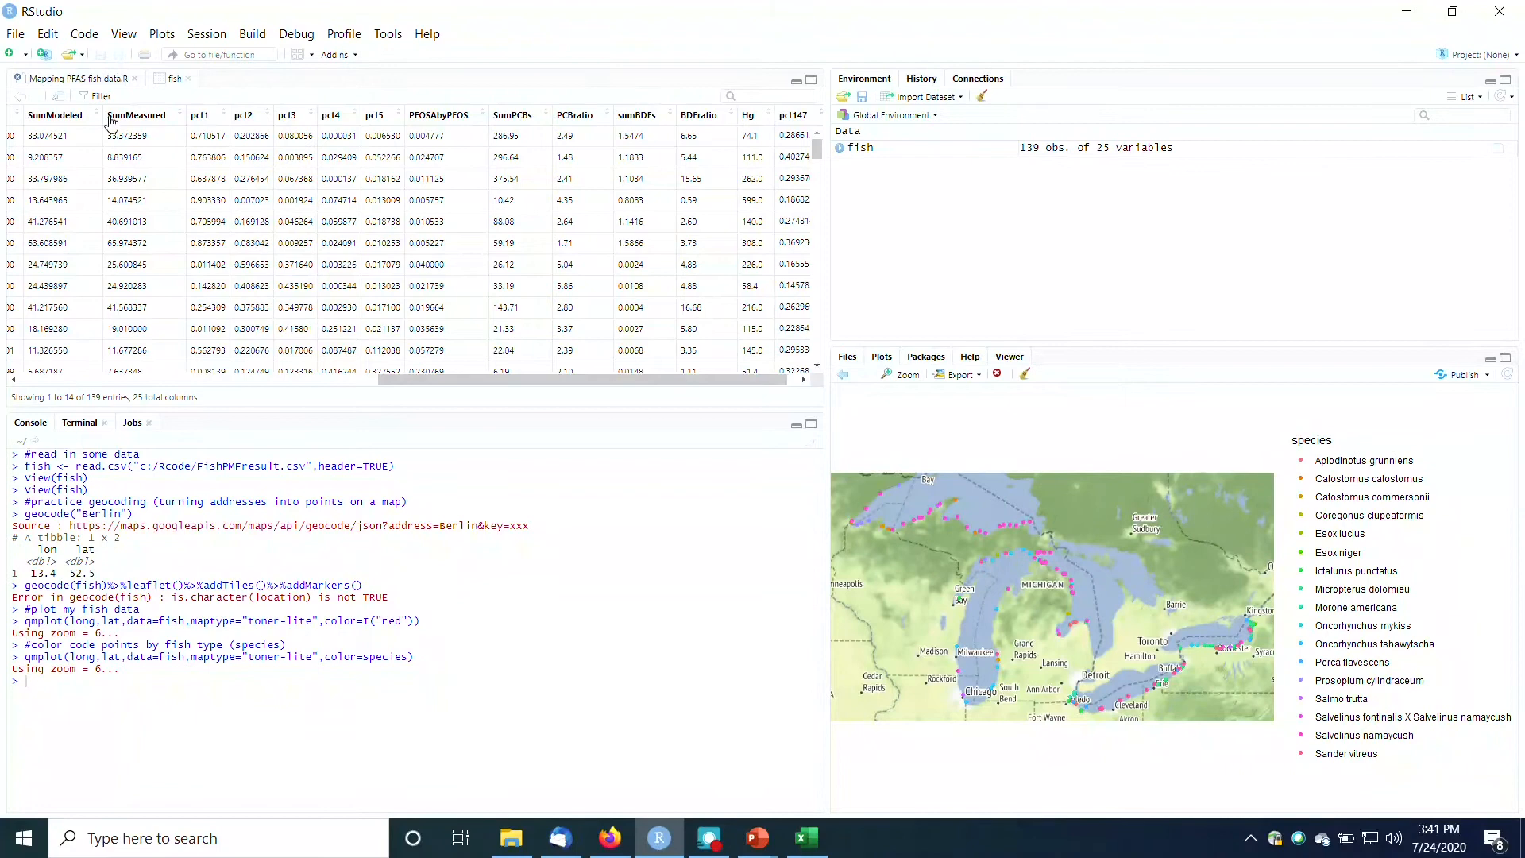
click(173, 78)
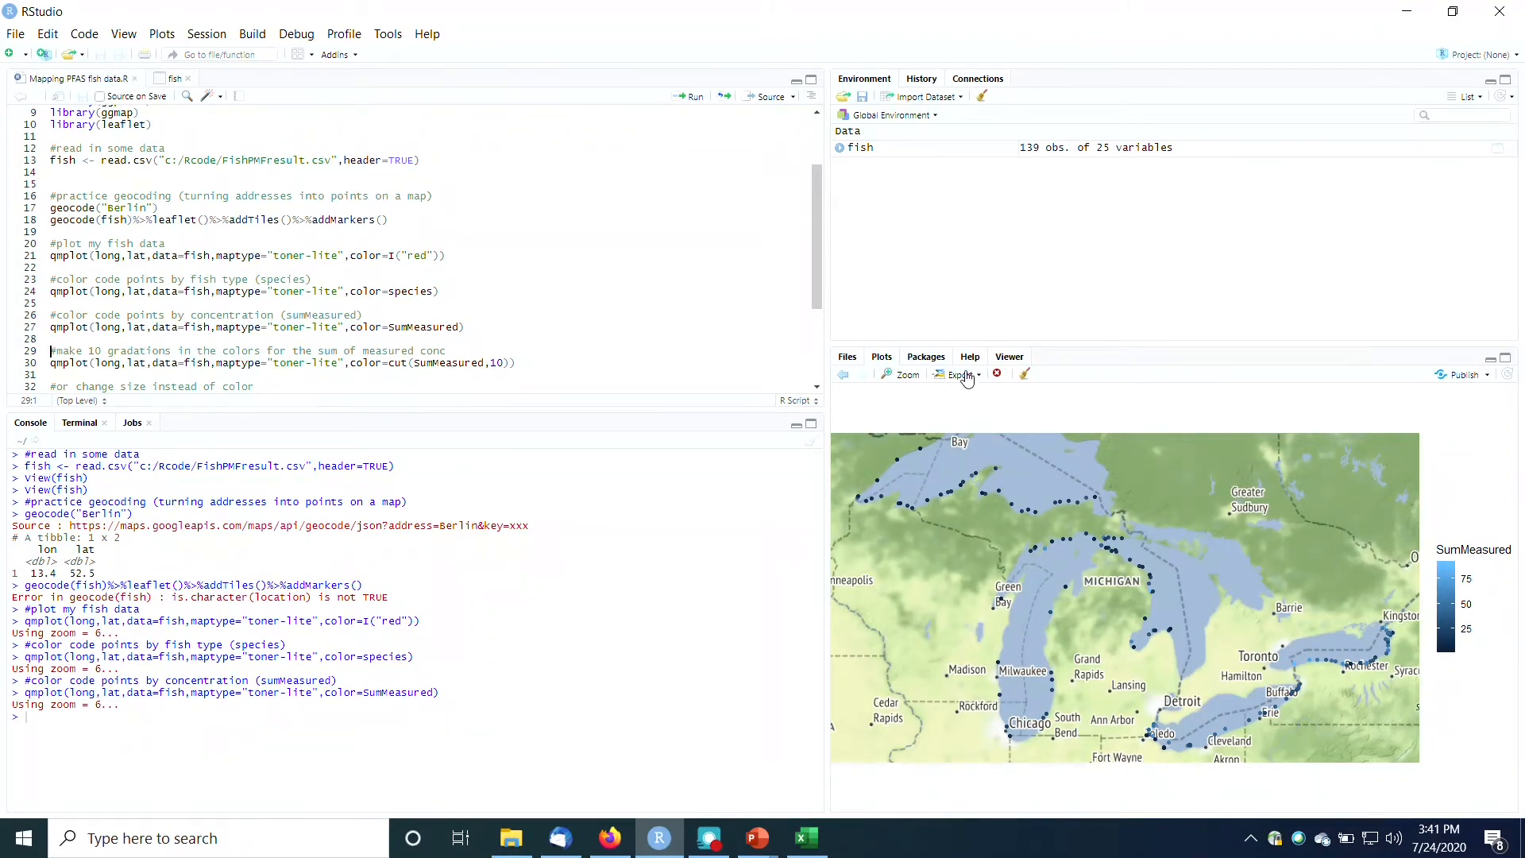
Export the SumMeasured concentration plot as the JPEG image fishbyconc
click(960, 374)
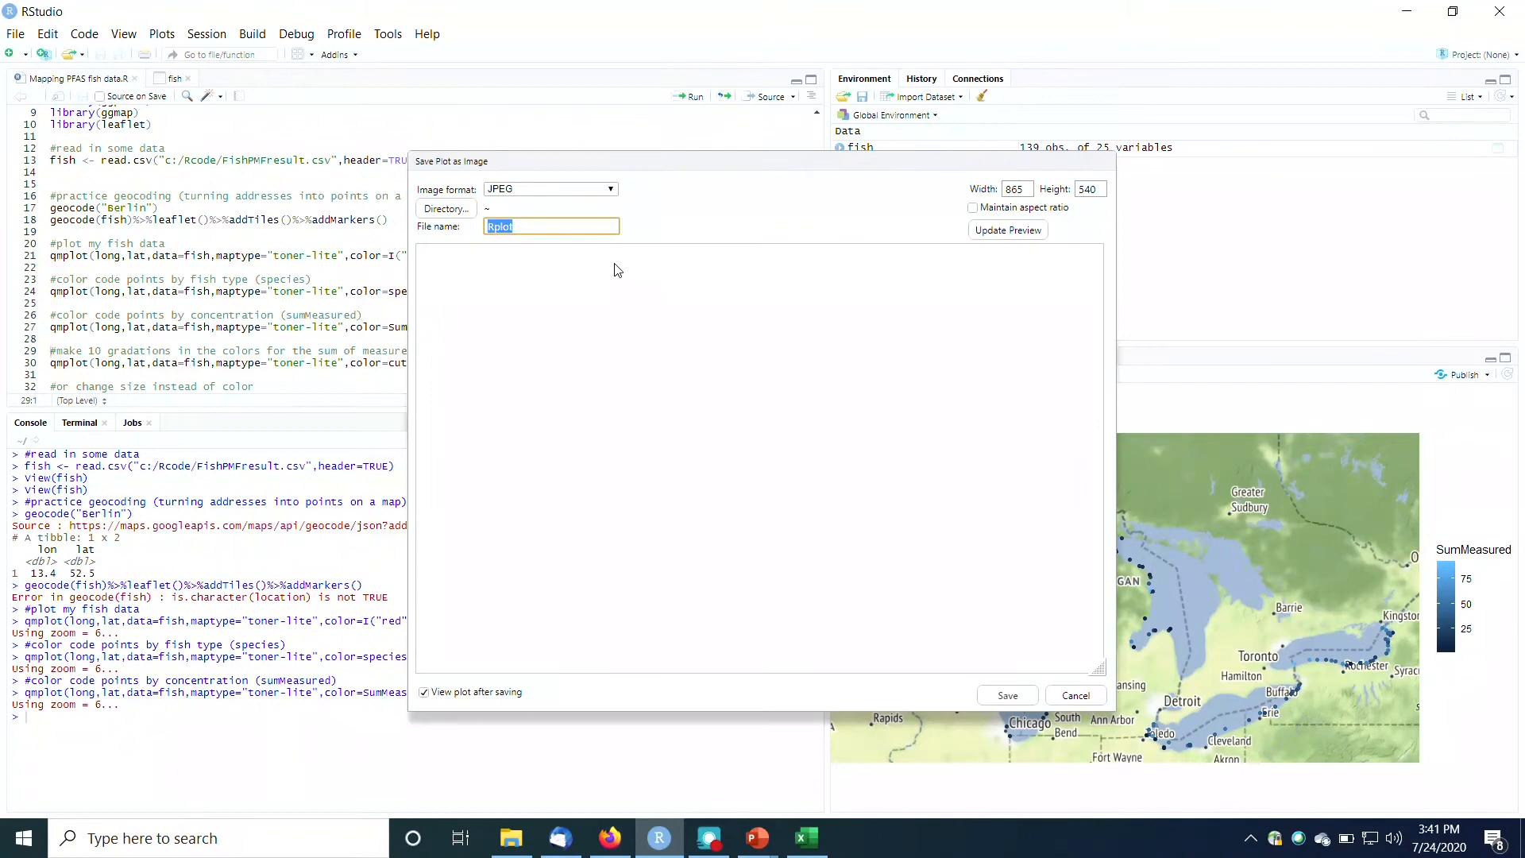
text(fishby)
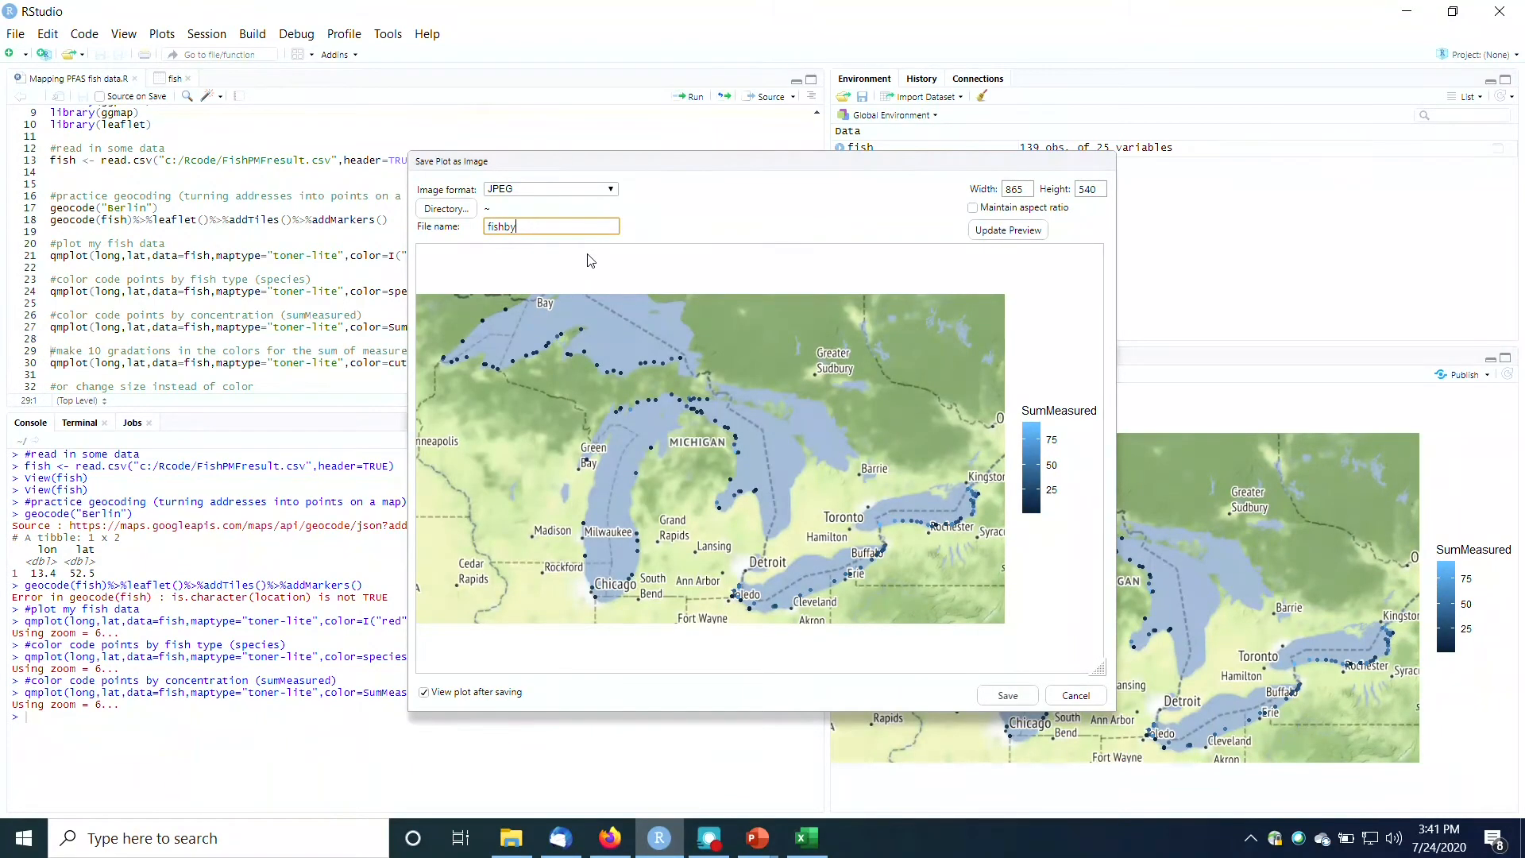
text(conc)
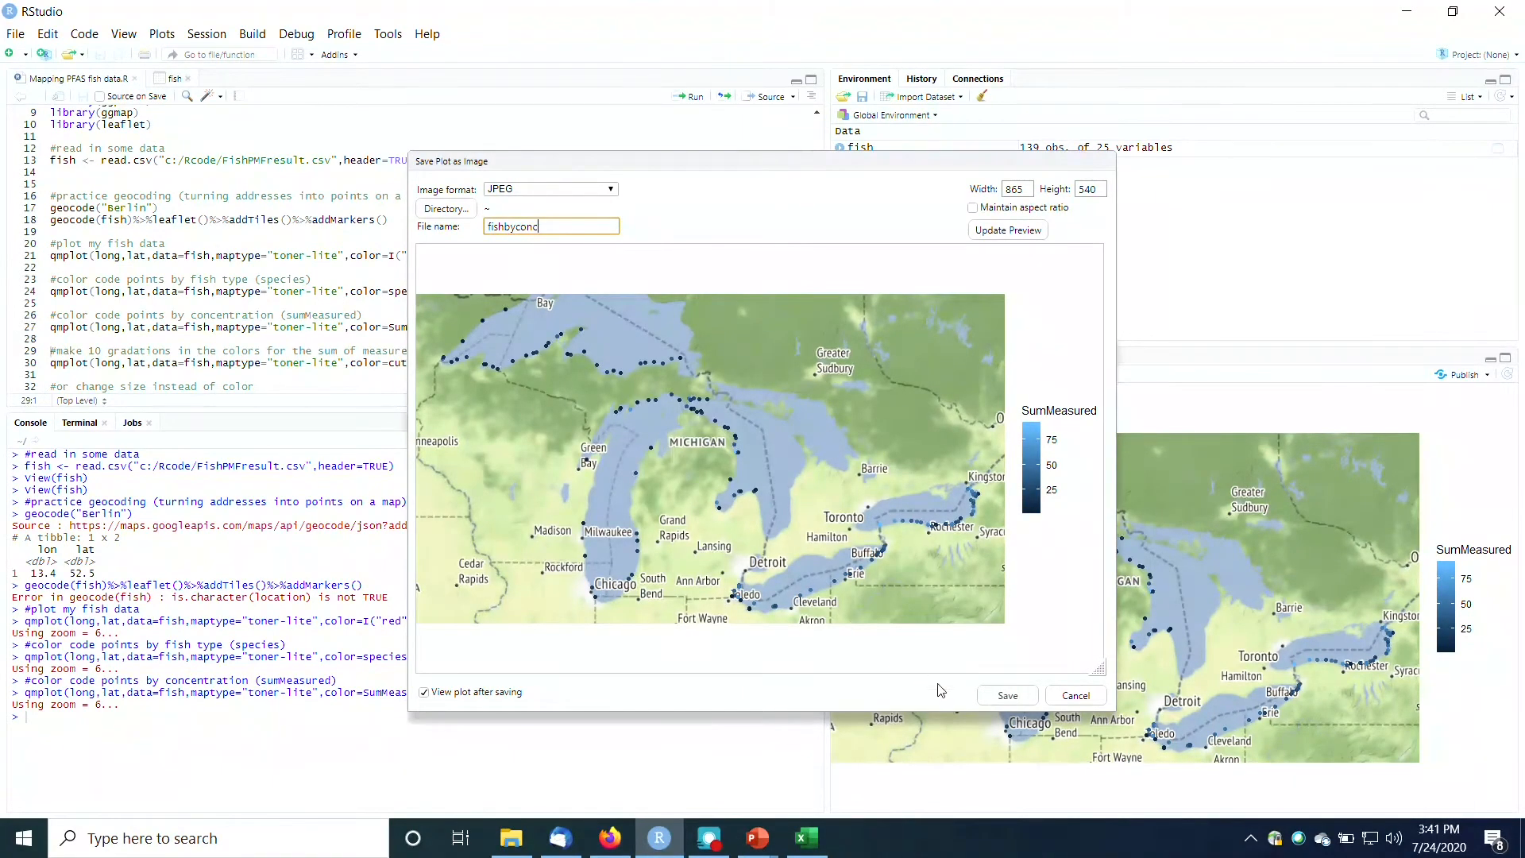
click(1007, 696)
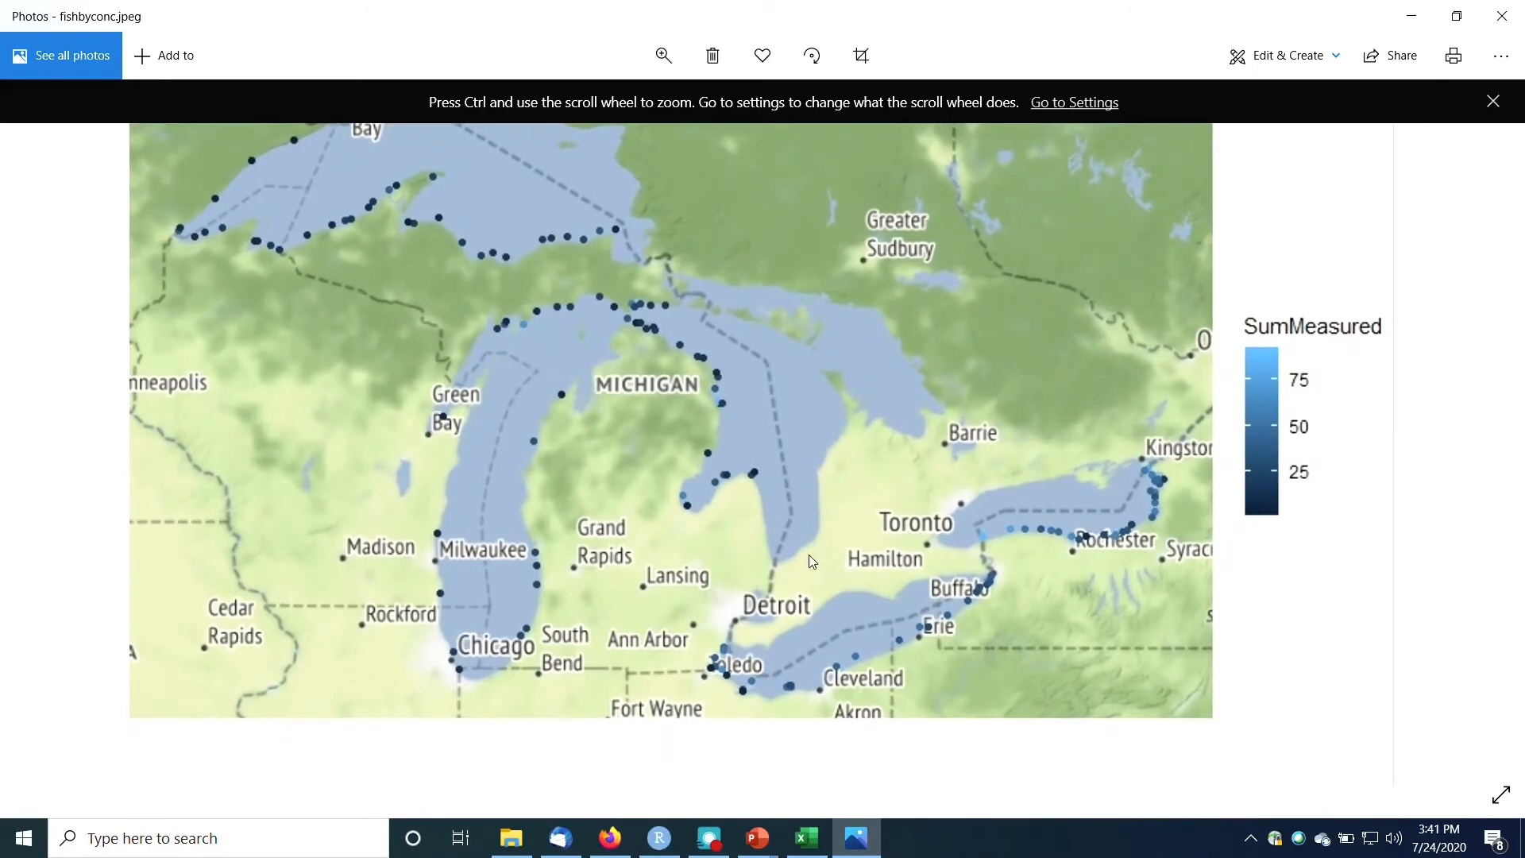
mouse_move(1164, 500)
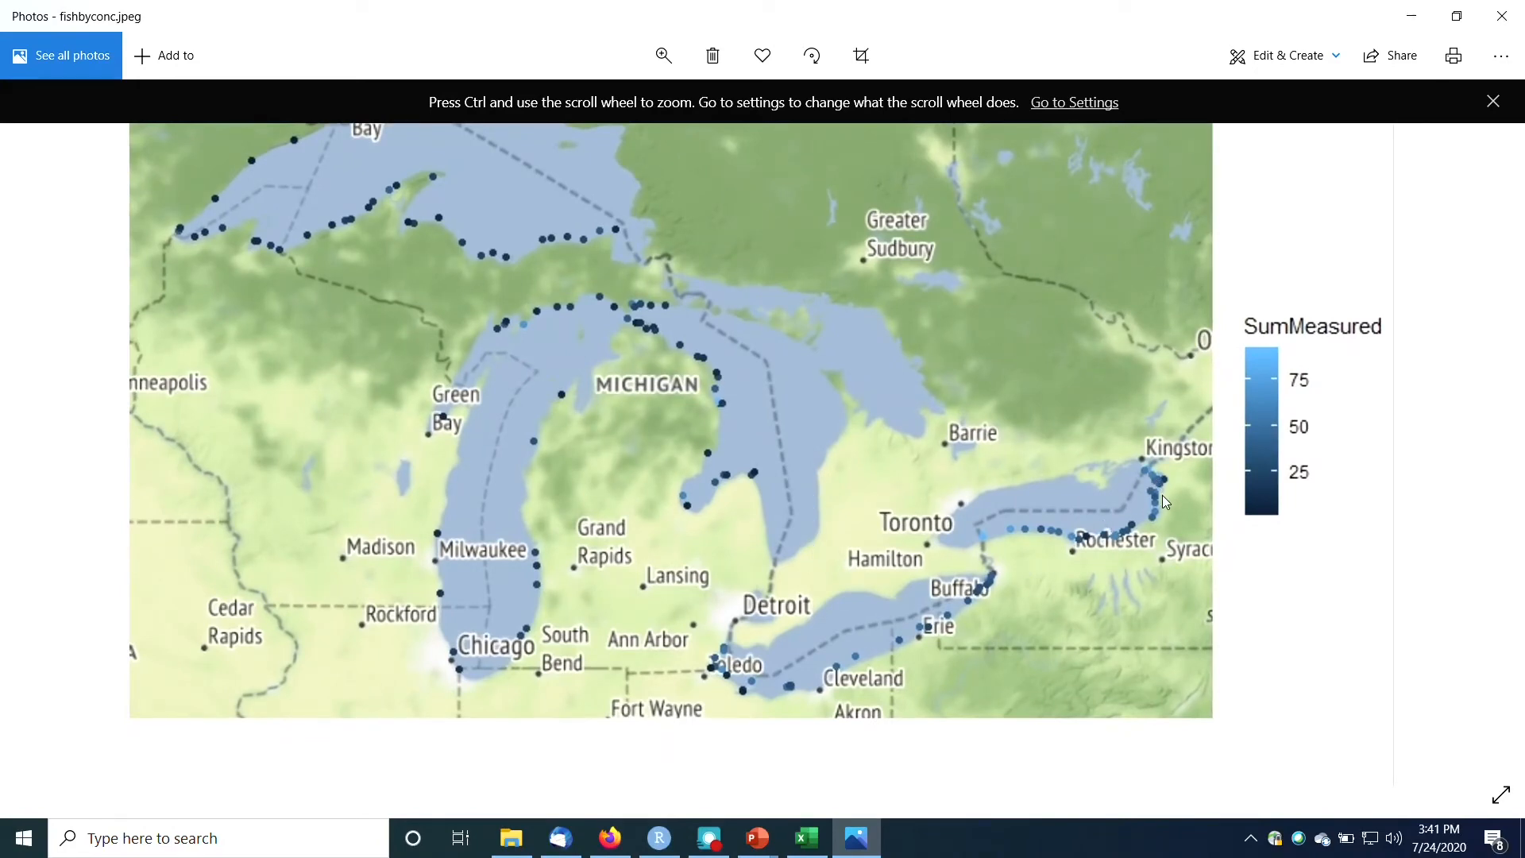
mouse_move(733, 463)
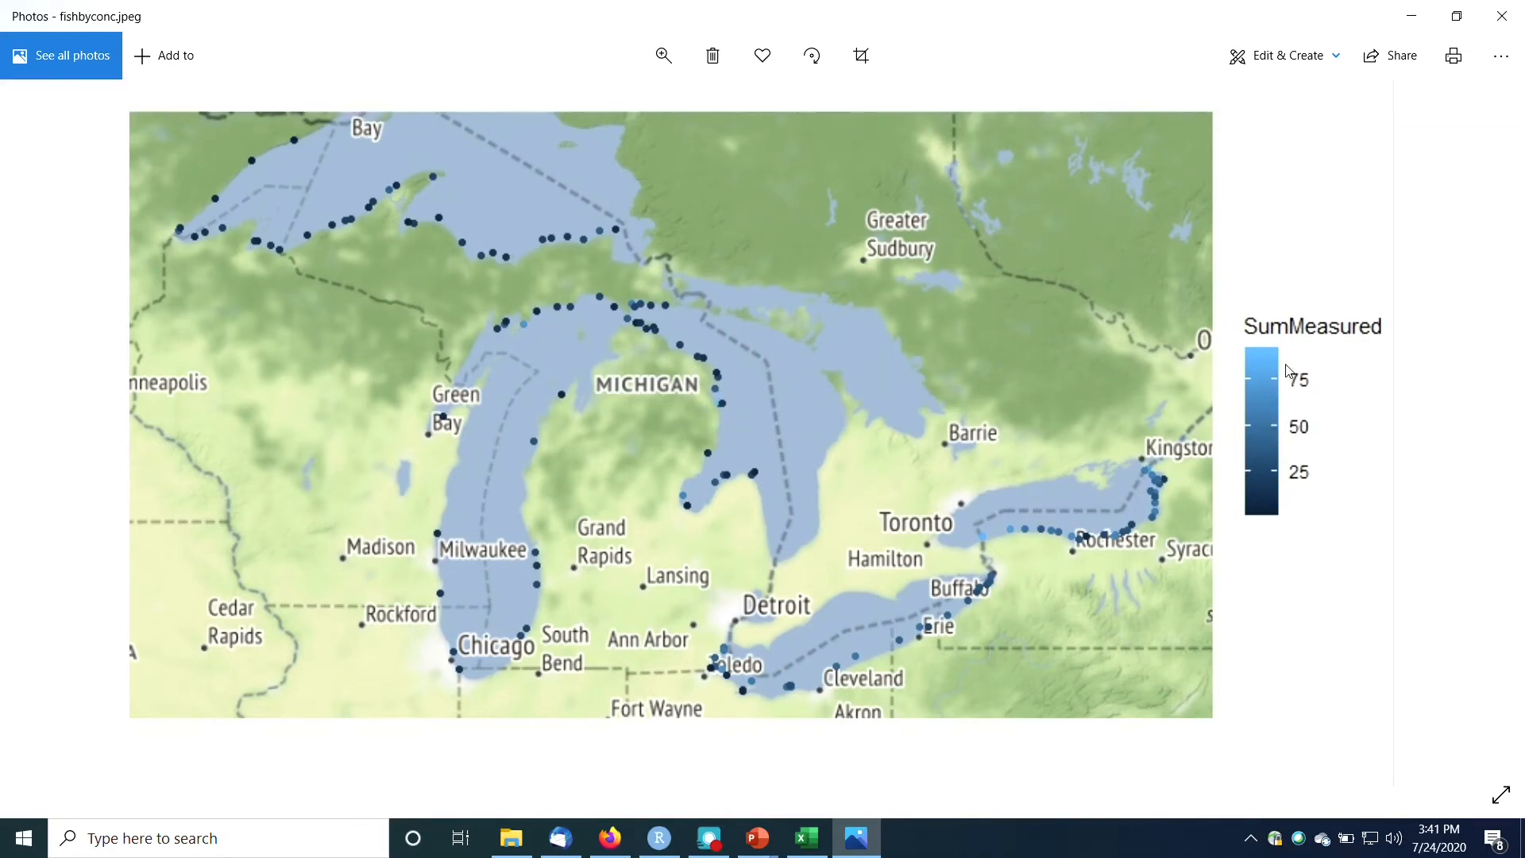
mouse_move(1289, 491)
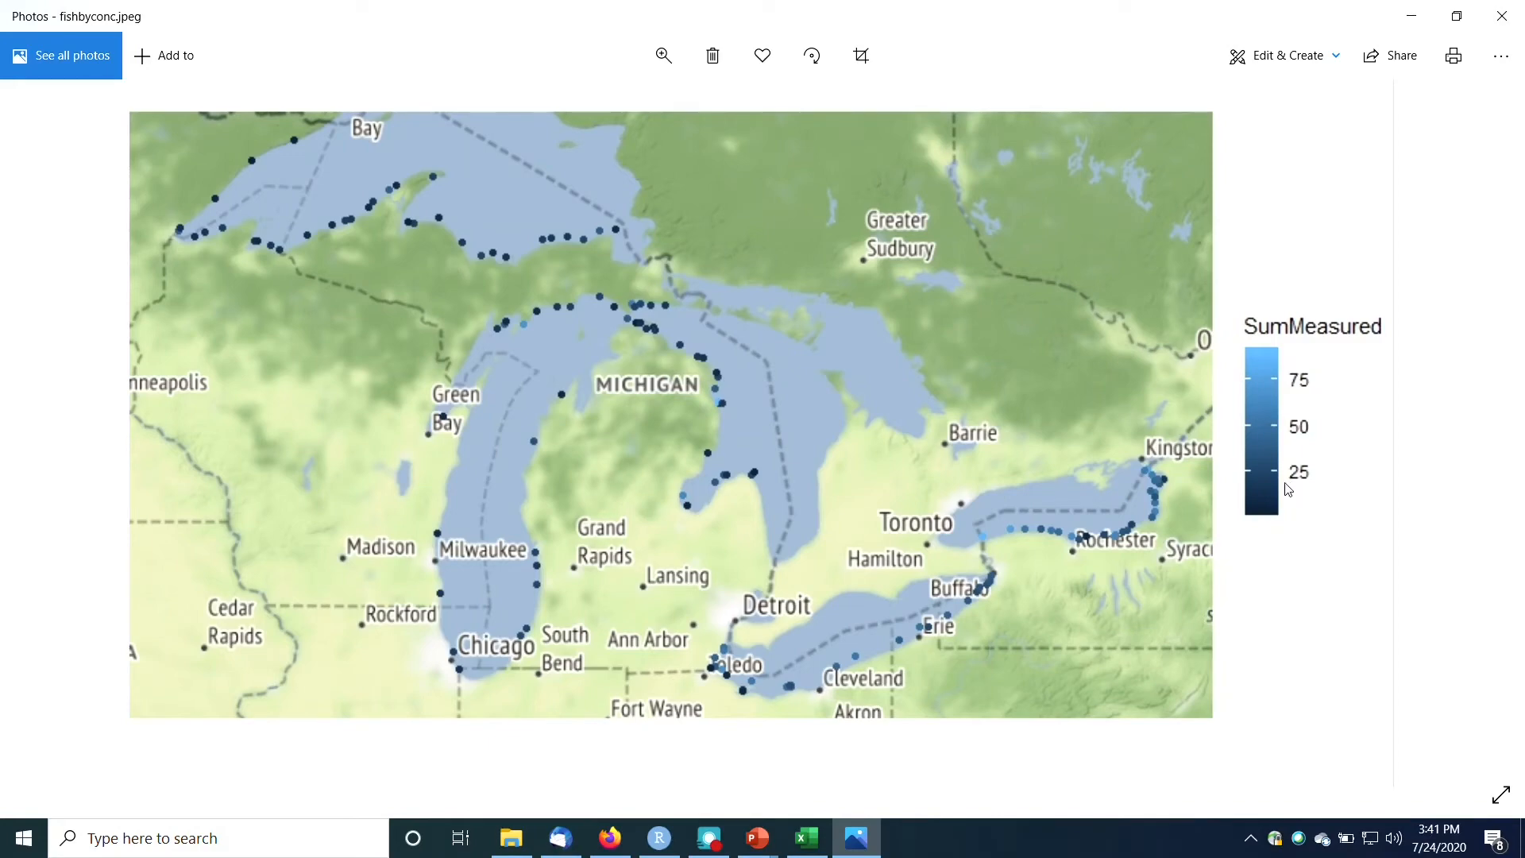
mouse_move(358, 119)
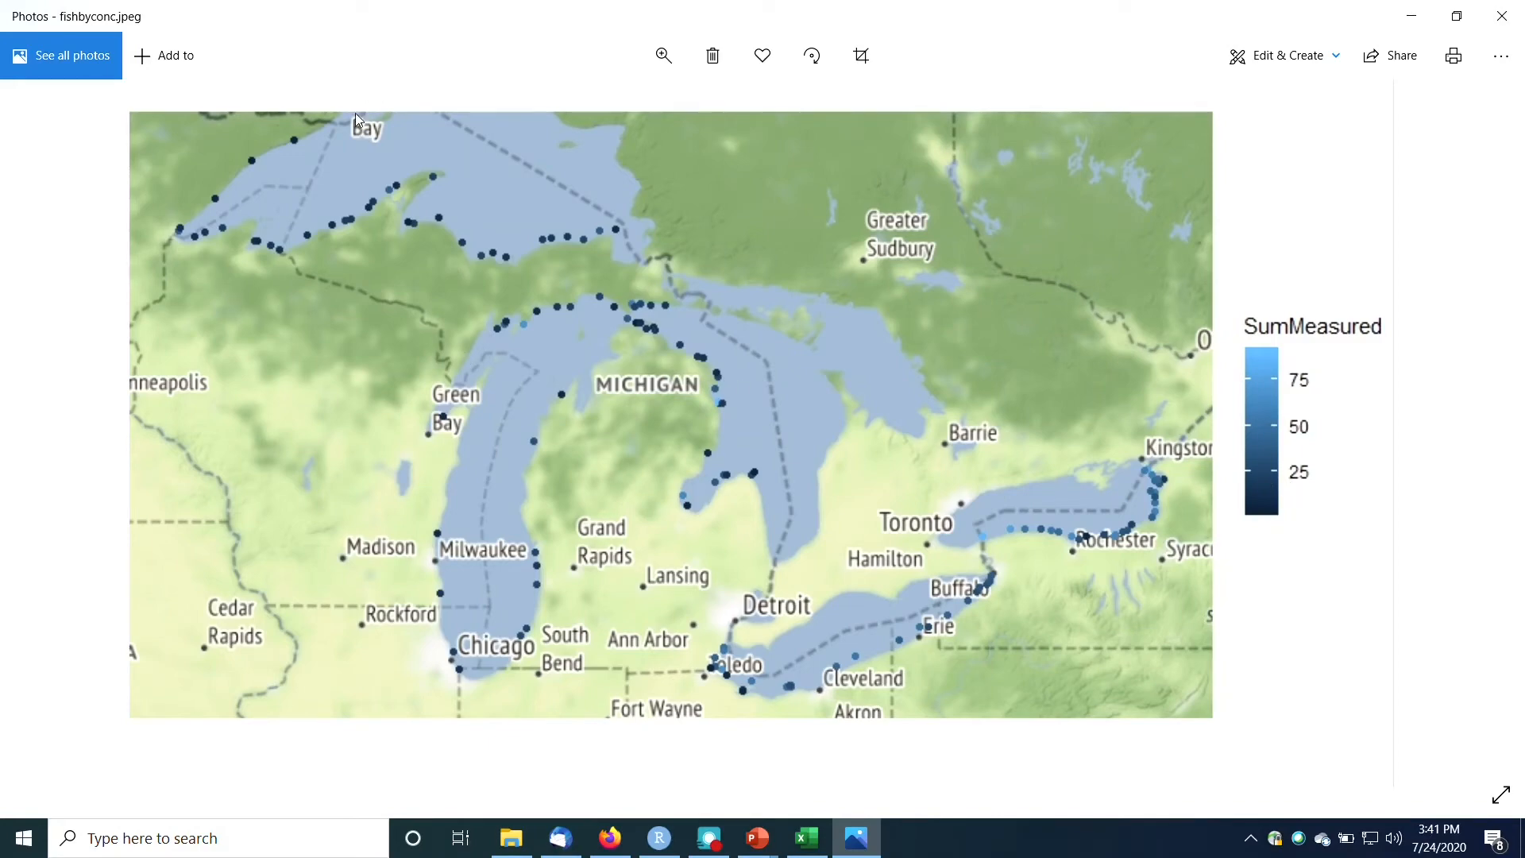
mouse_move(537, 278)
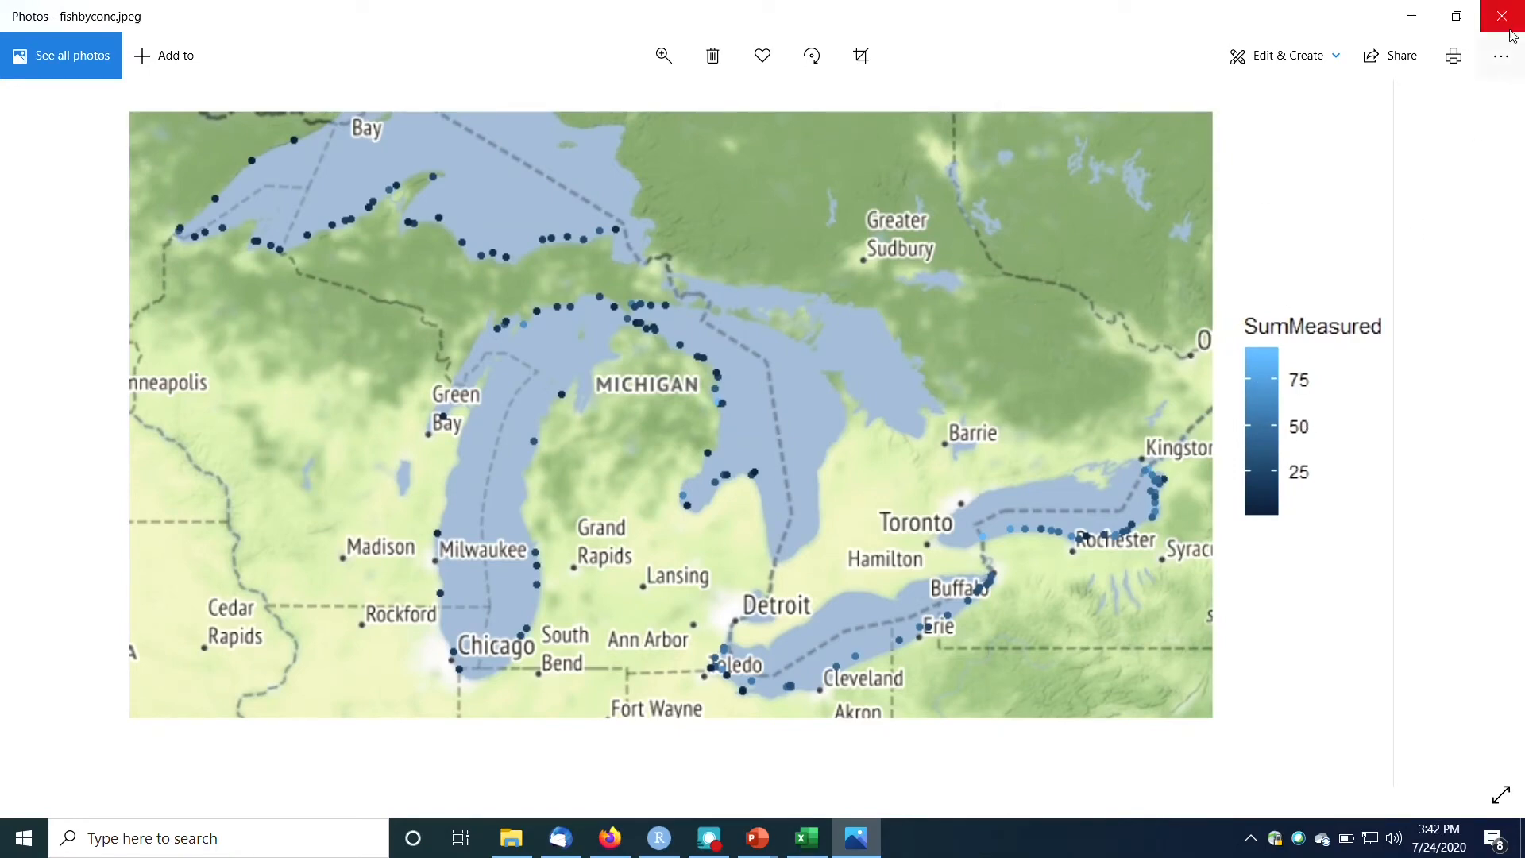
Close Photos after reviewing fishbyconc.jpeg and its SumMeasured legend
click(658, 838)
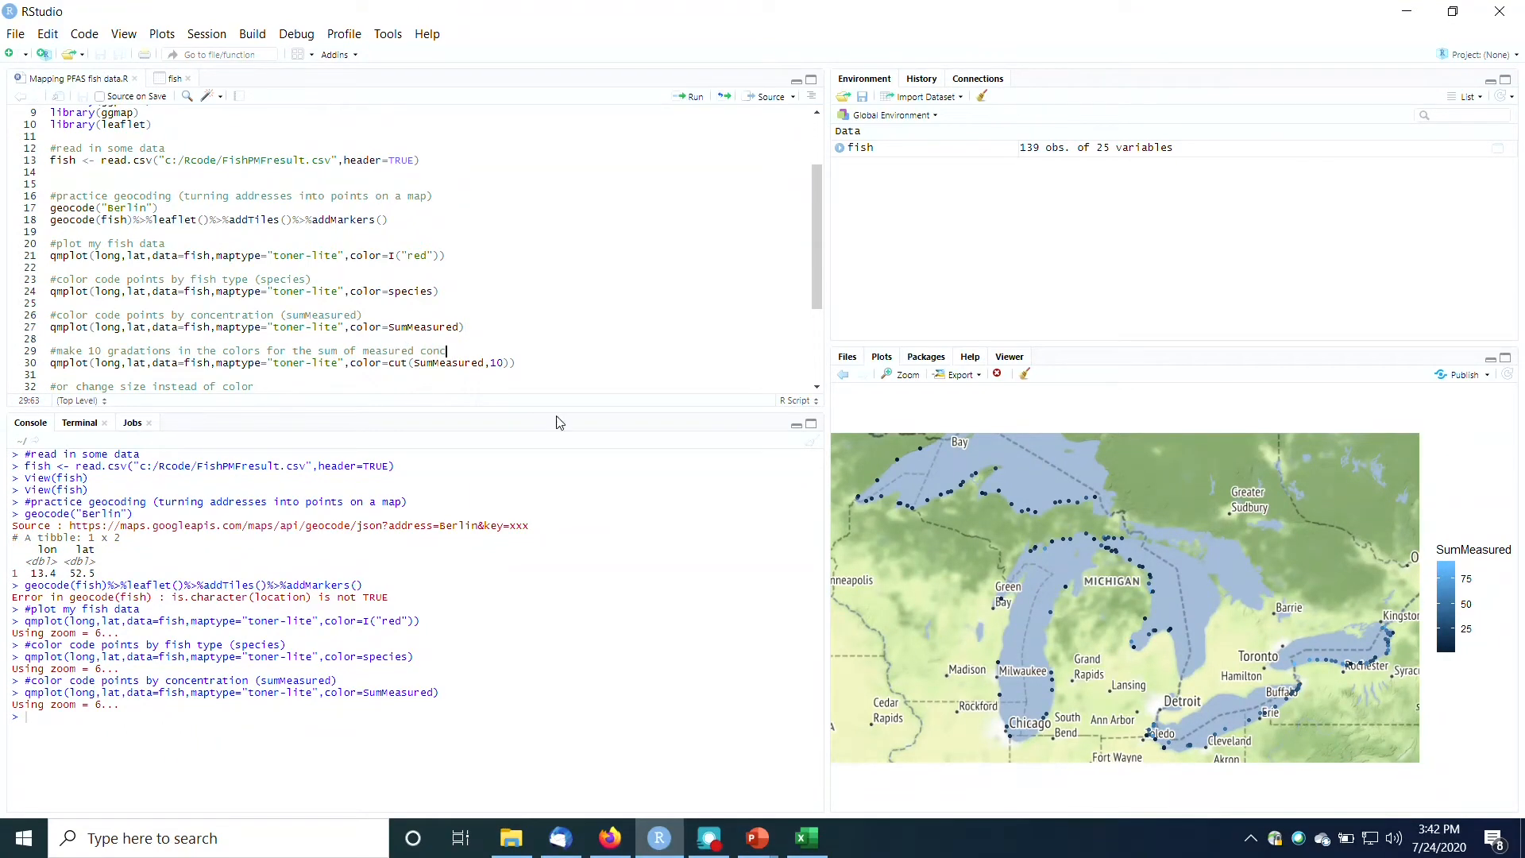
mouse_move(1424, 583)
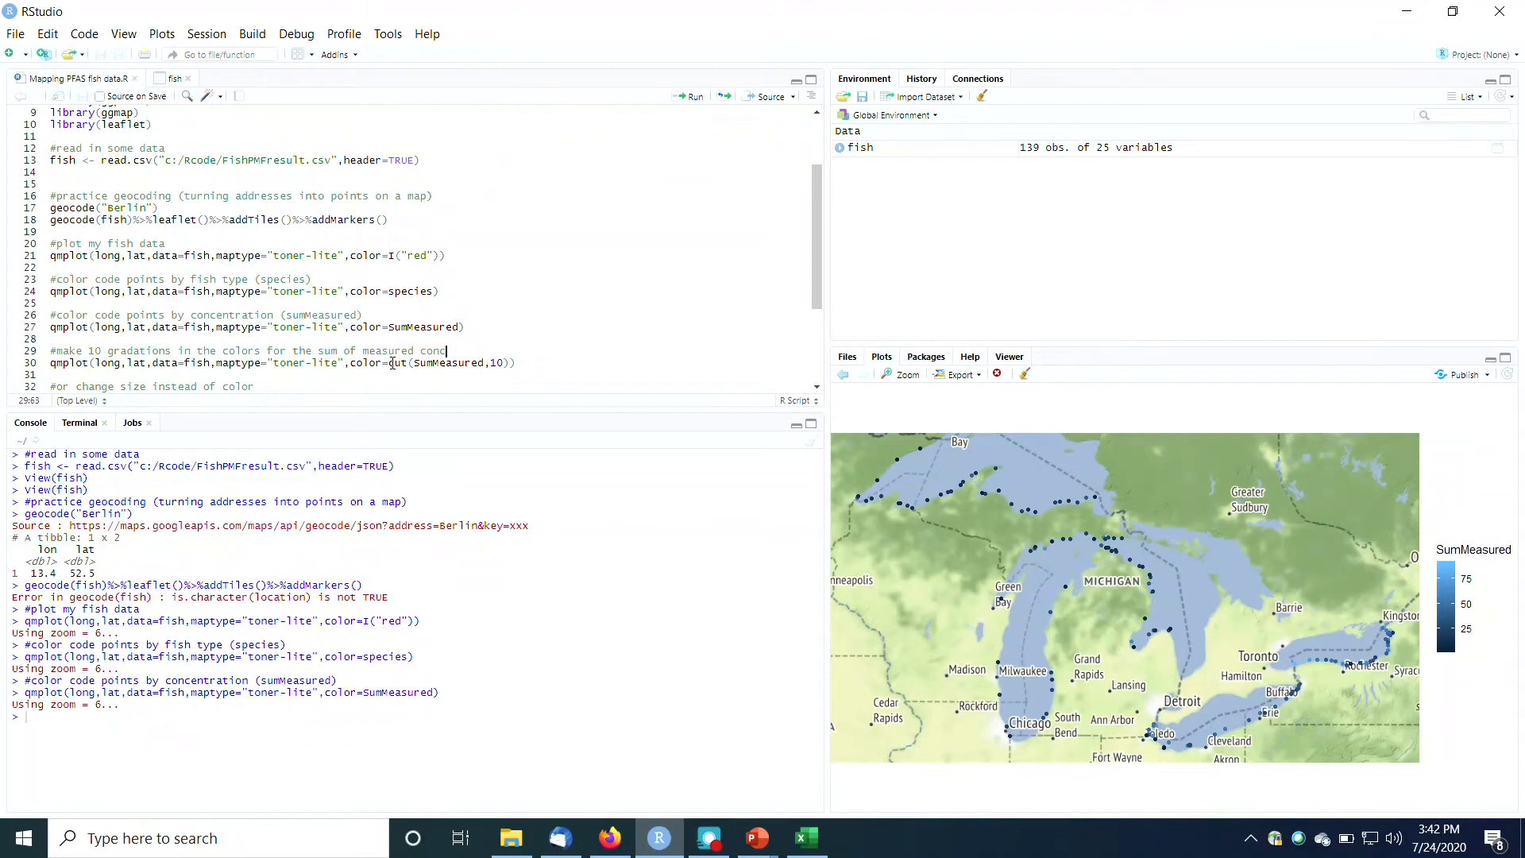
Set the cut expression on line 30 to cut(SumMeasured,10) for 10 concentration bands
double_click(443, 363)
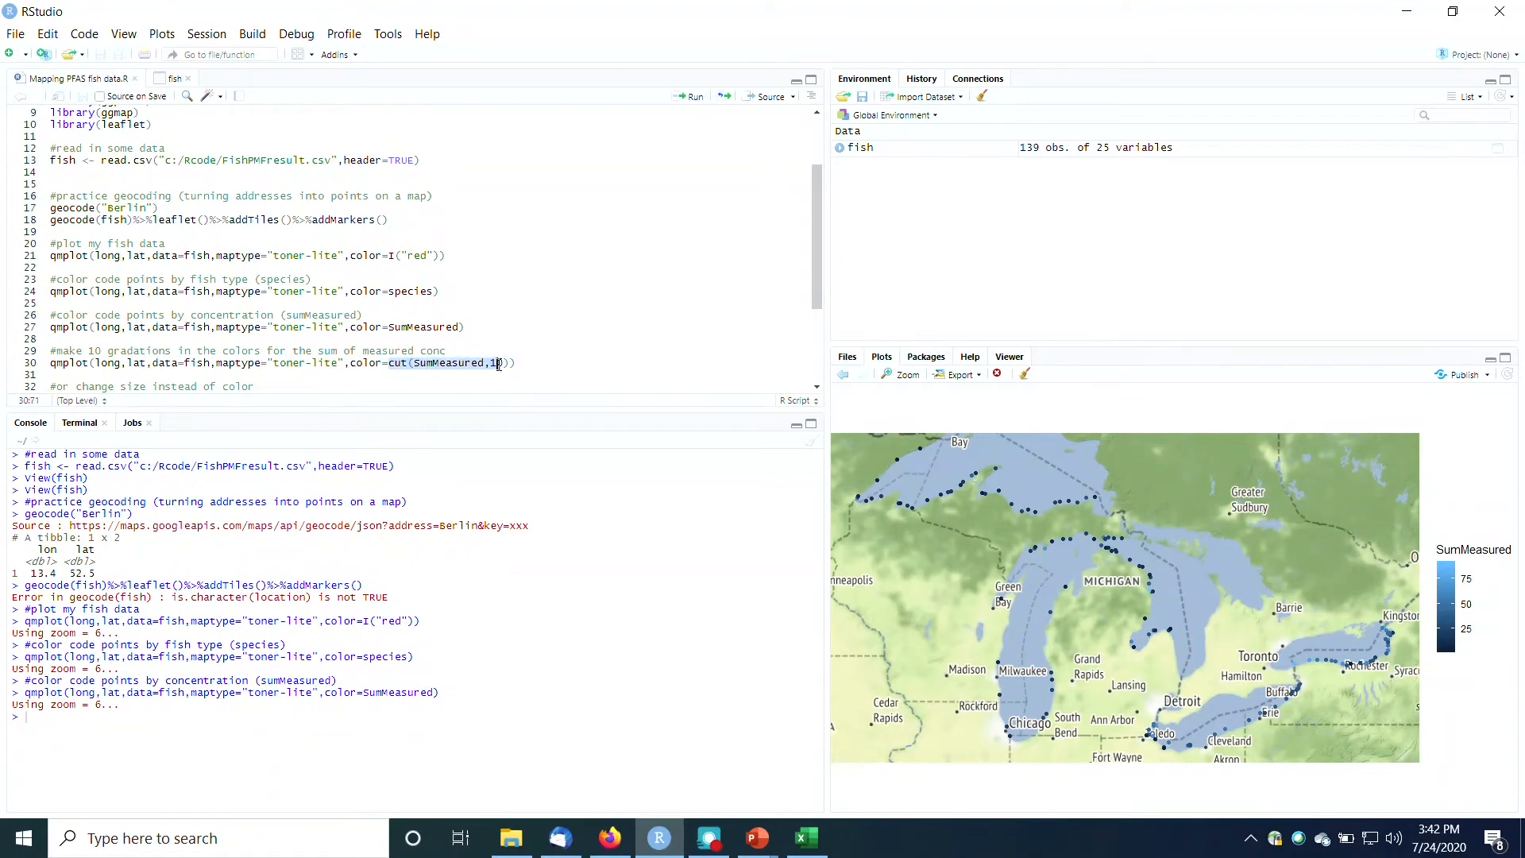
text(0)
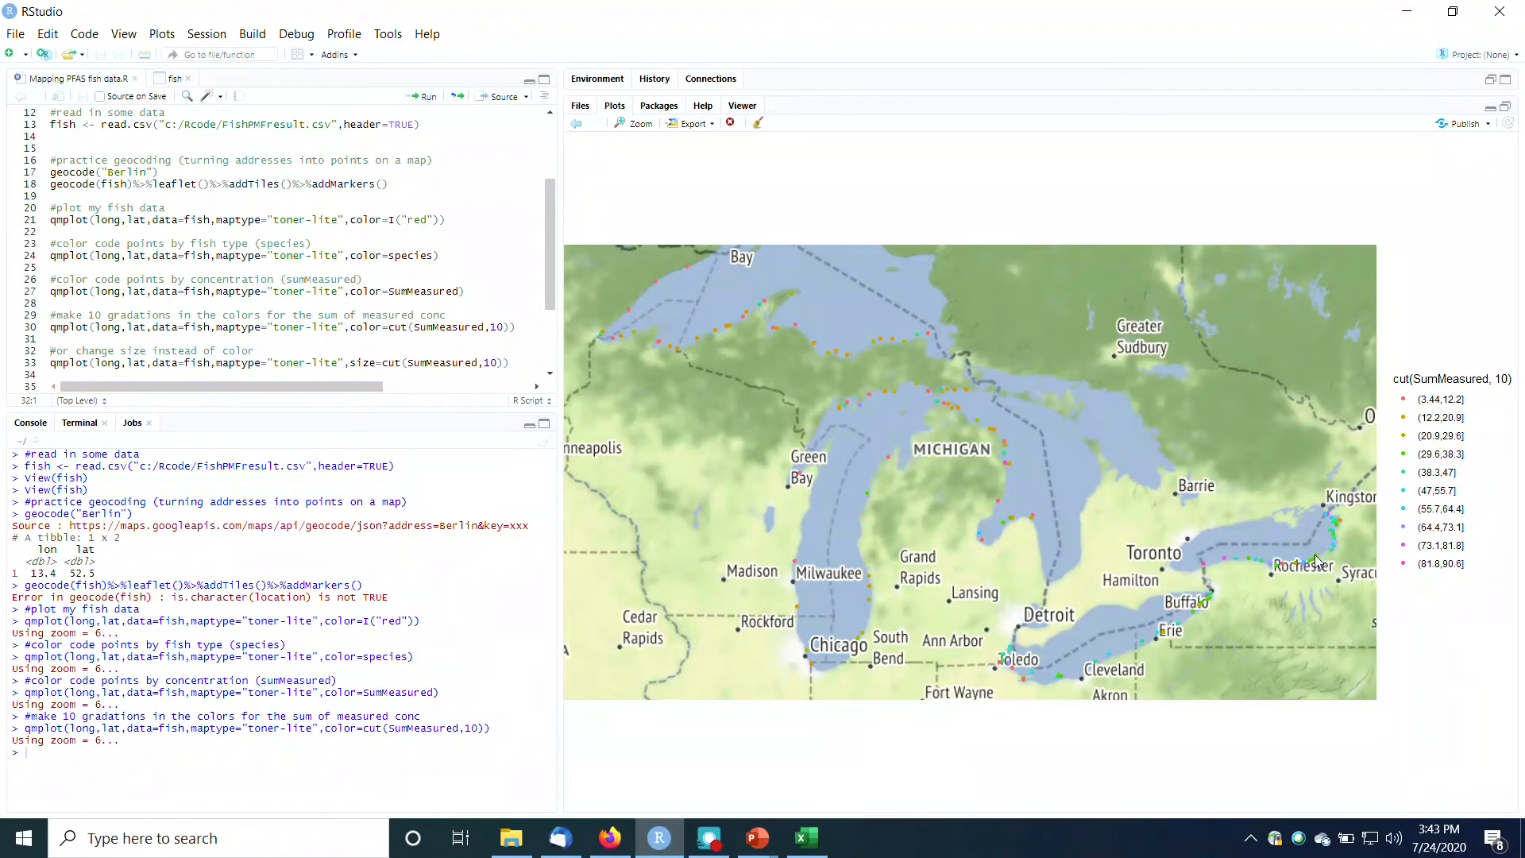
mouse_move(943, 463)
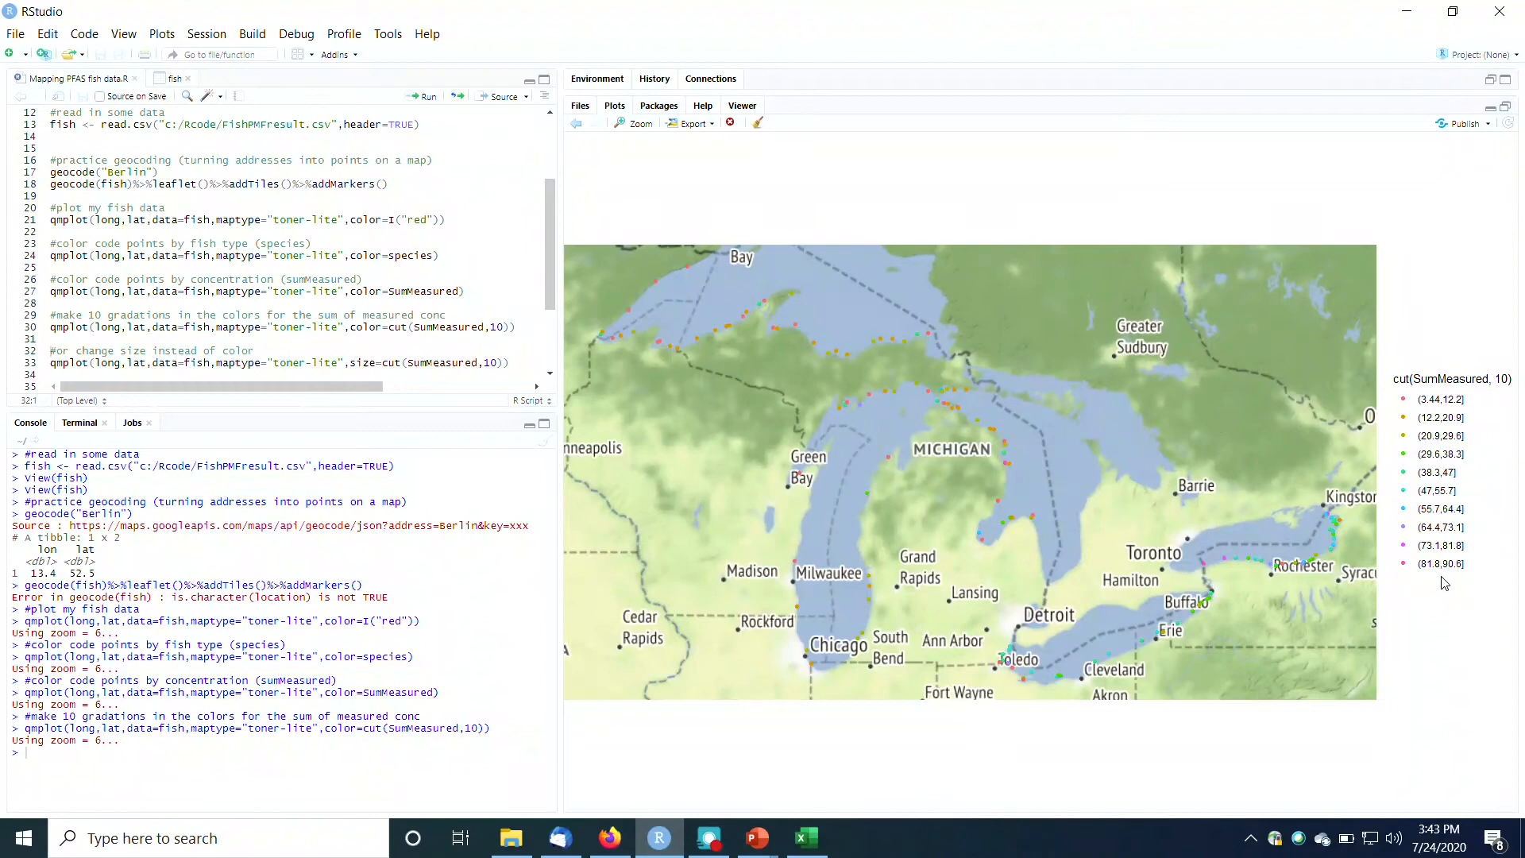
mouse_move(1435, 483)
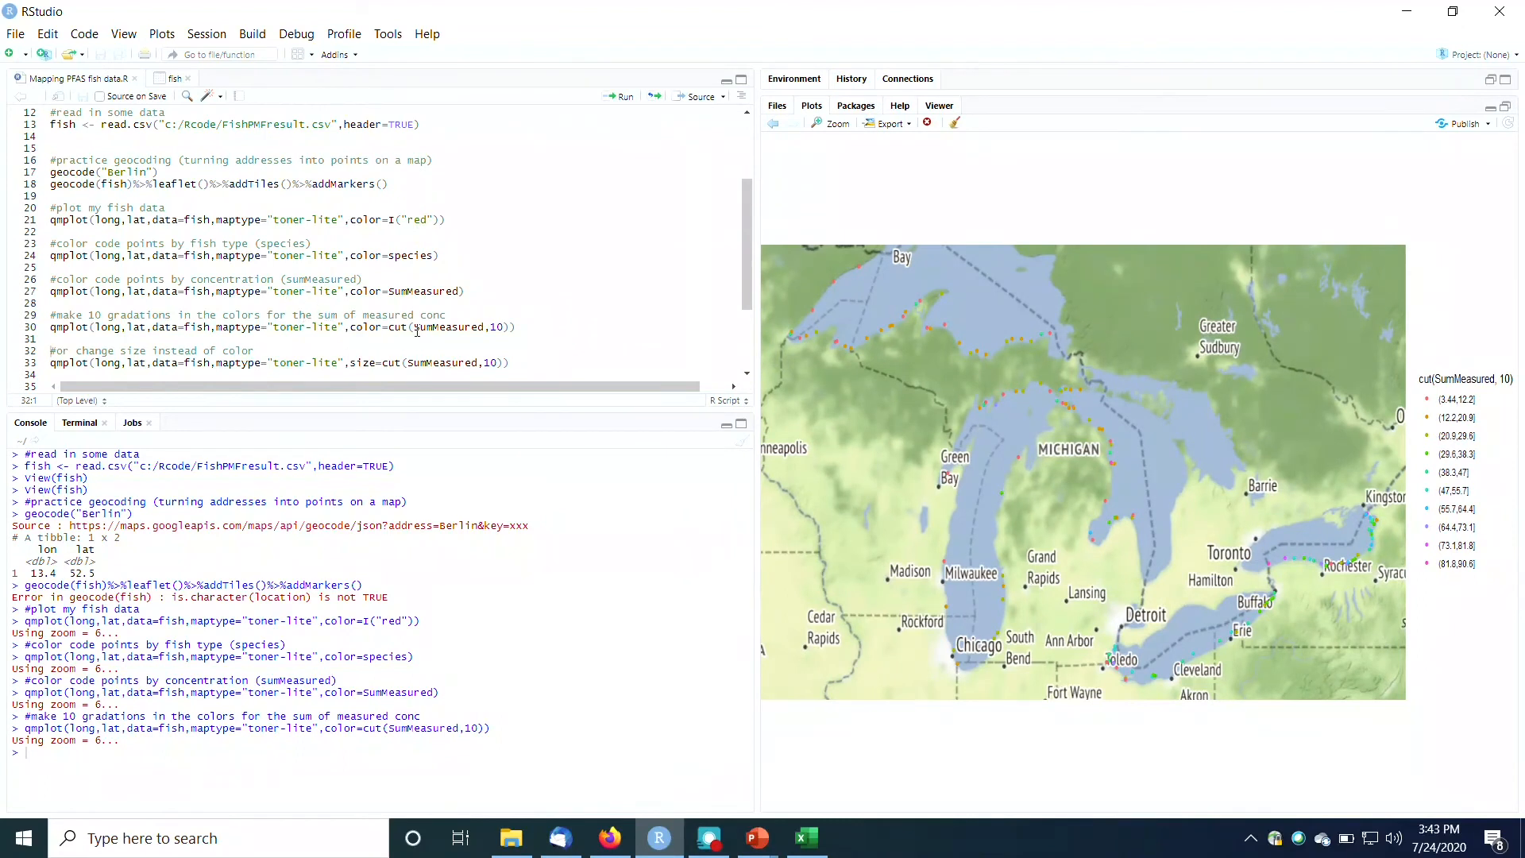
Run the size=cut(SumMeasured,10) line and the combined size-and-color qmplot line
click(450, 315)
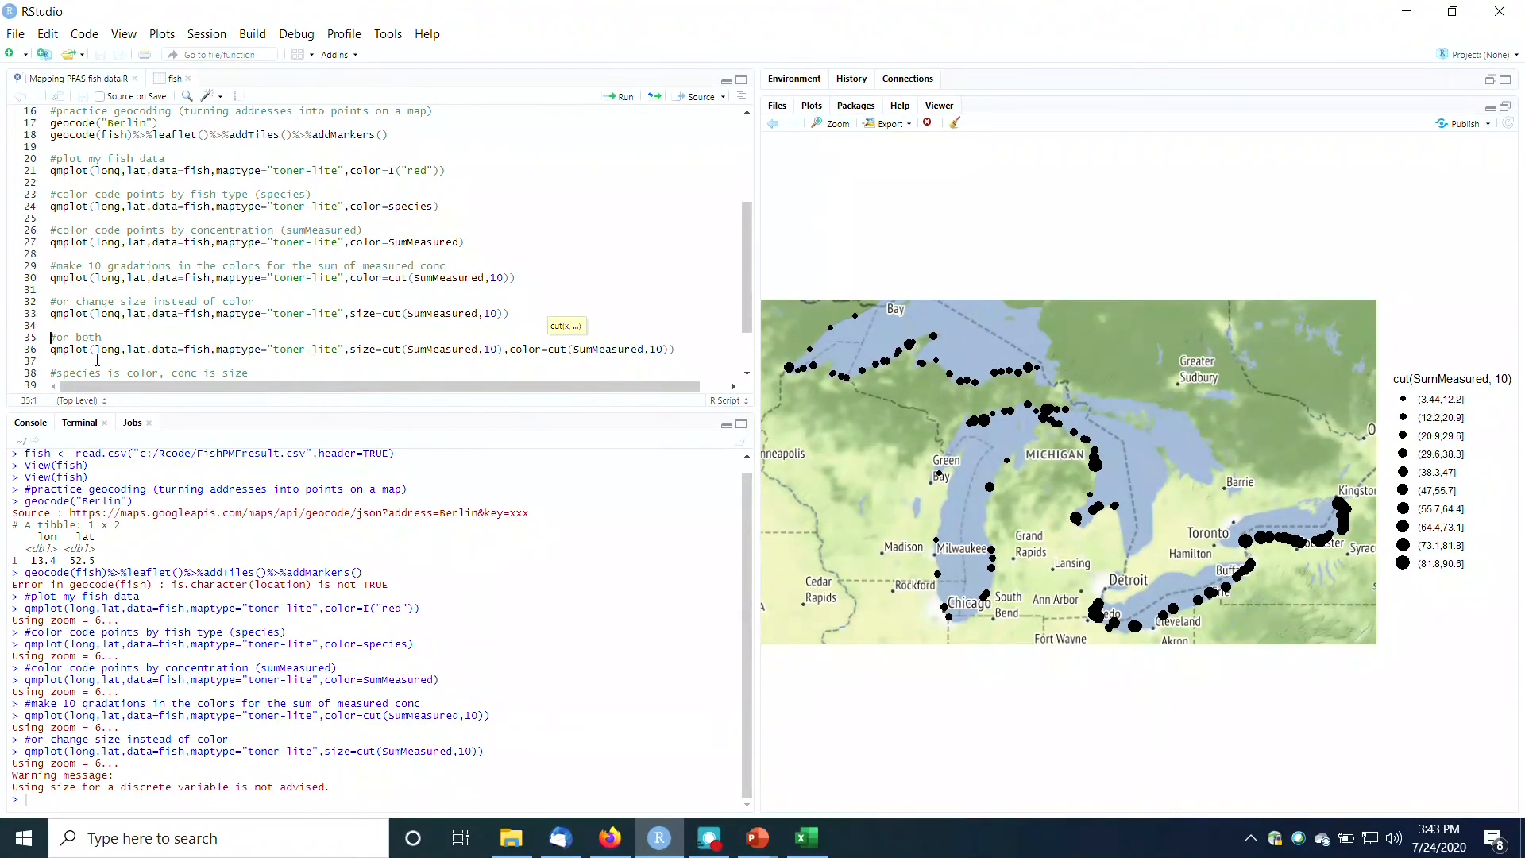
click(695, 343)
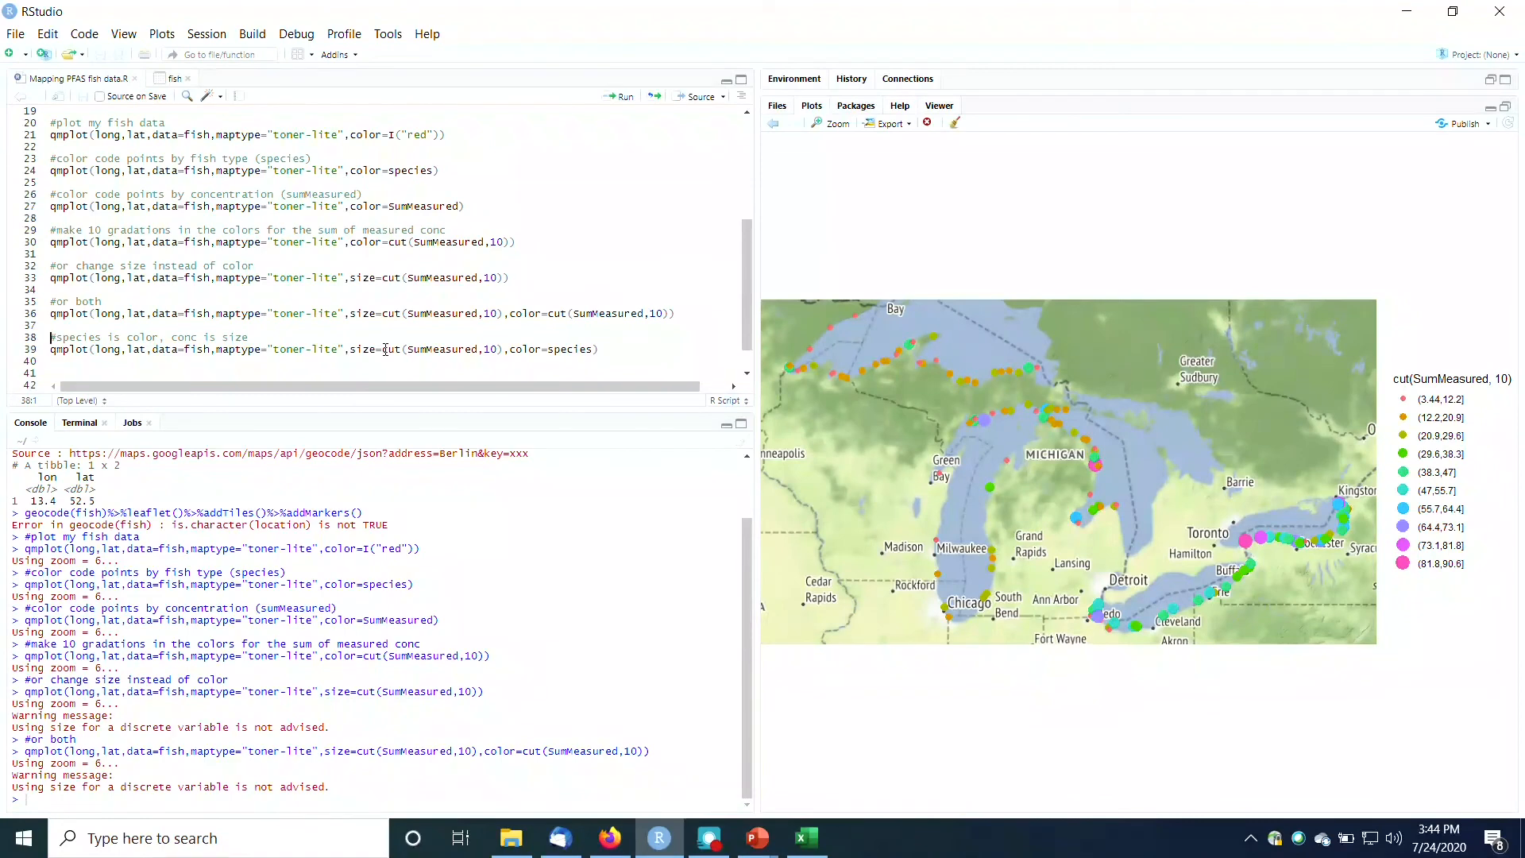
Run the qmplot line with size=cut(SumMeasured,10) and color=species to show both legends
click(348, 348)
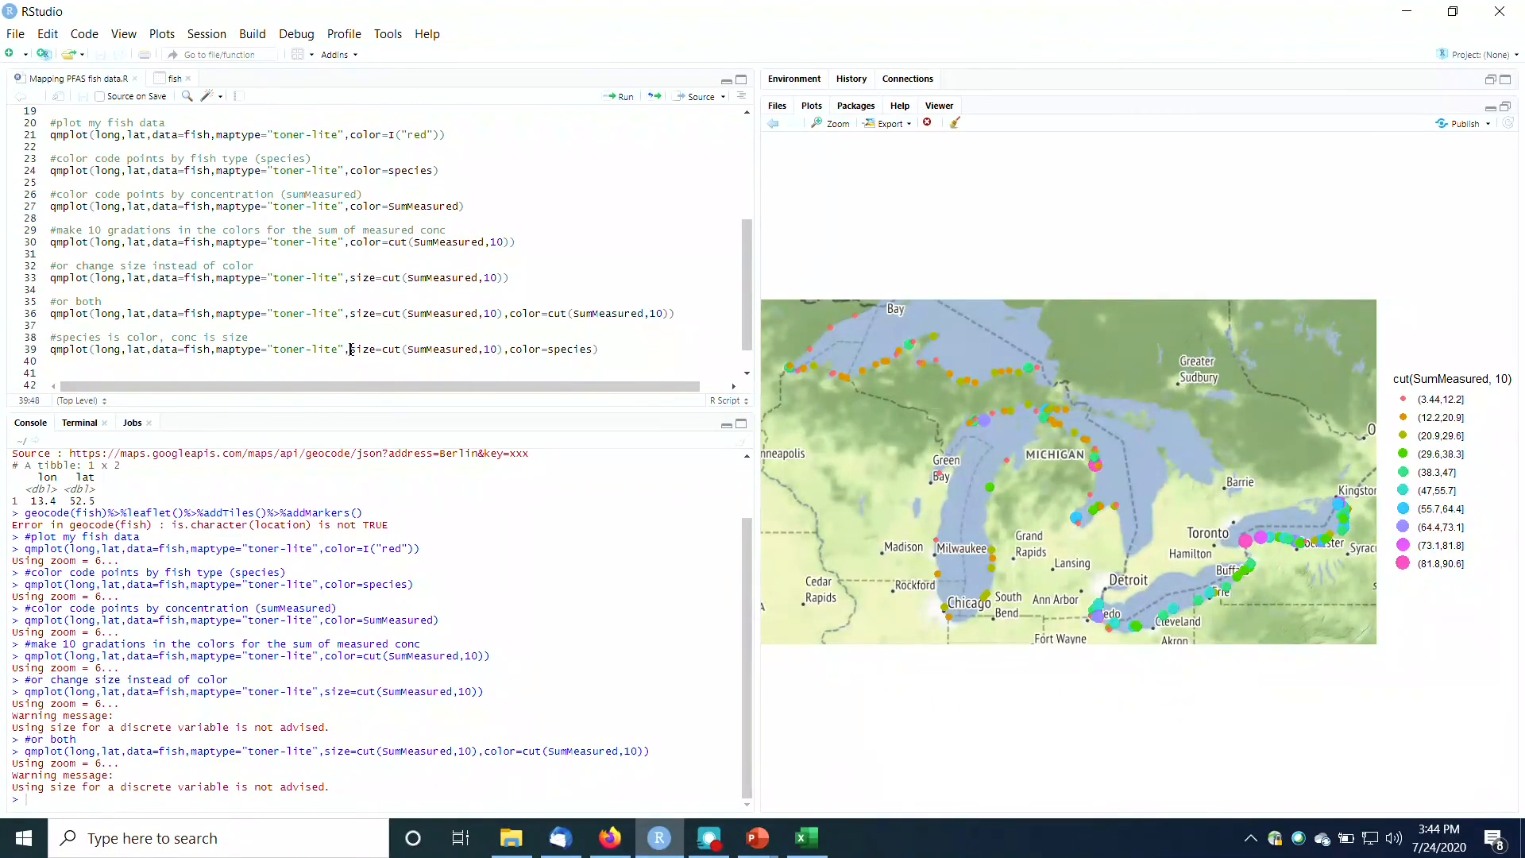
drag(347, 348, 502, 348)
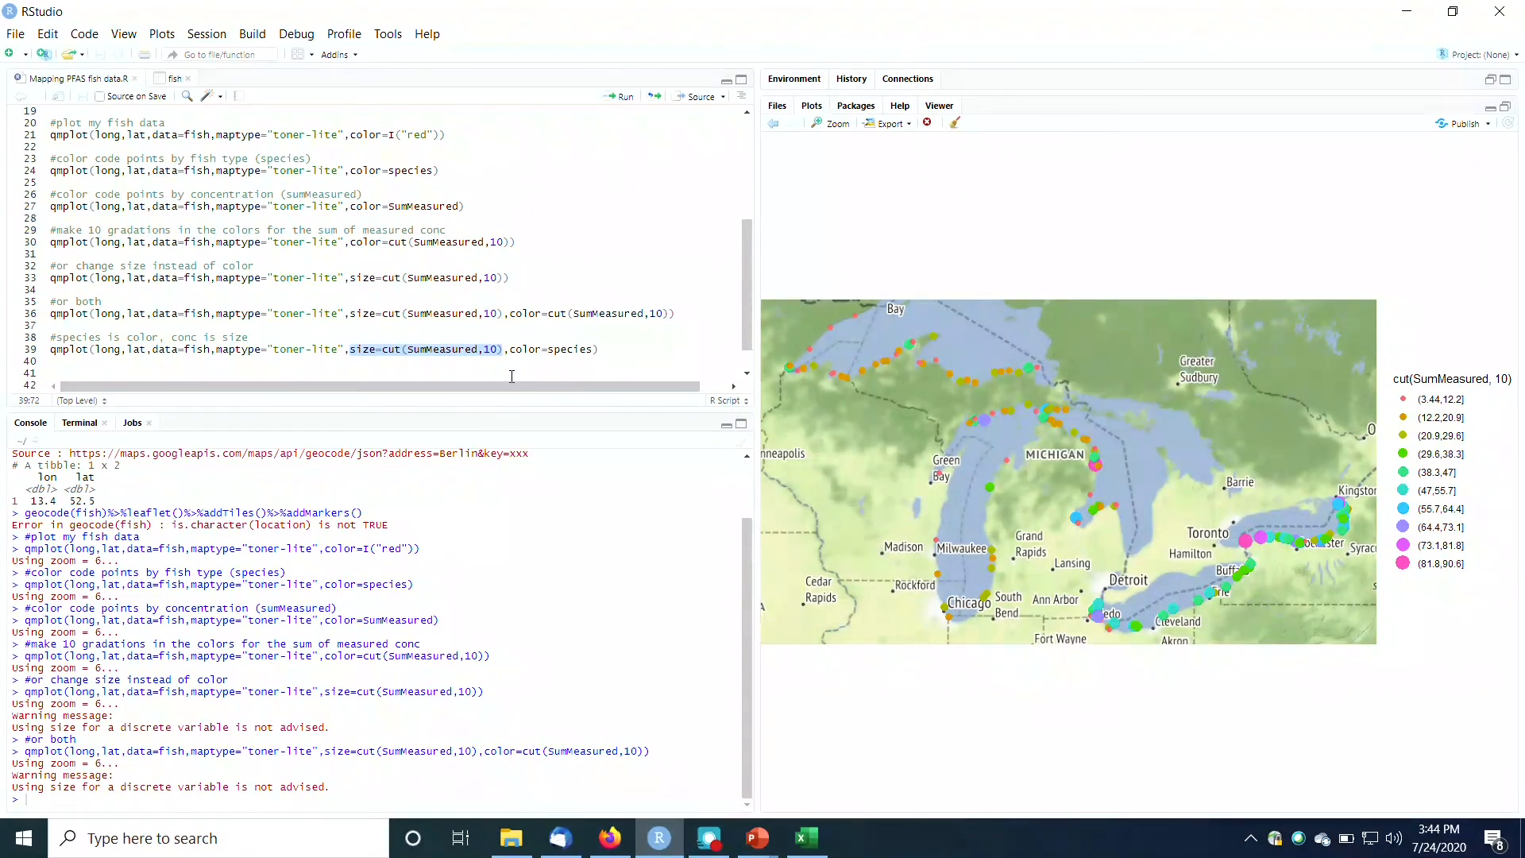
click(526, 350)
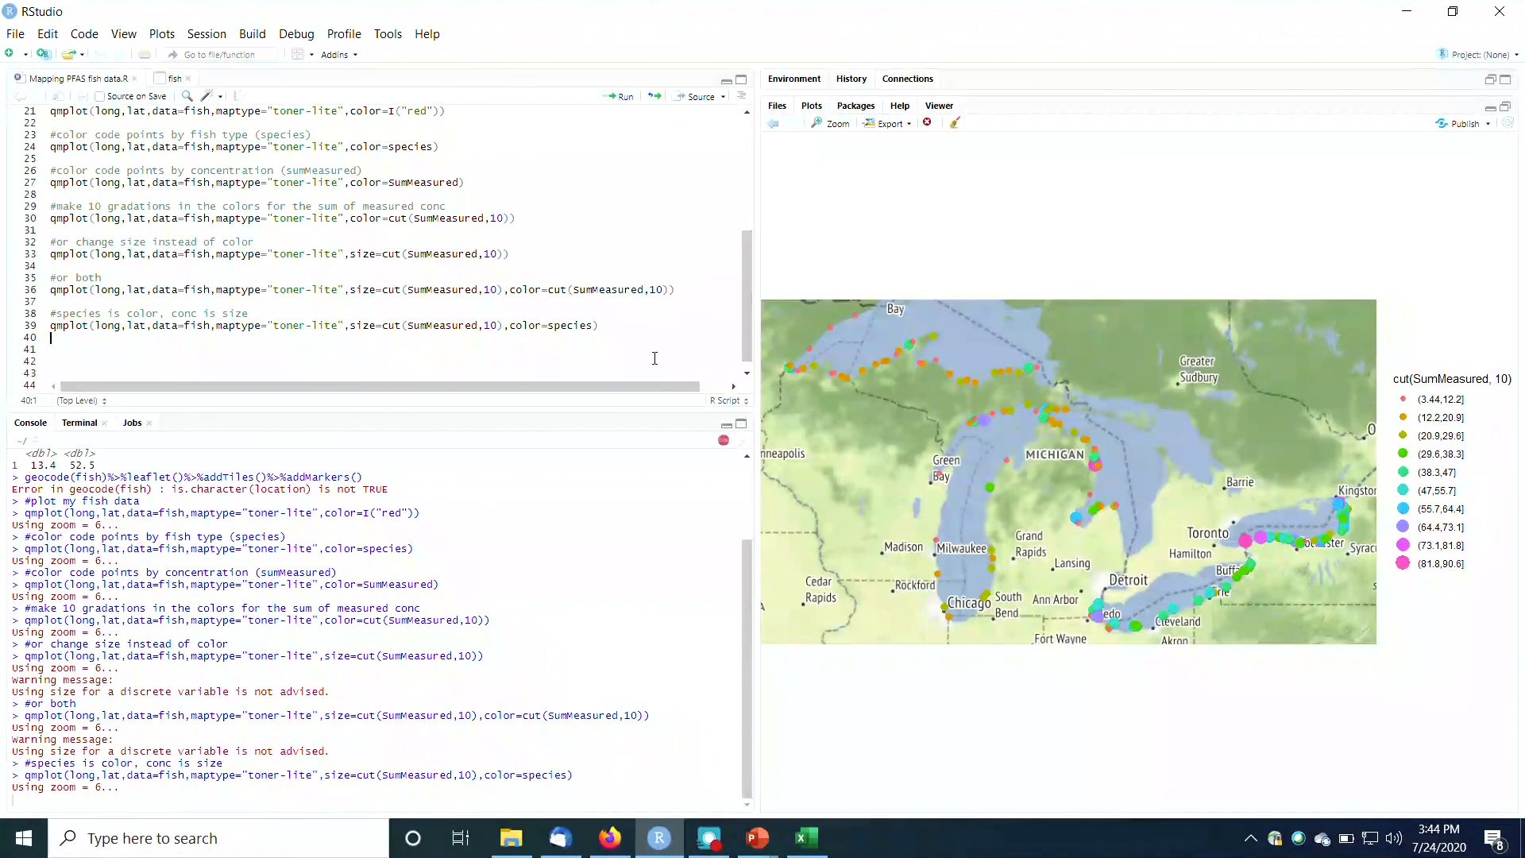
click(954, 122)
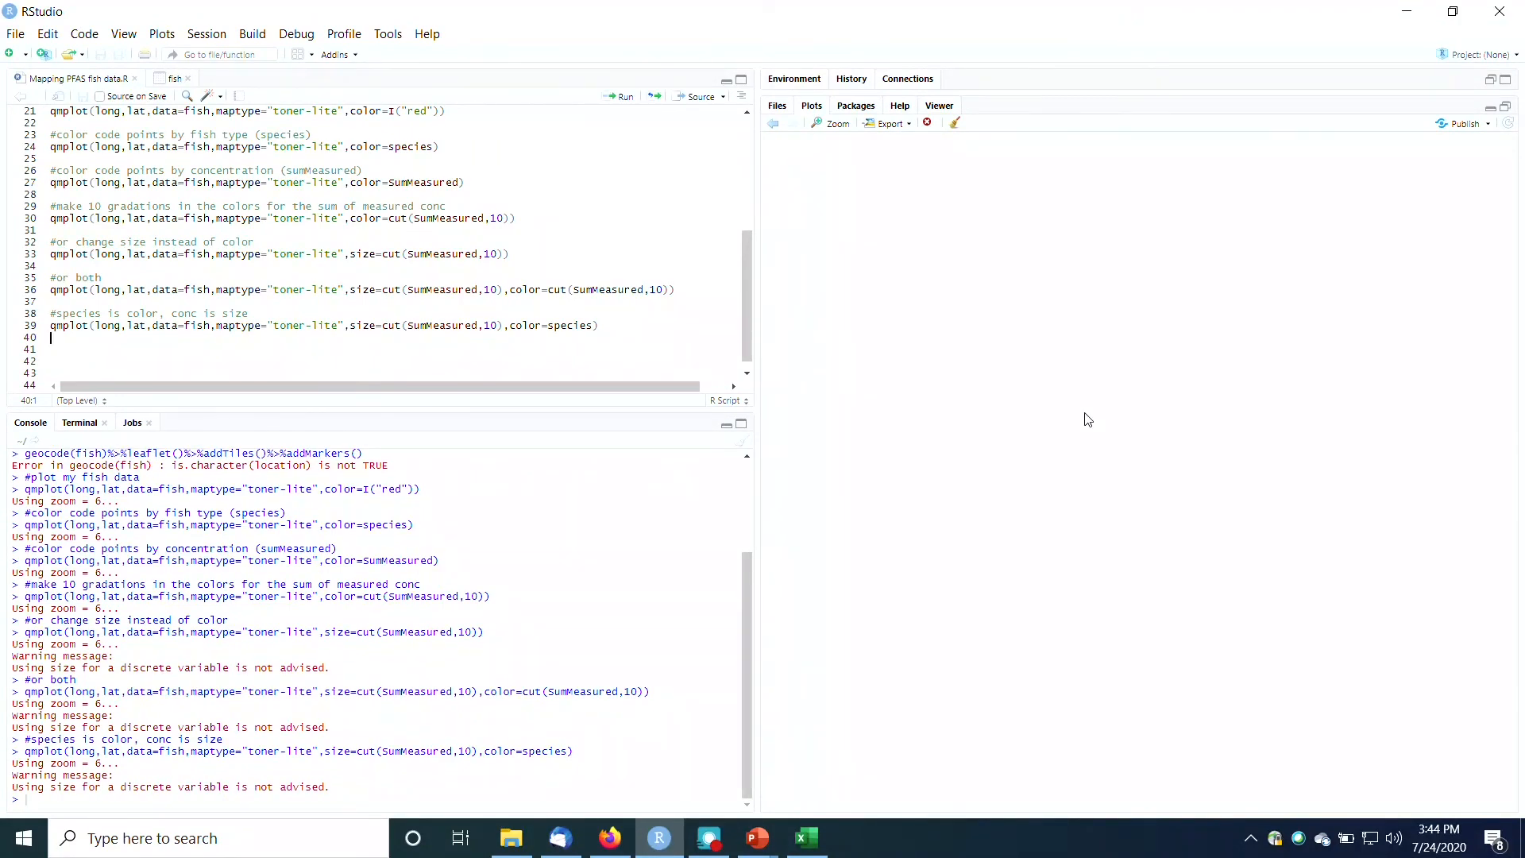
click(622, 97)
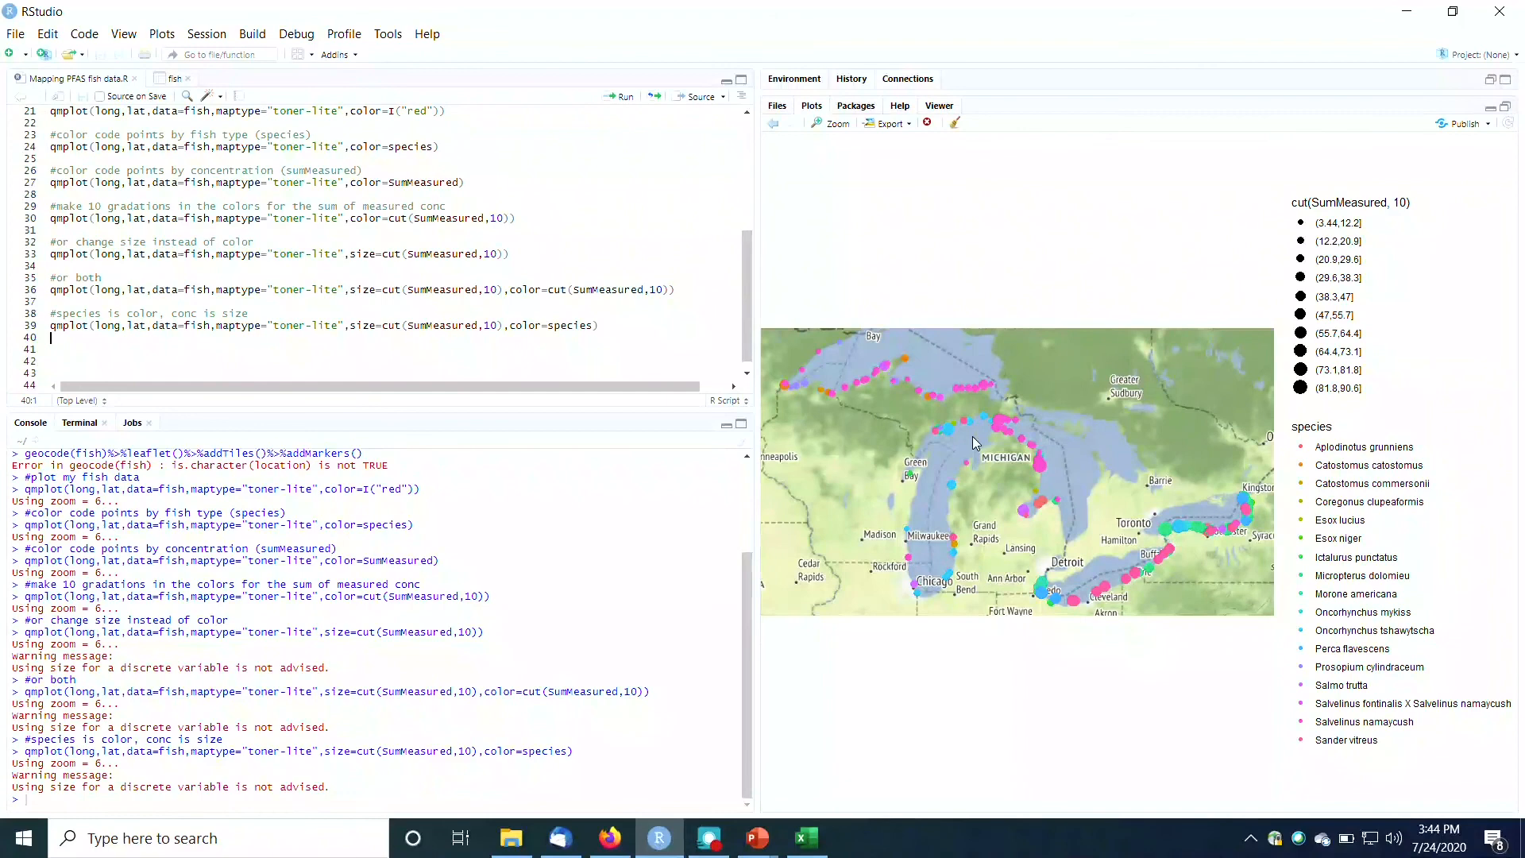
Choose Export > Save as Image for the species-colored, concentration-sized map
click(887, 124)
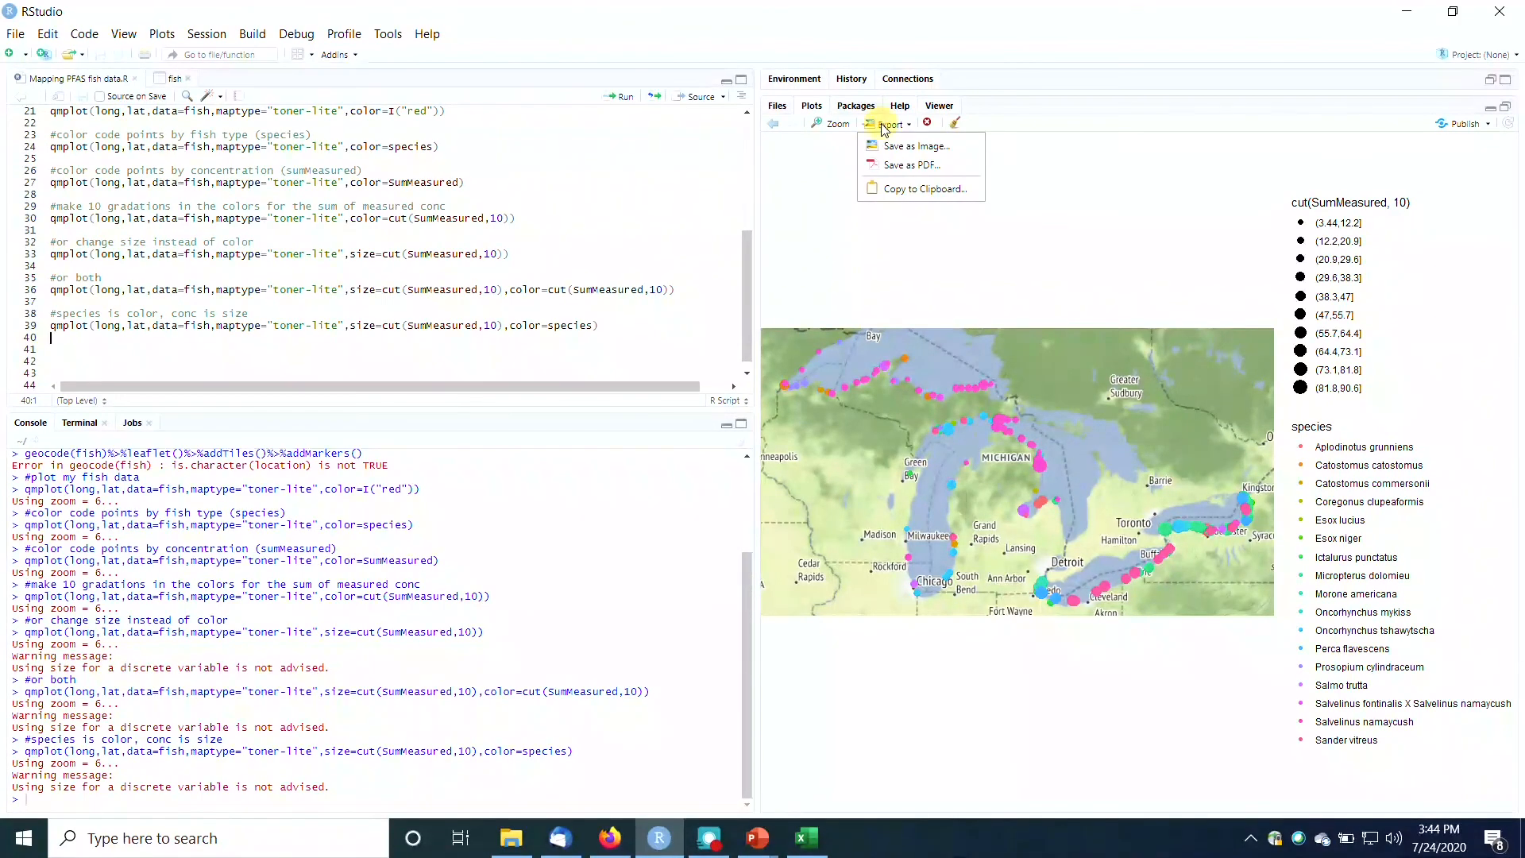
mouse_move(915, 144)
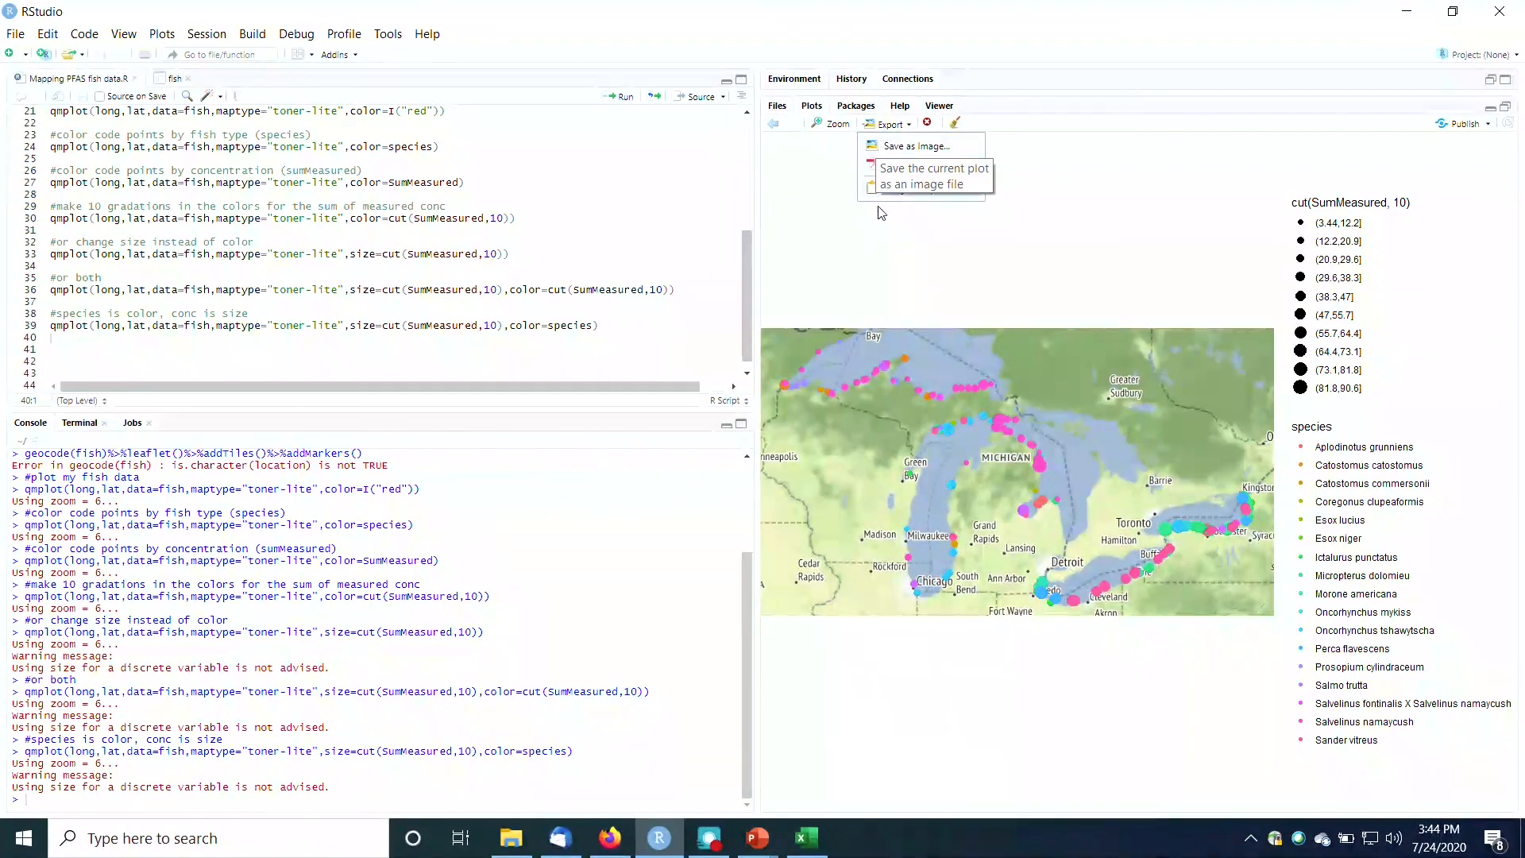
click(904, 256)
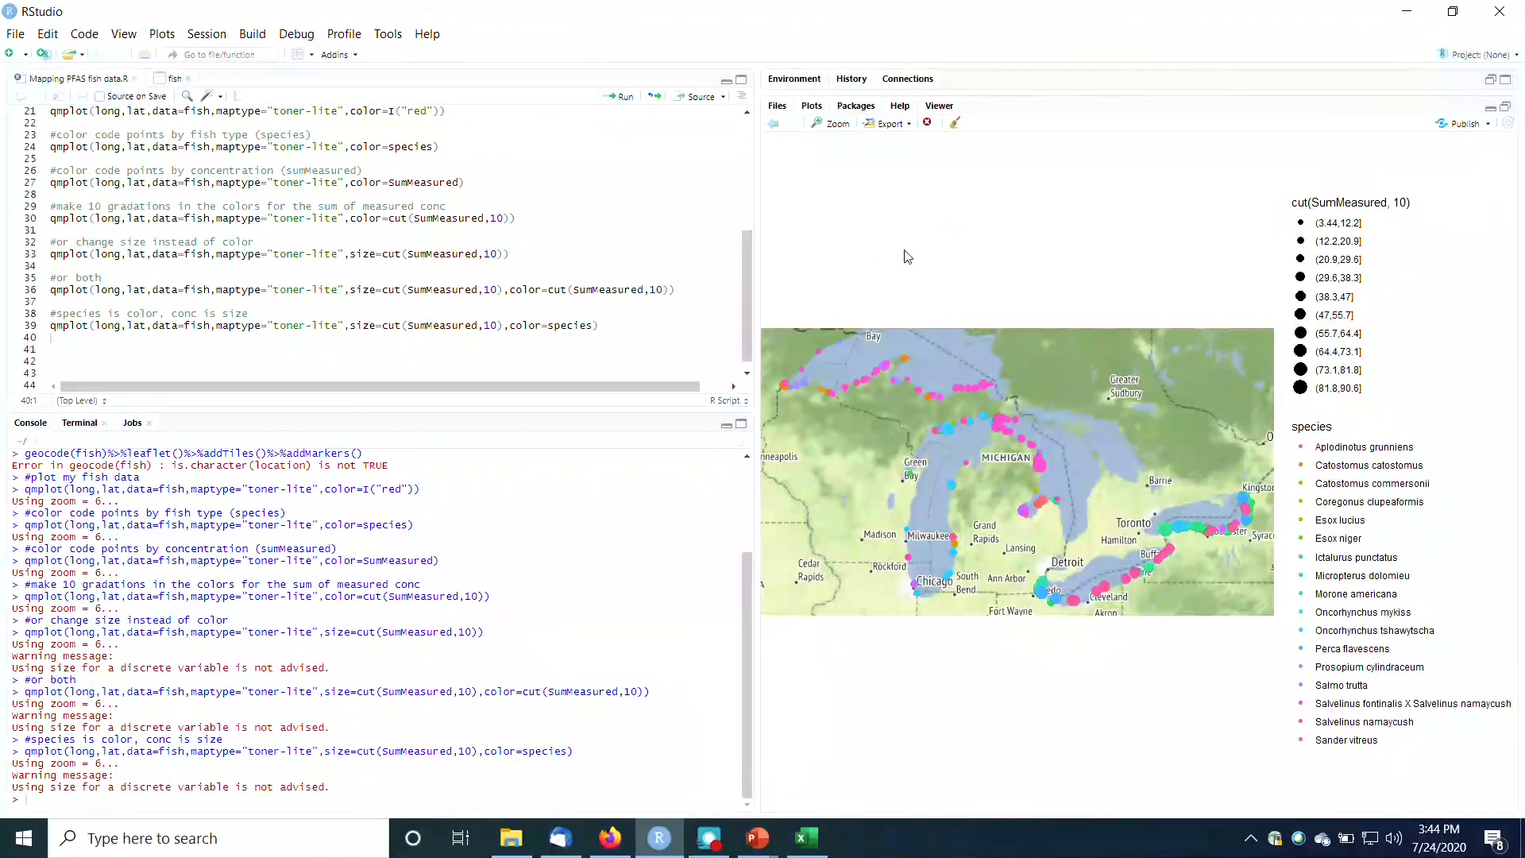